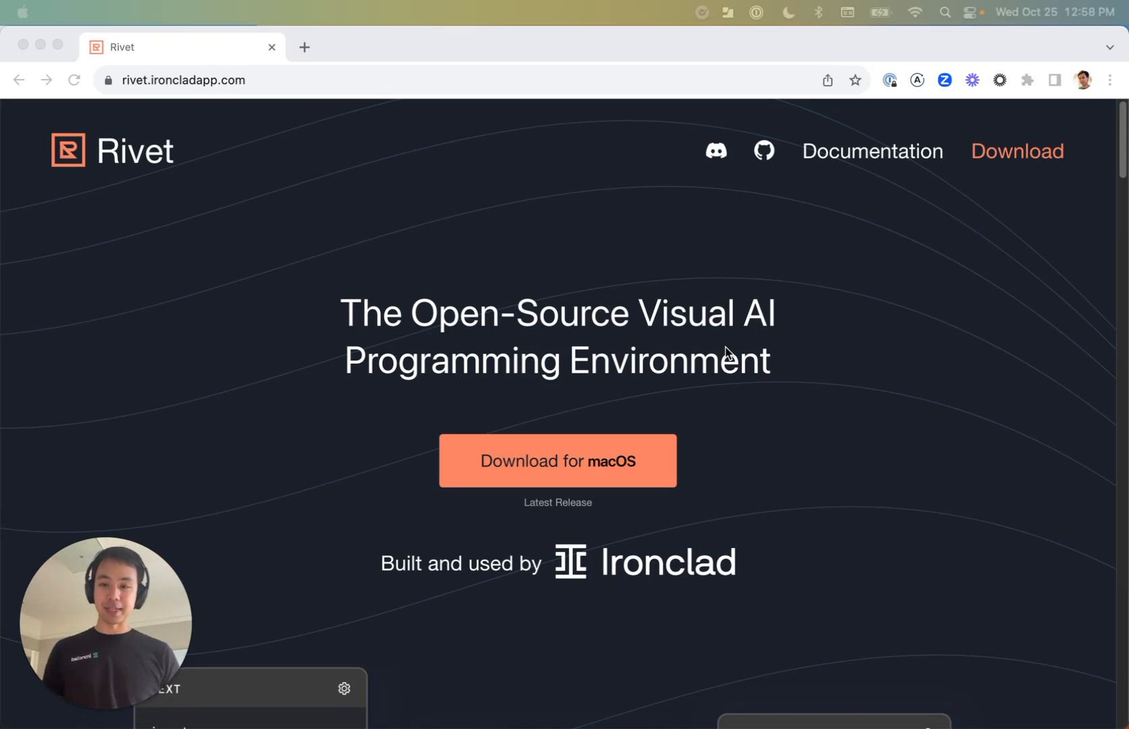
mouse_move(840, 154)
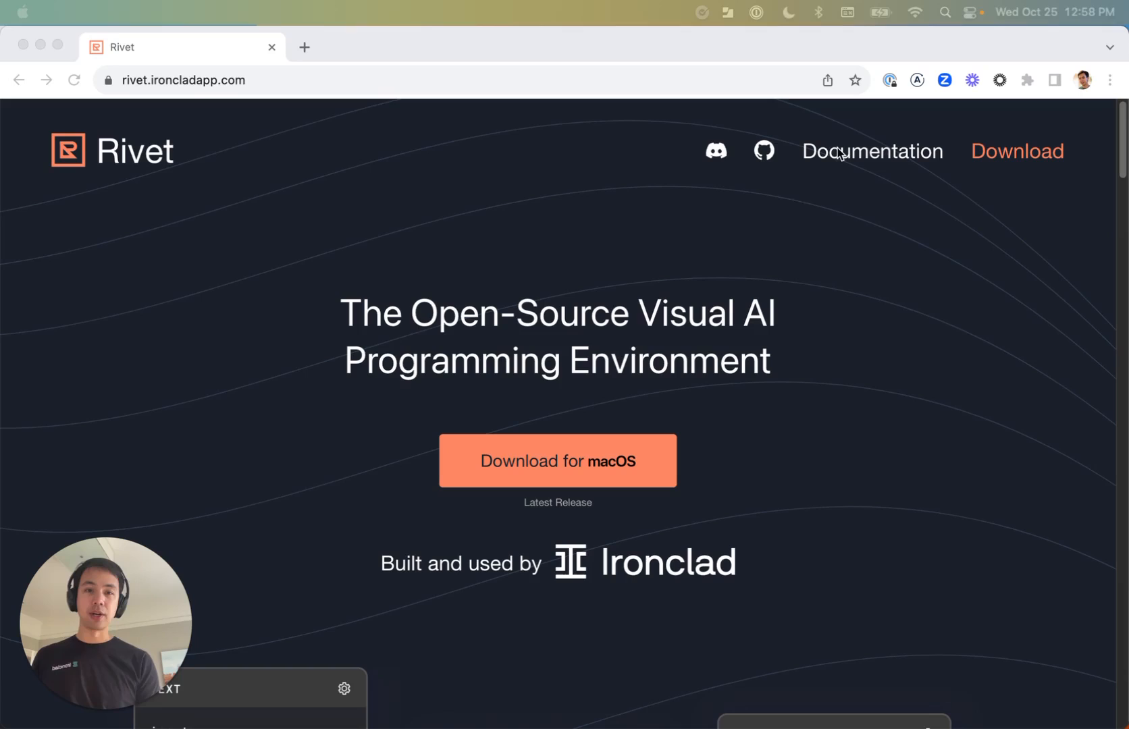
mouse_move(716, 150)
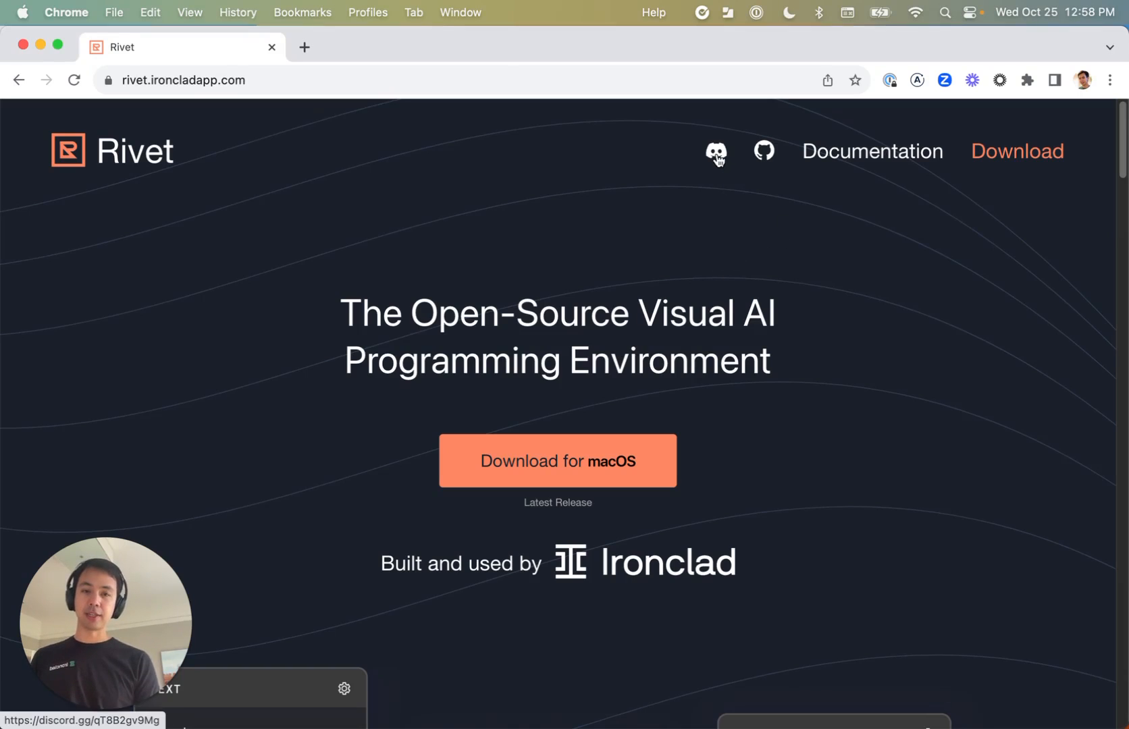
mouse_move(680, 273)
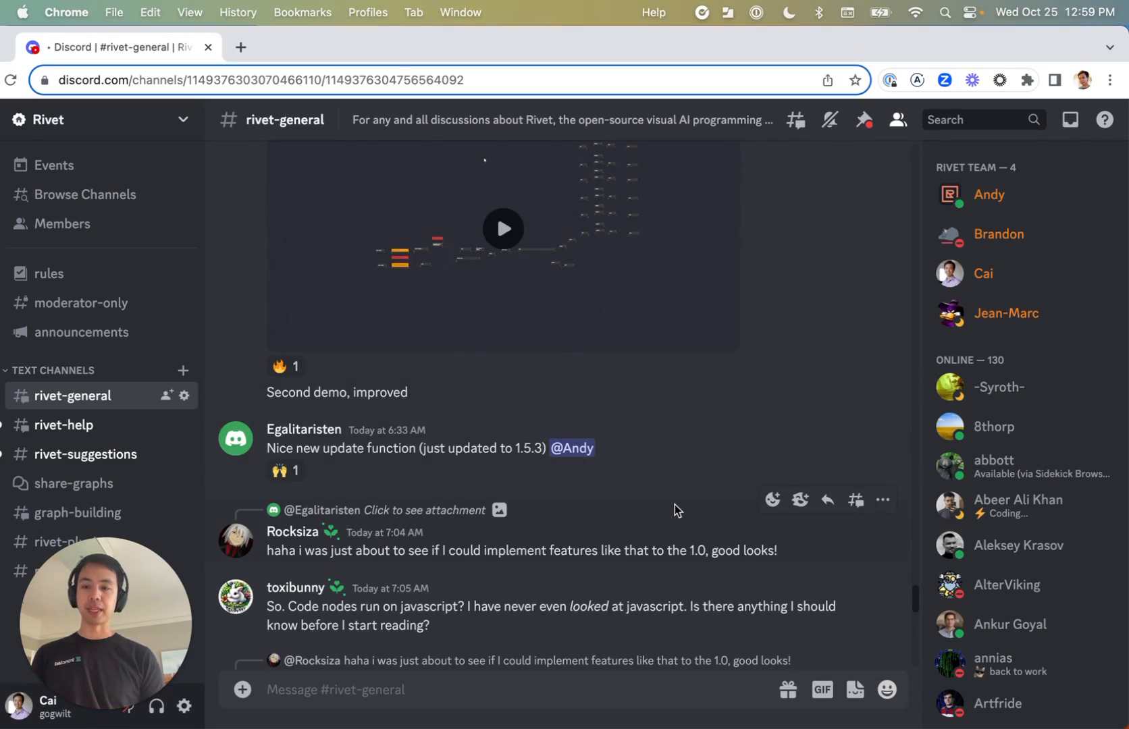
Leave the Discord channel and return to the rivet.ironcladapp.com homepage
click(75, 483)
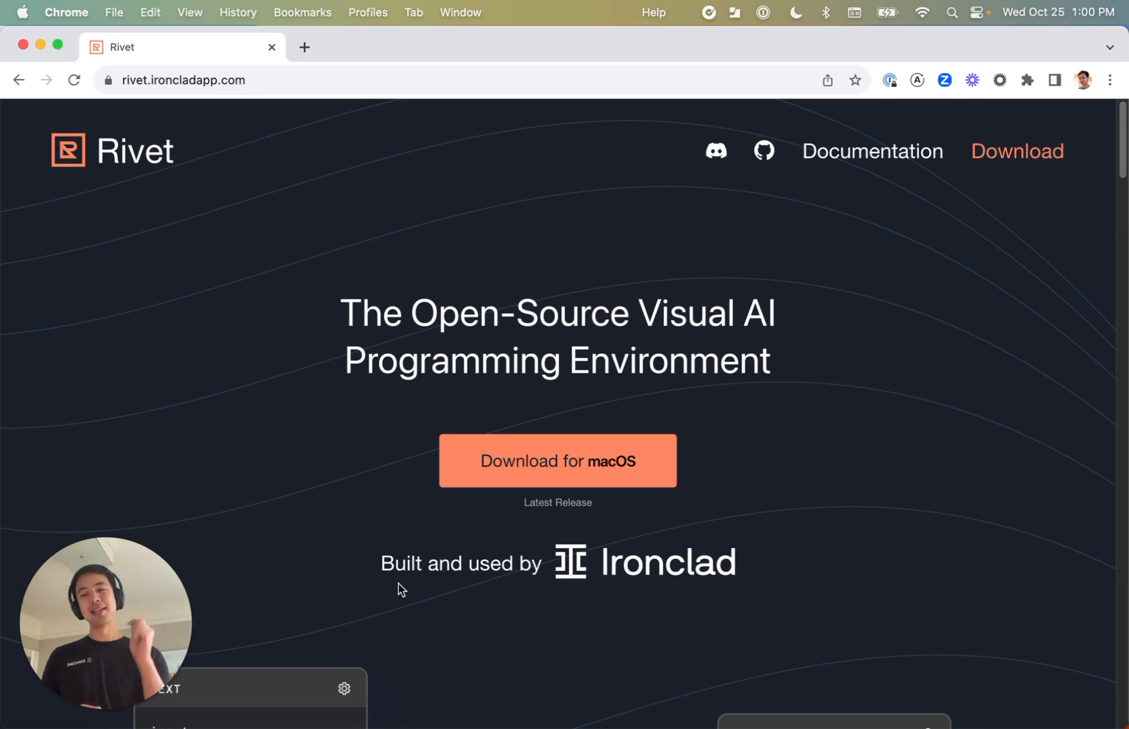
mouse_move(528, 602)
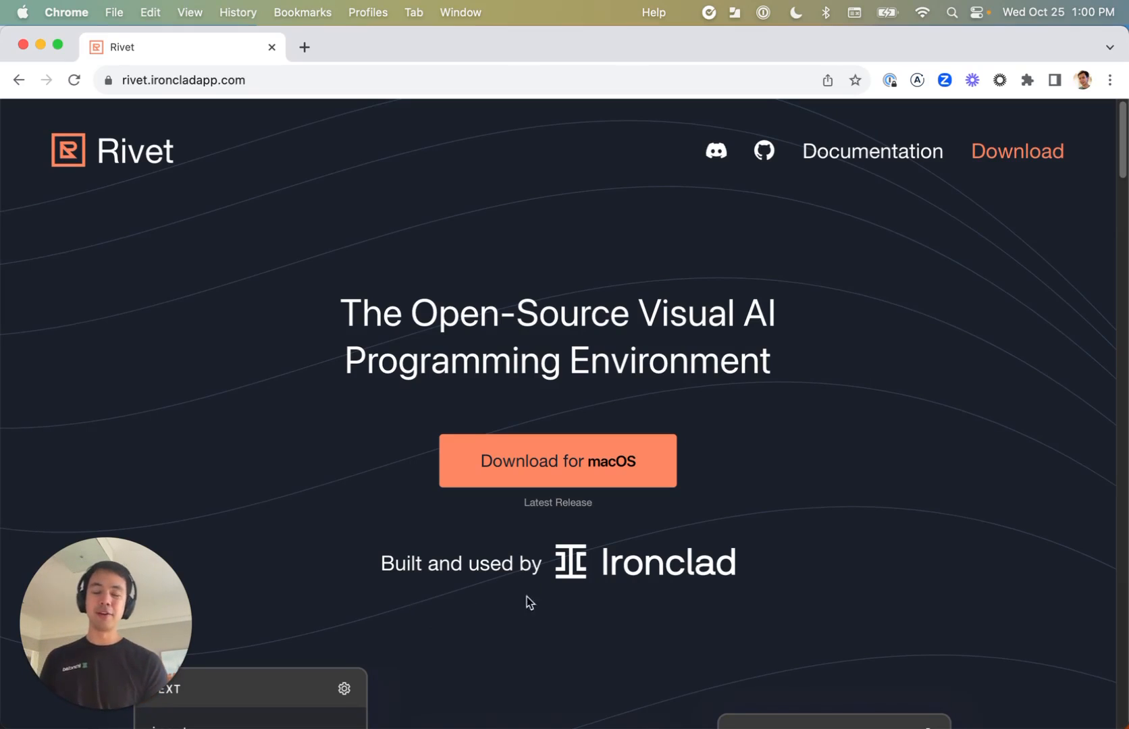
mouse_move(574, 474)
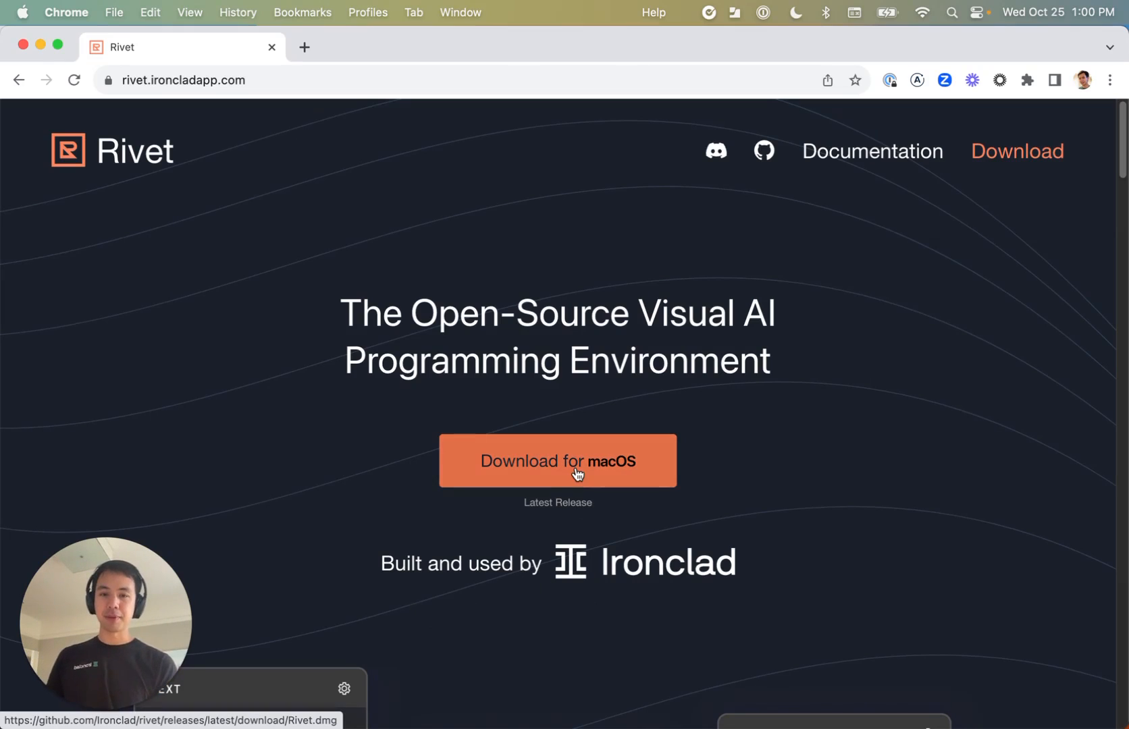
Download the latest macOS release of Rivet from the homepage
click(557, 460)
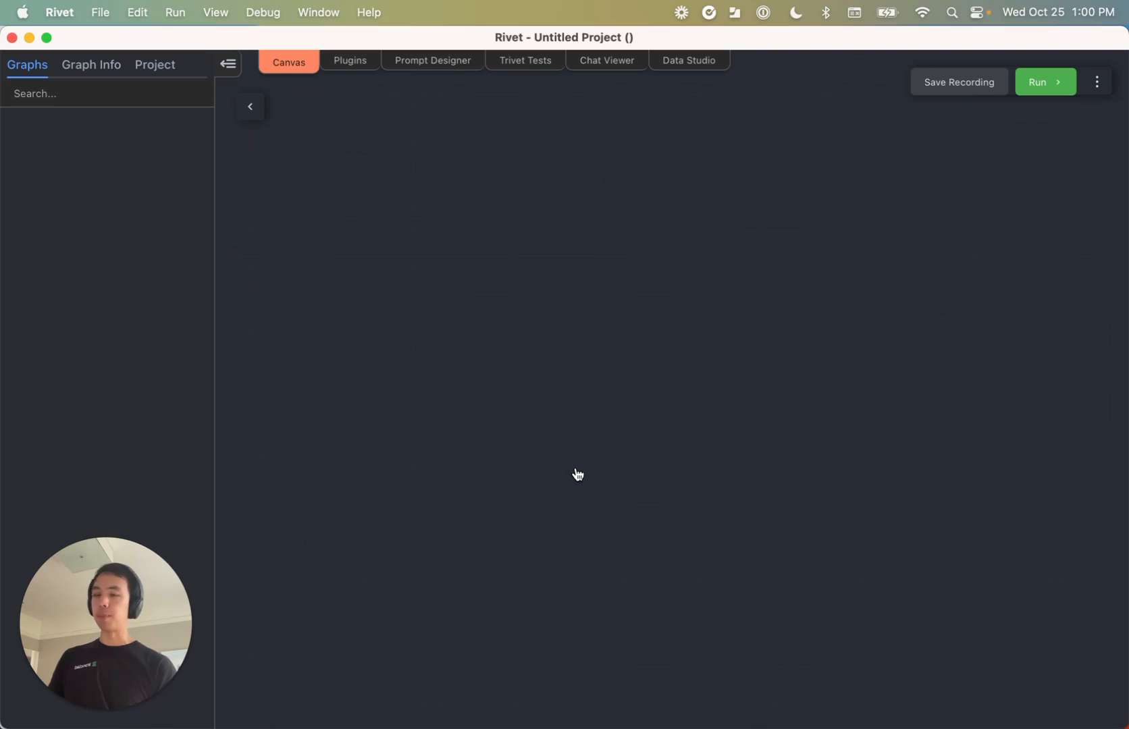
mouse_move(578, 474)
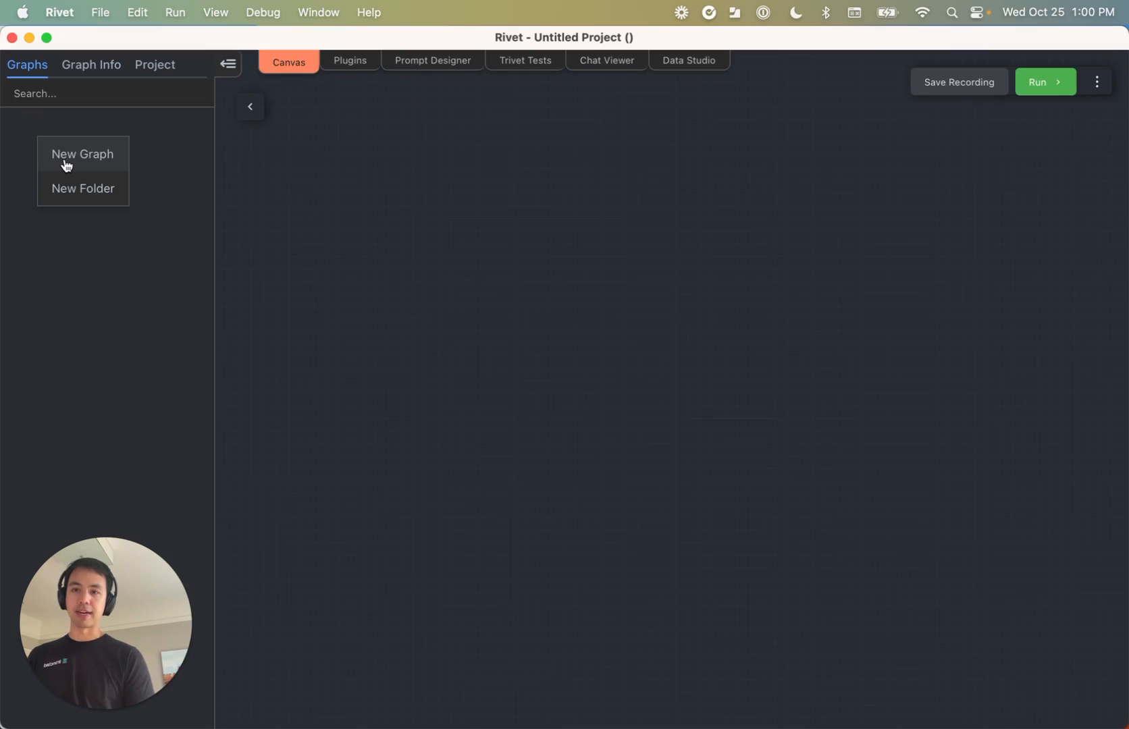
Create a new graph and name it 'My first graph'
click(82, 154)
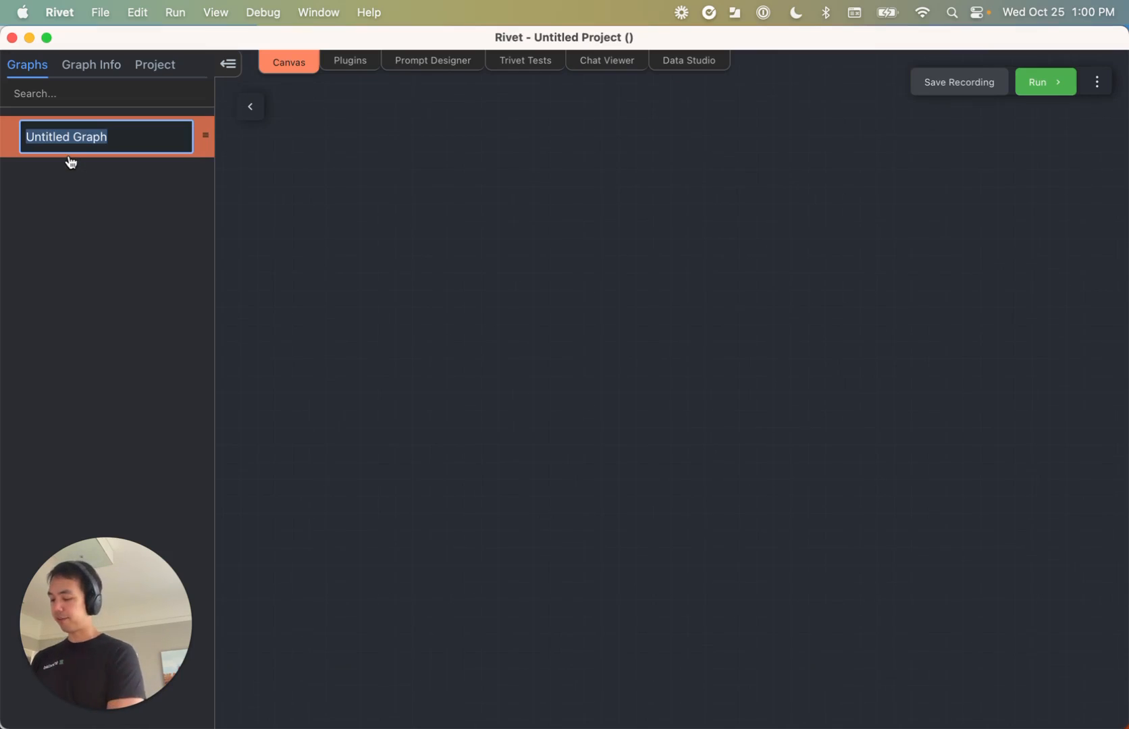
text(M)
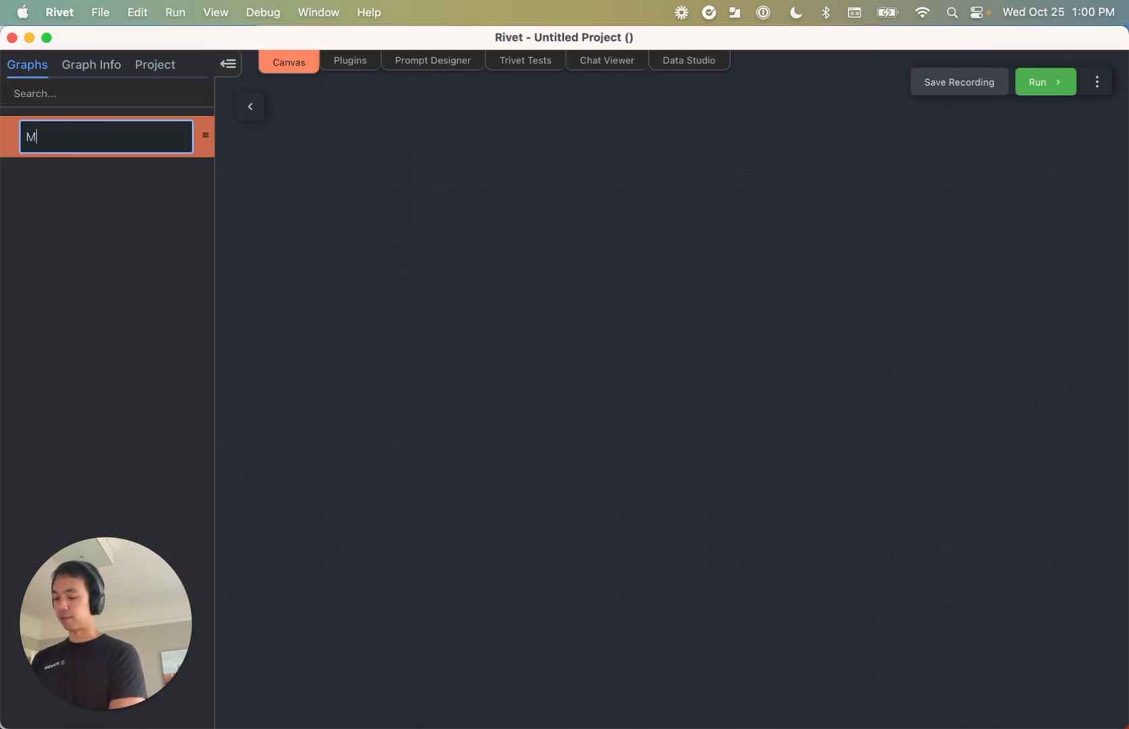
key(Return)
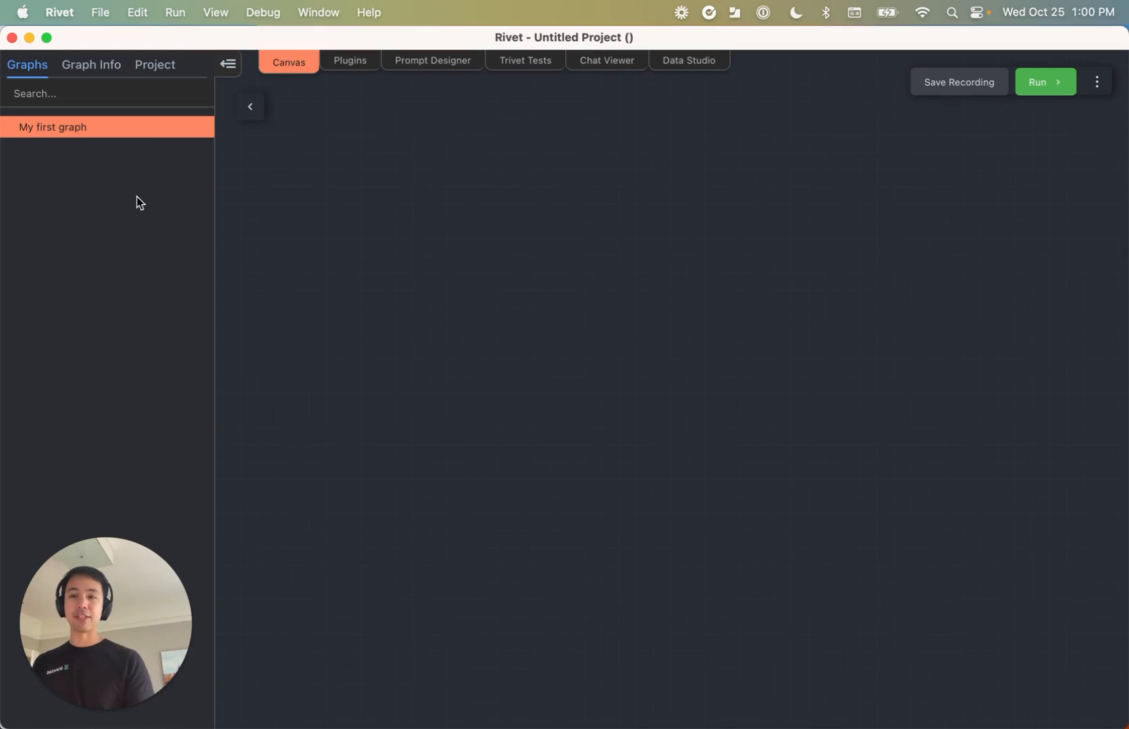
Save the project as my-first-project in the rivet-example folder via Save Project As
click(100, 12)
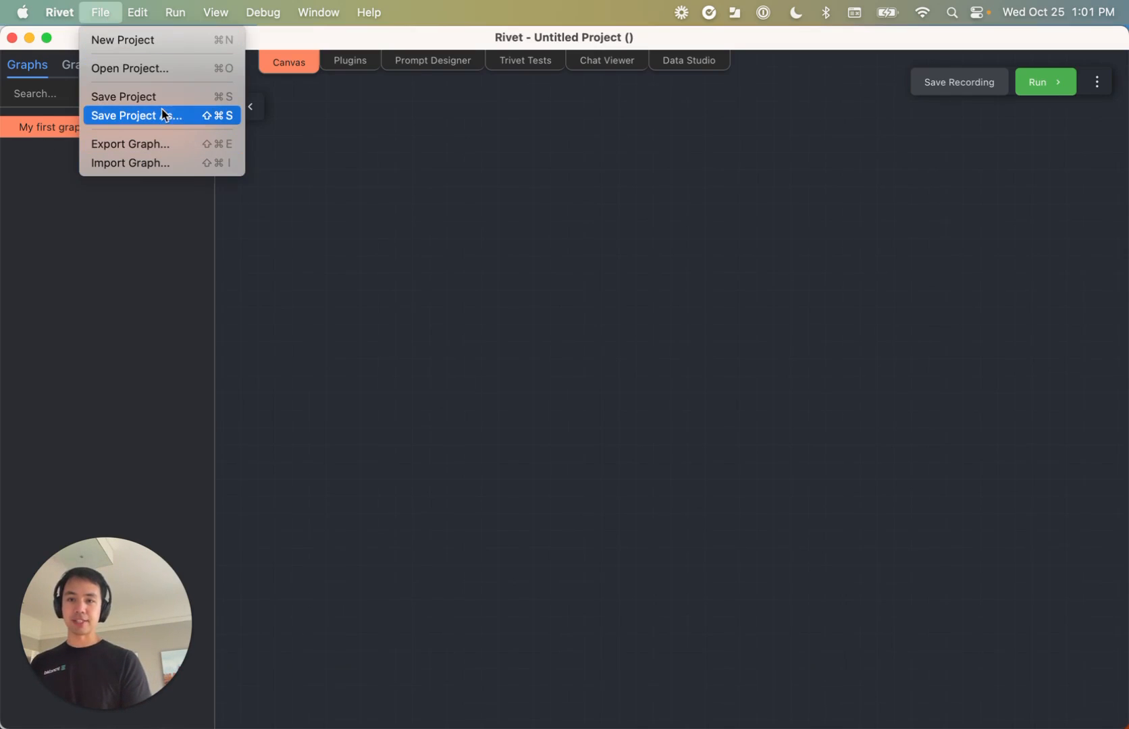
mouse_move(163, 105)
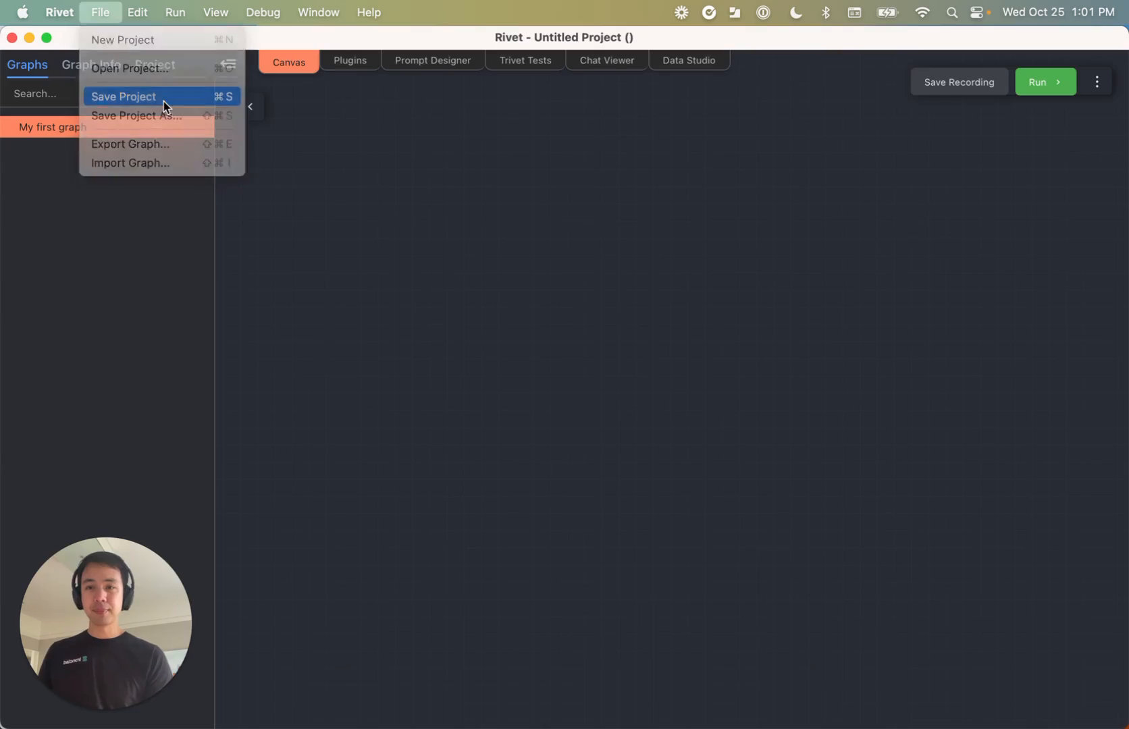
click(136, 115)
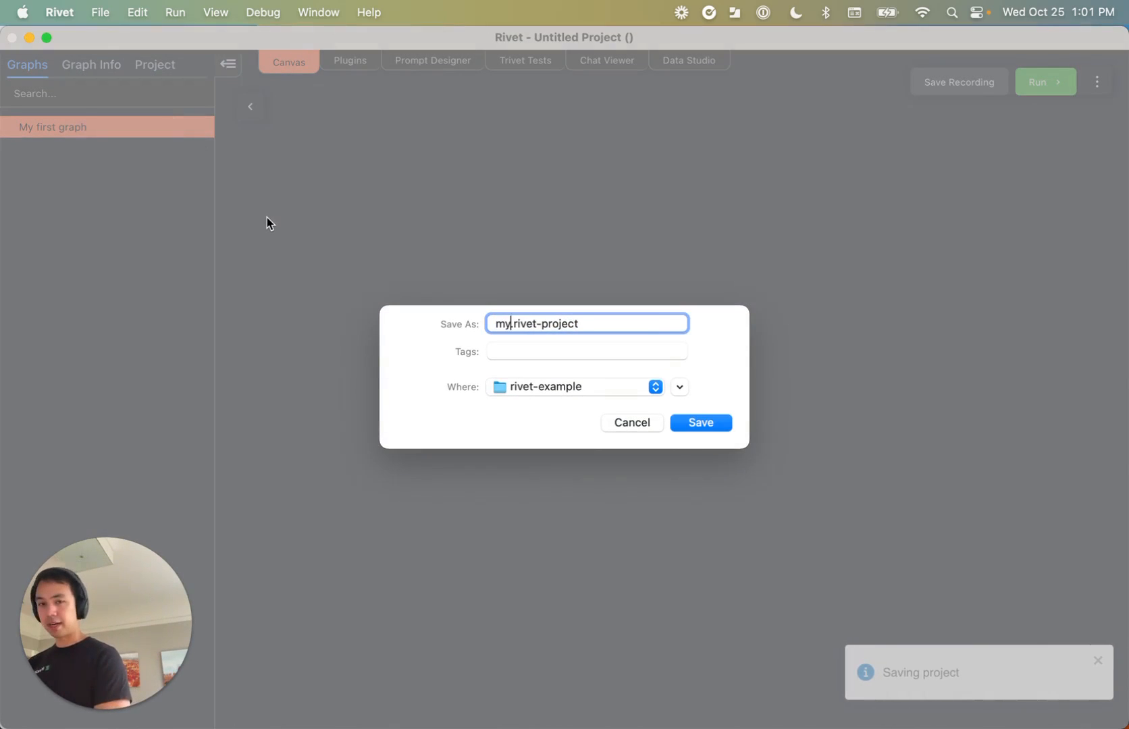
text(-first-proj)
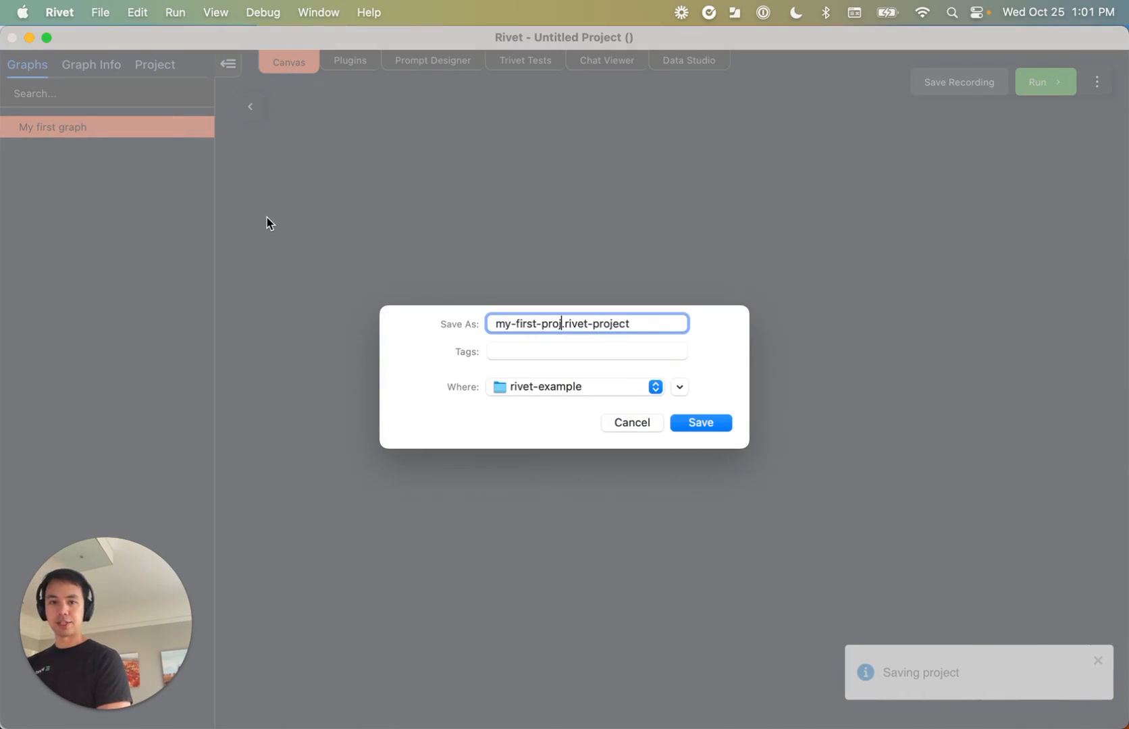
click(699, 422)
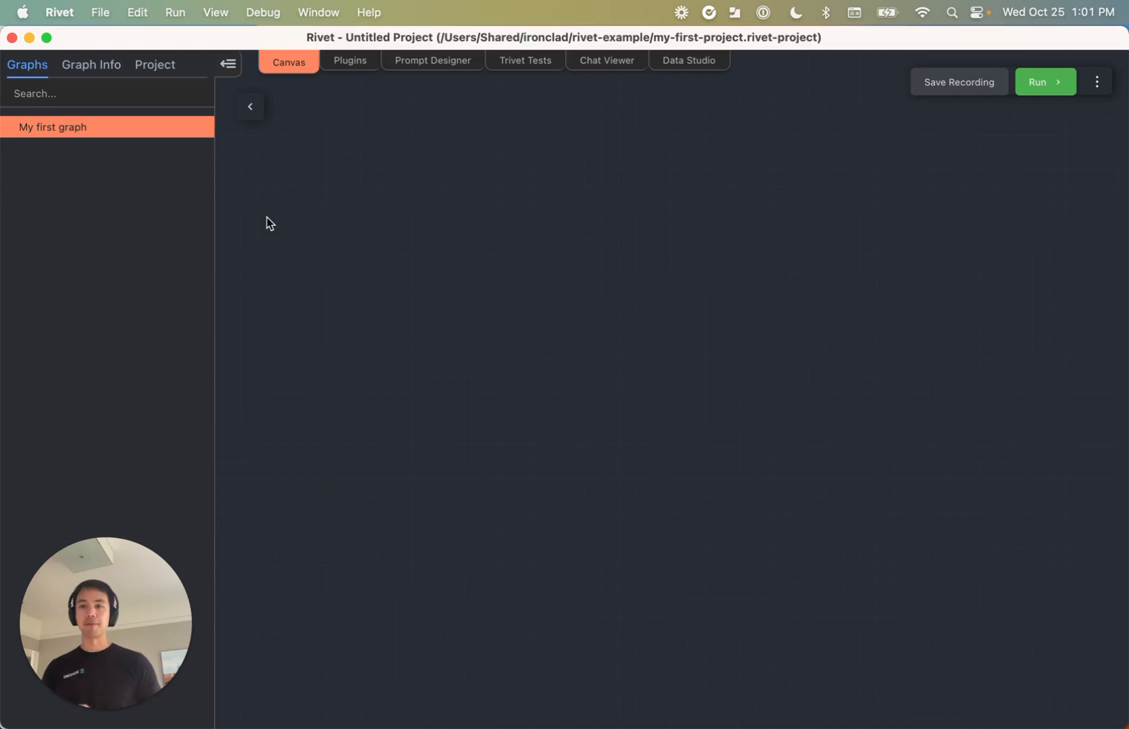
mouse_move(209, 216)
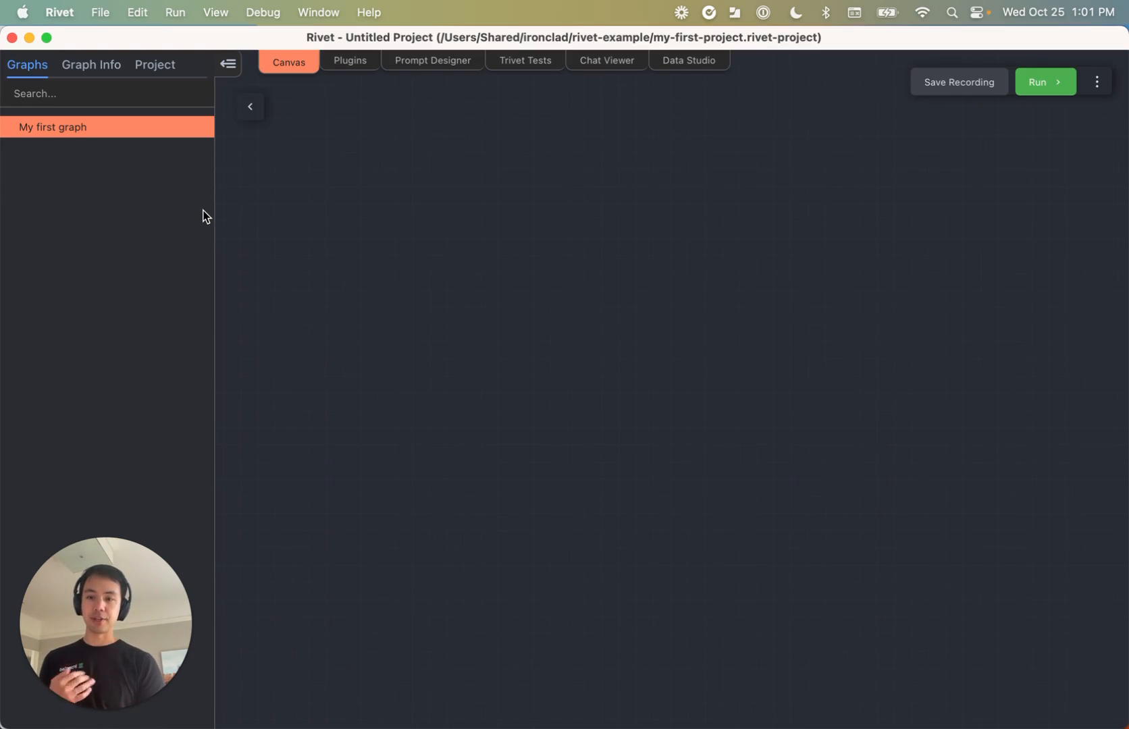
click(58, 12)
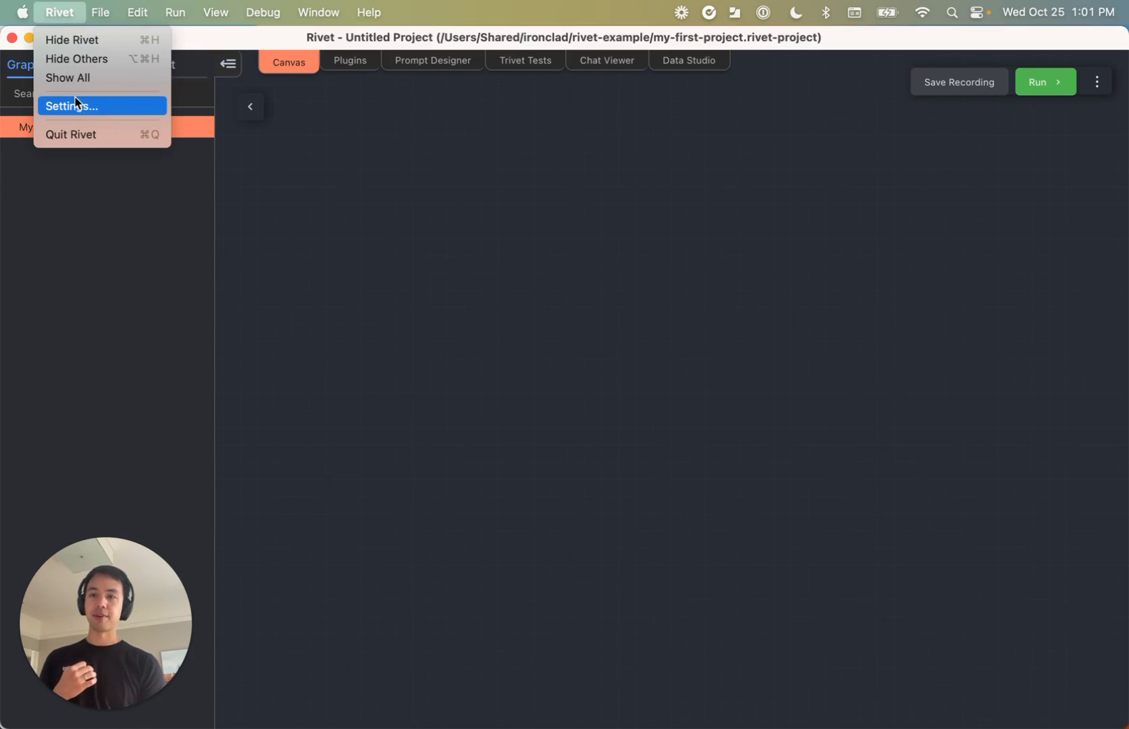
click(73, 105)
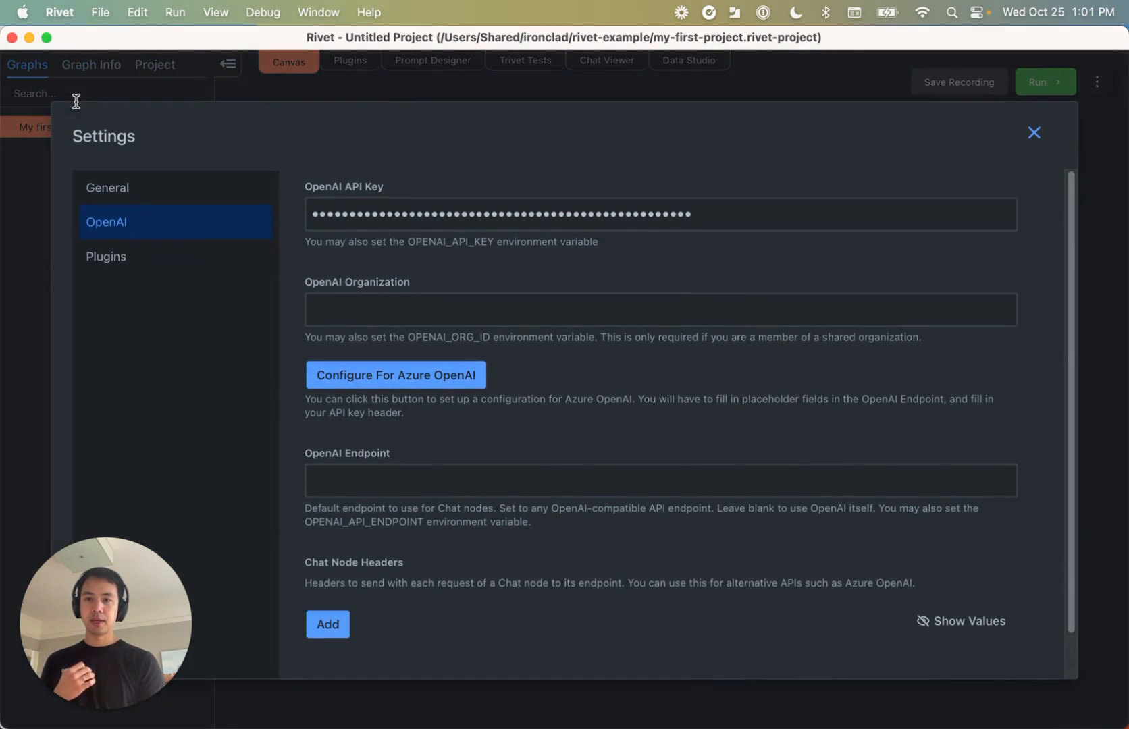
mouse_move(134, 229)
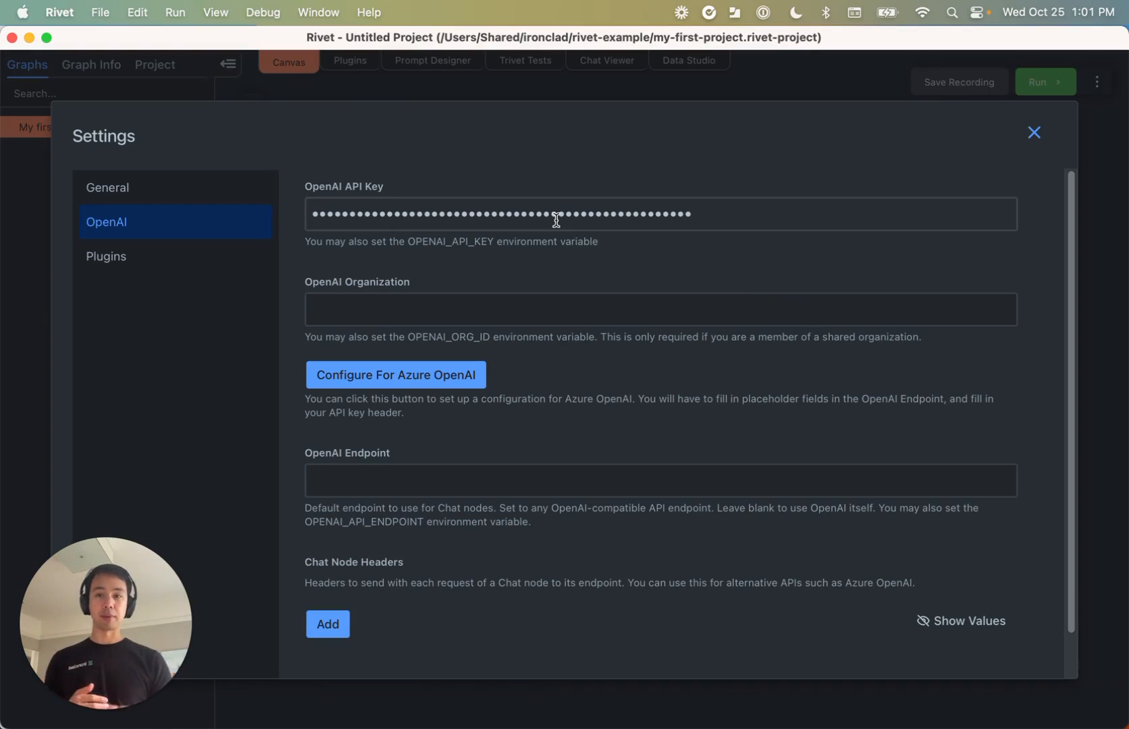
mouse_move(951, 208)
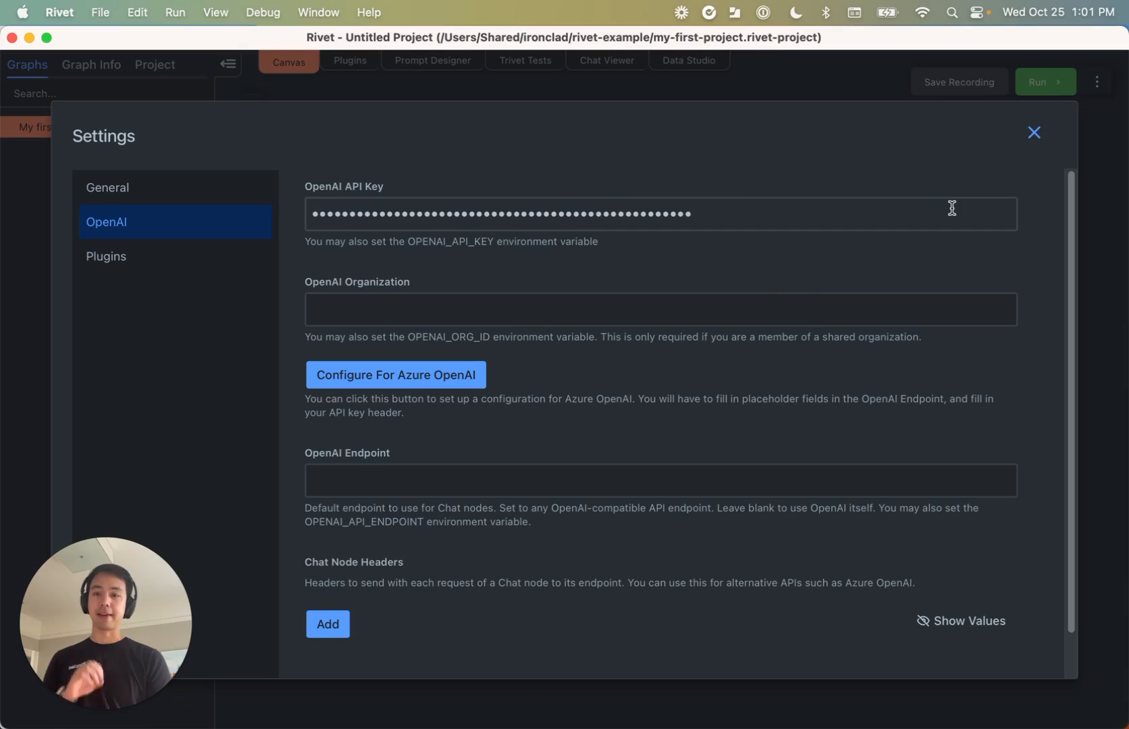
mouse_move(1036, 144)
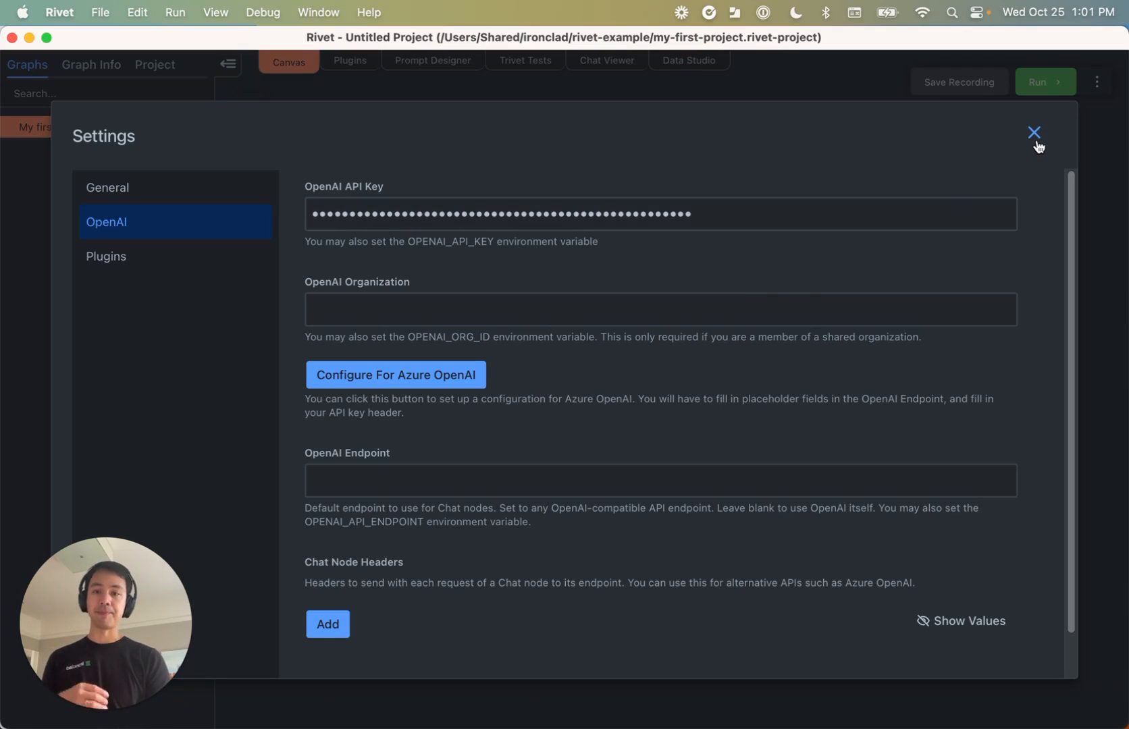
click(1034, 132)
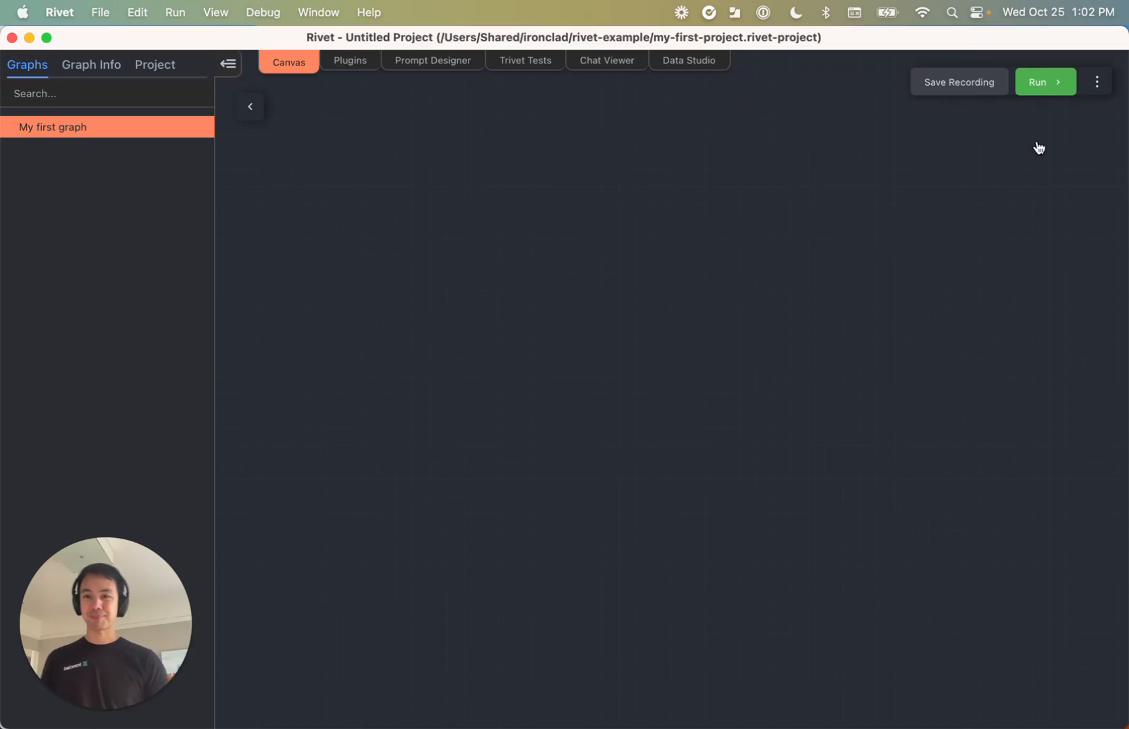
mouse_move(328, 359)
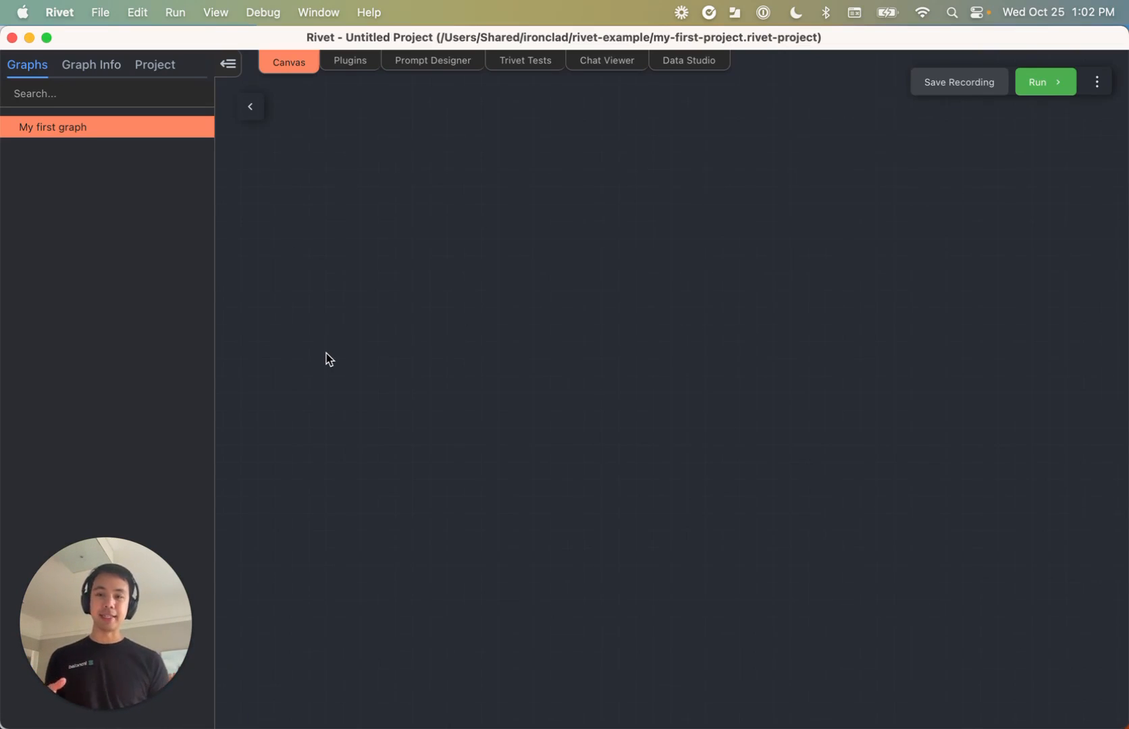
mouse_move(130, 418)
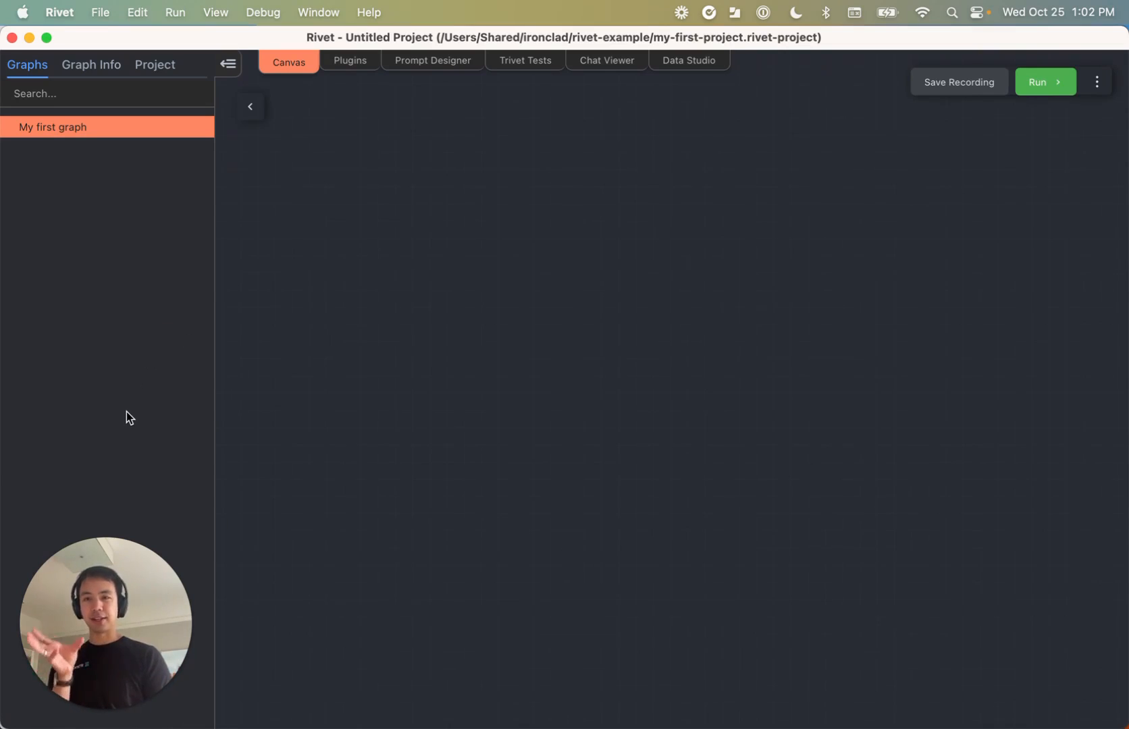
mouse_move(381, 438)
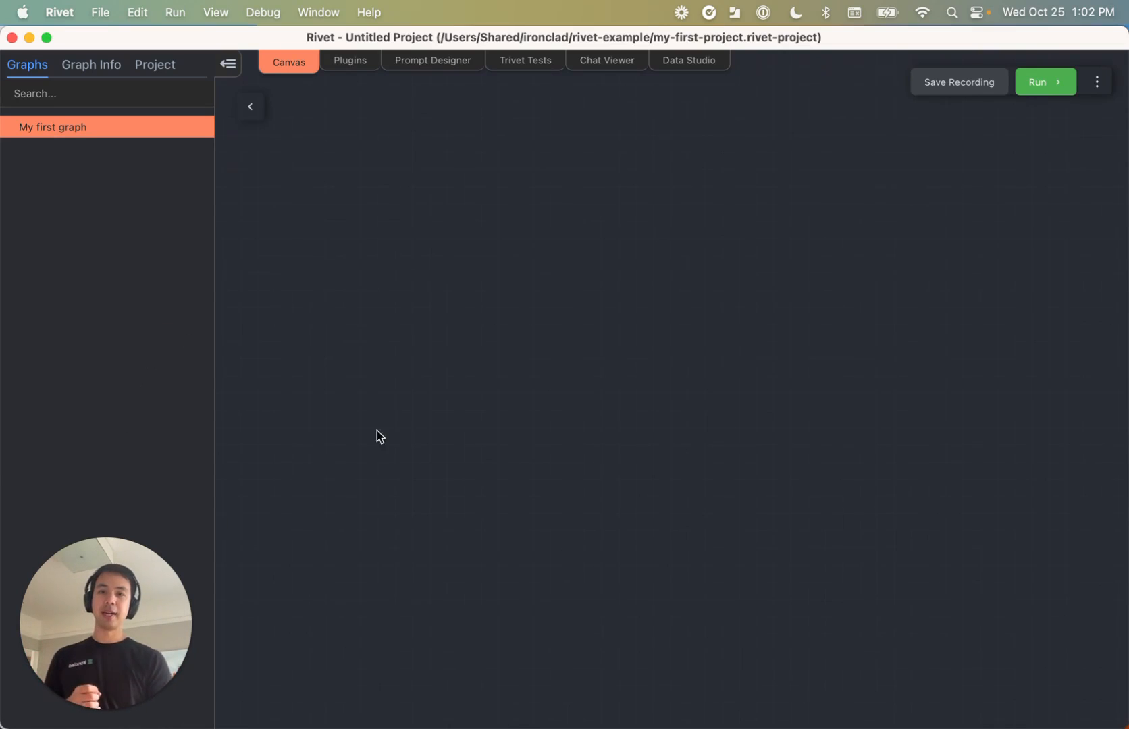
mouse_move(438, 292)
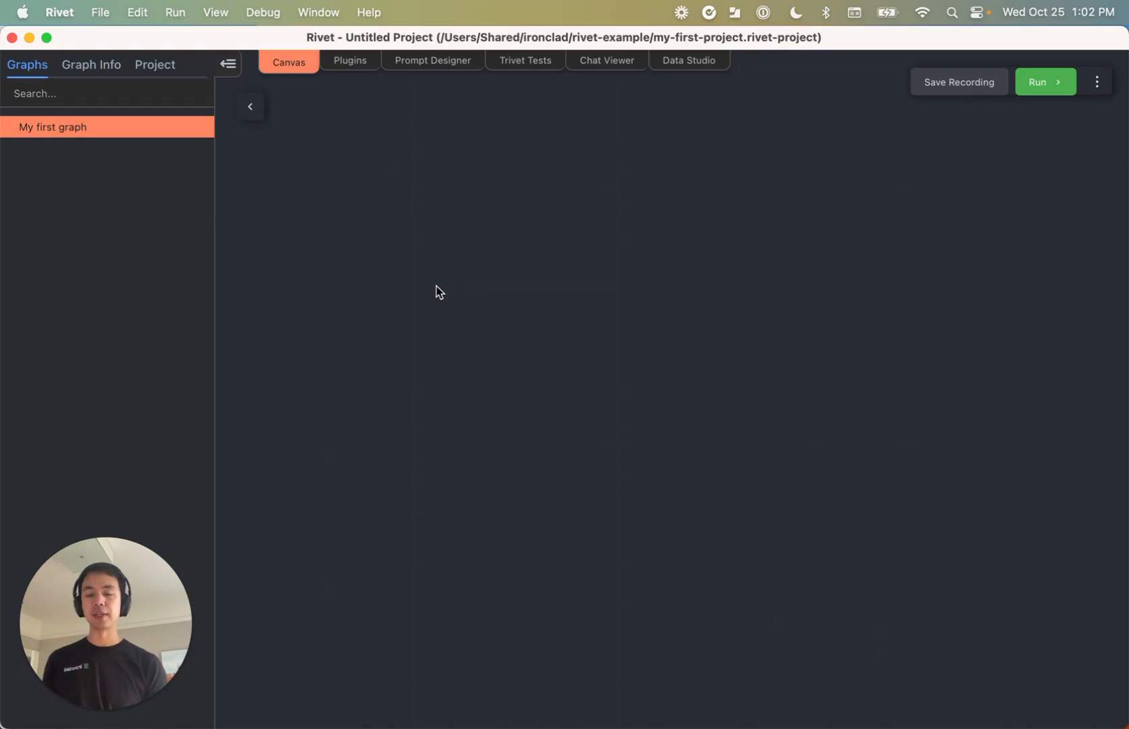
mouse_move(308, 243)
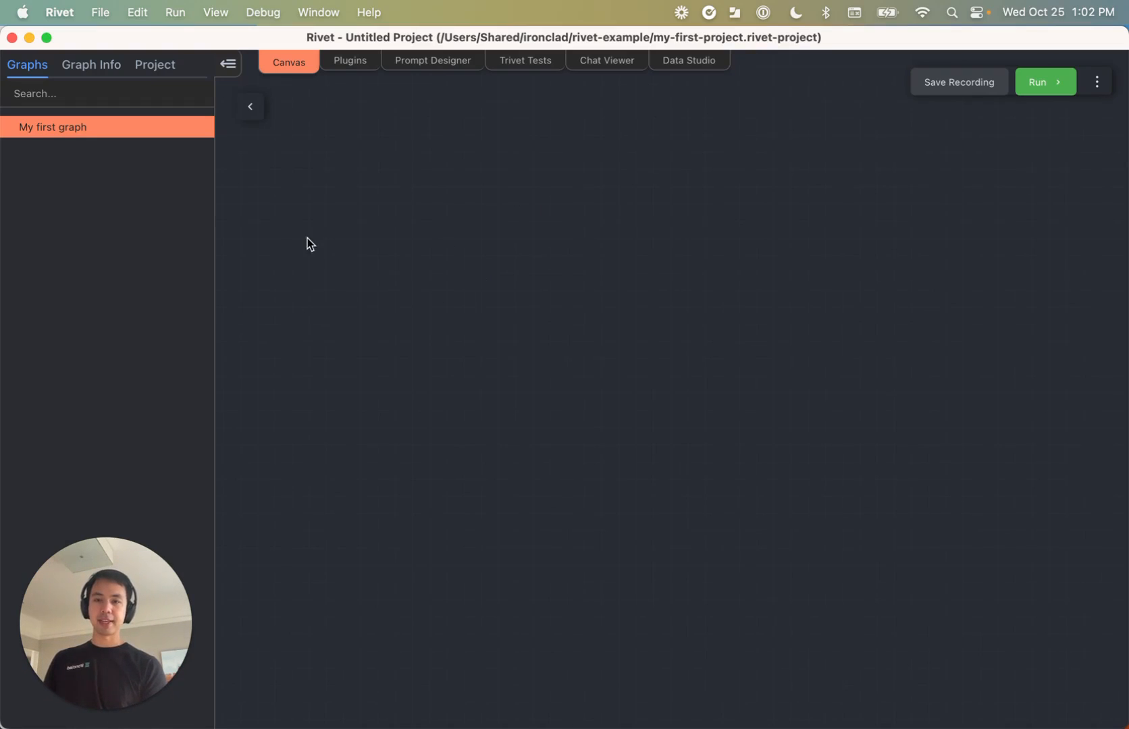
mouse_move(243, 224)
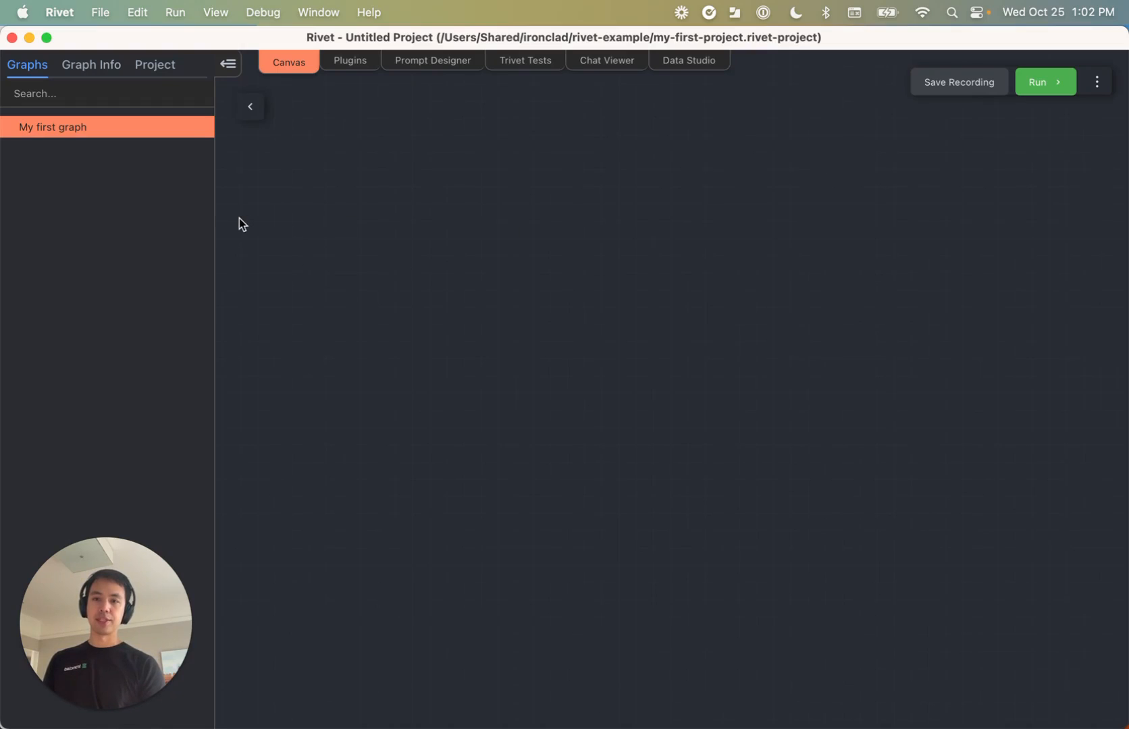
Add a Text node with the {{input}} template from the canvas Add menu
right_click(240, 220)
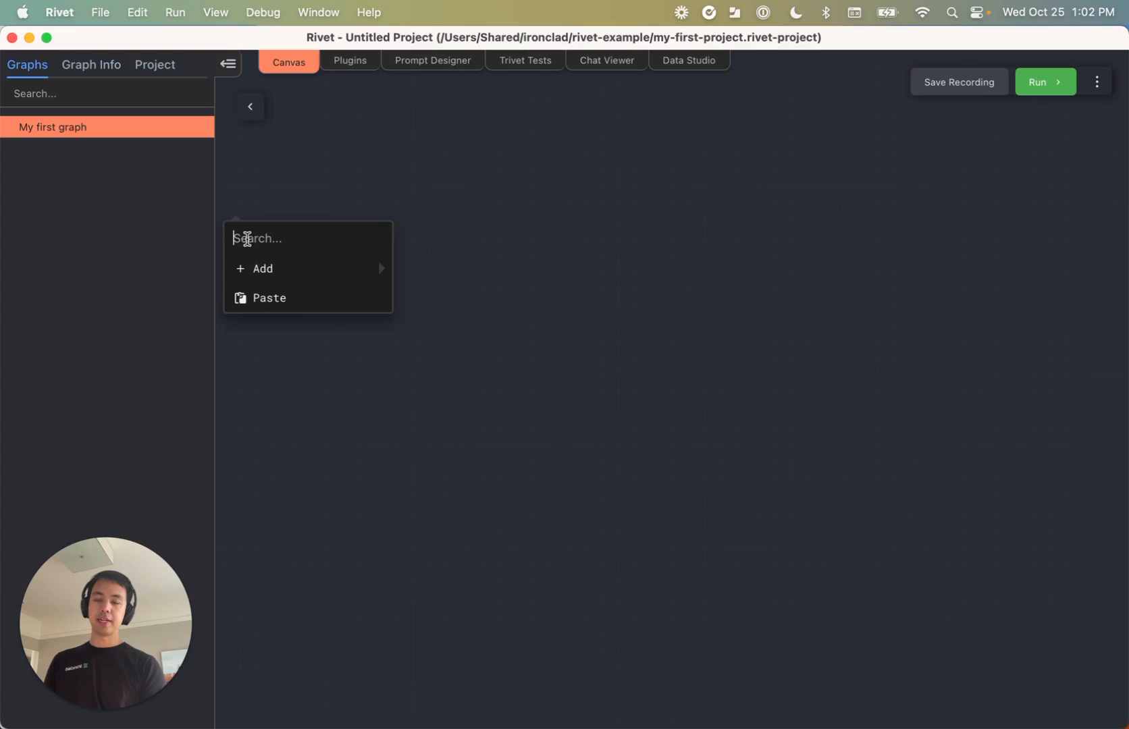
mouse_move(256, 244)
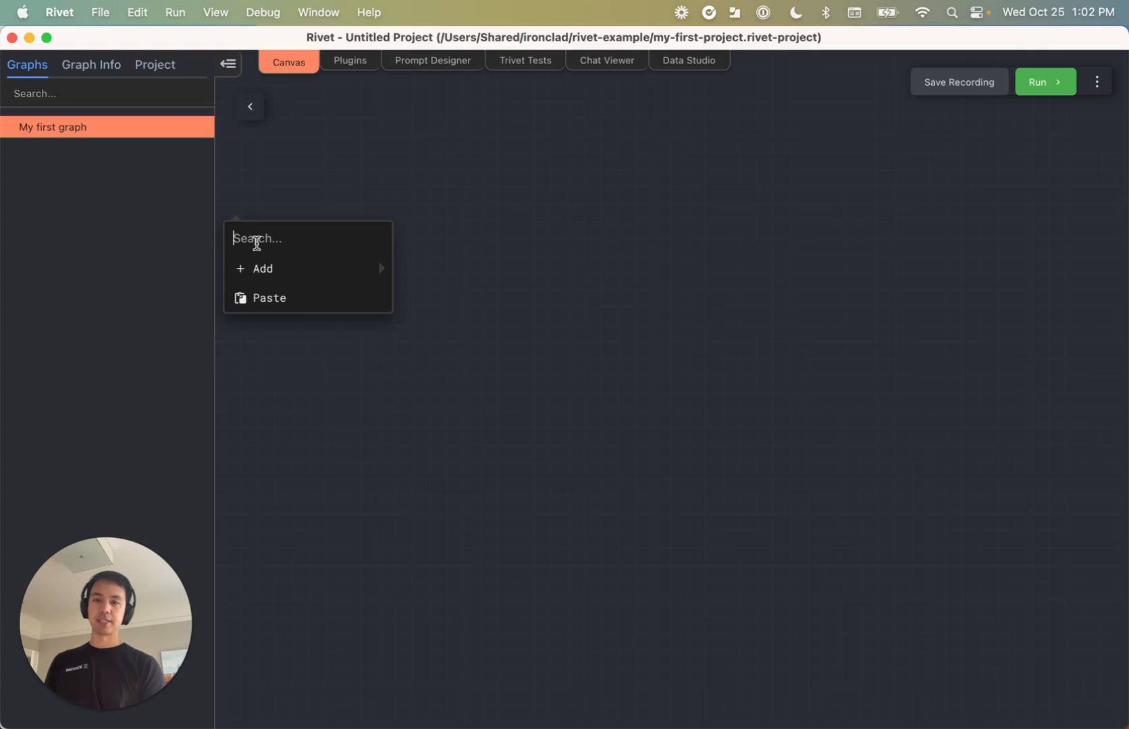
mouse_move(261, 269)
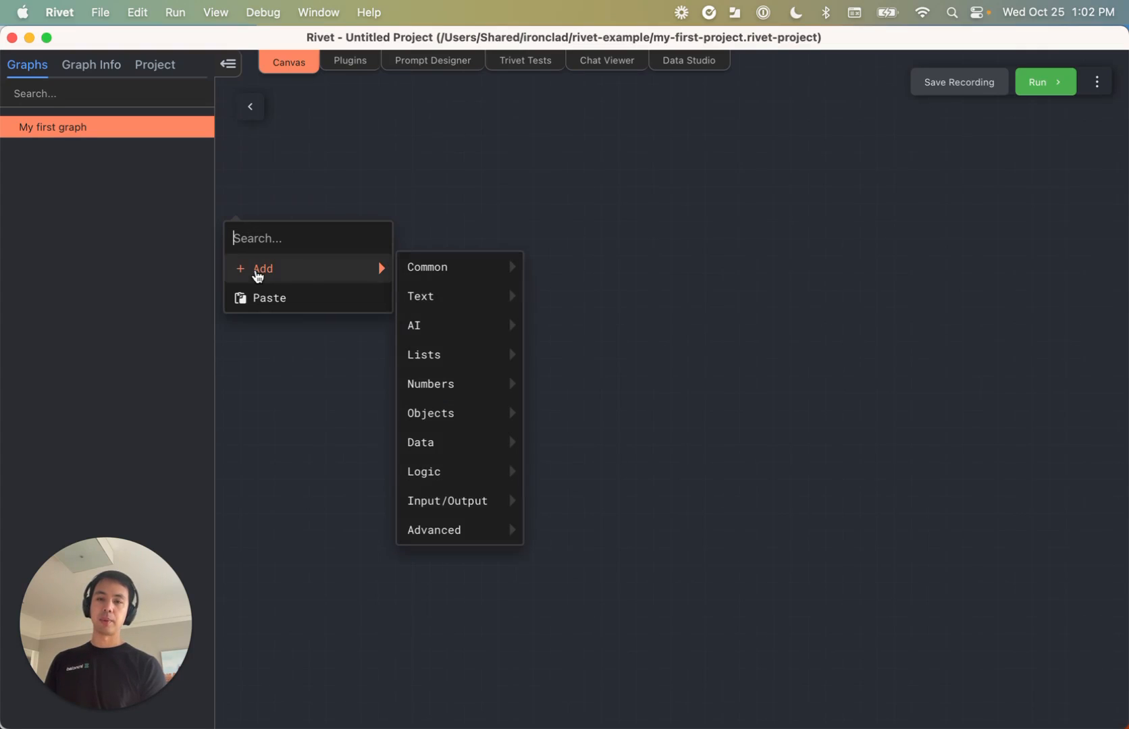
mouse_move(426, 267)
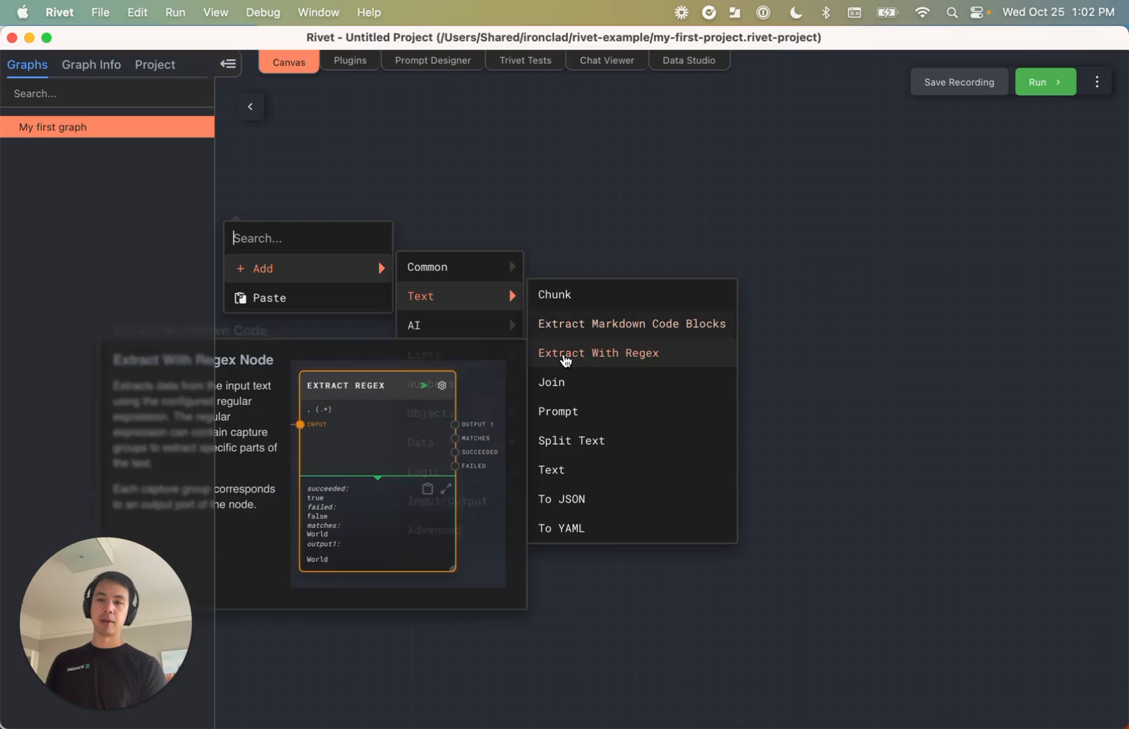
mouse_move(551, 382)
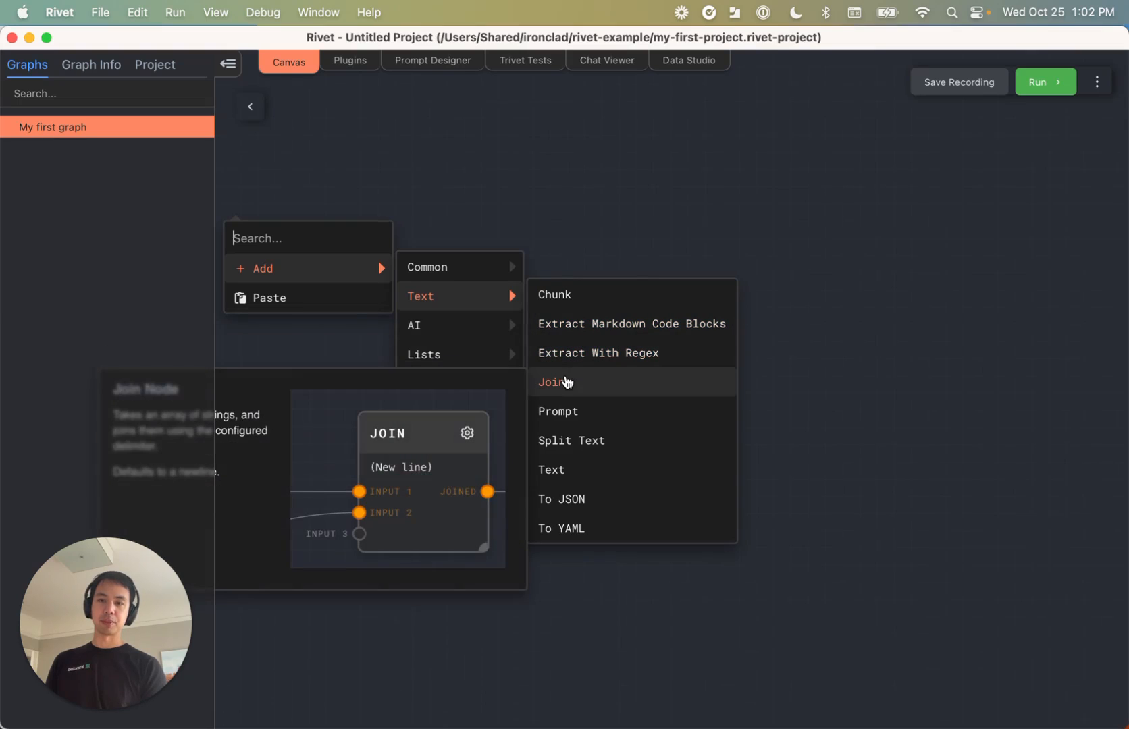
mouse_move(562, 410)
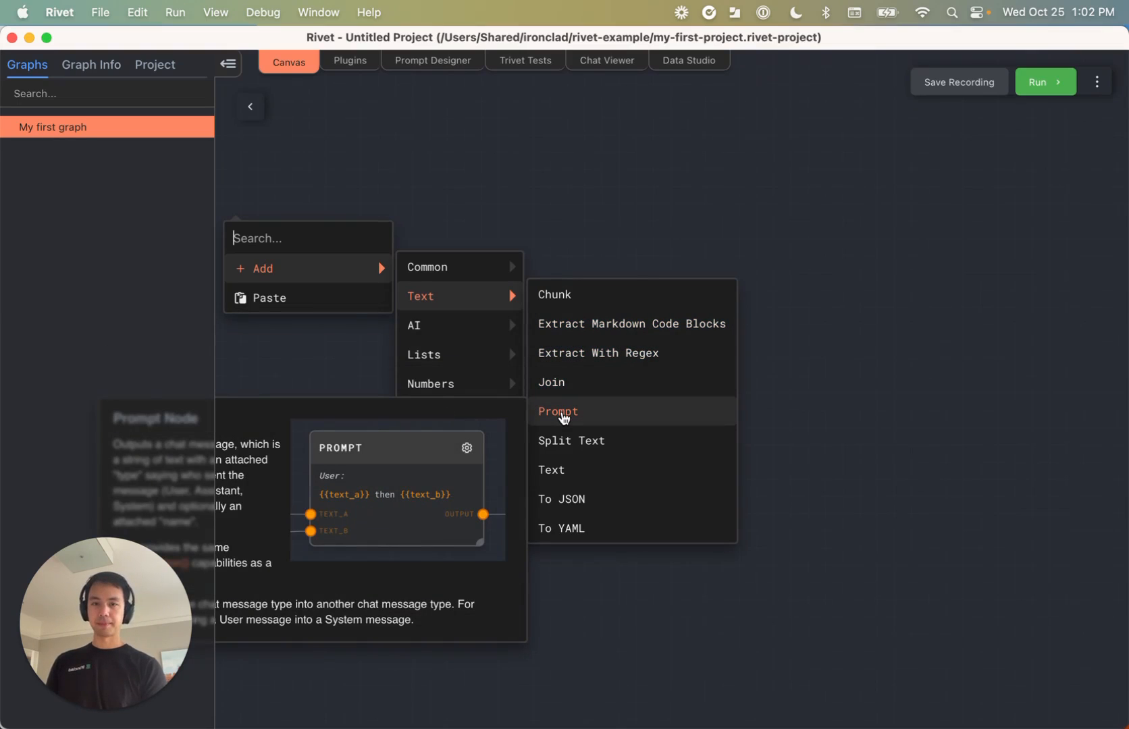
mouse_move(551, 469)
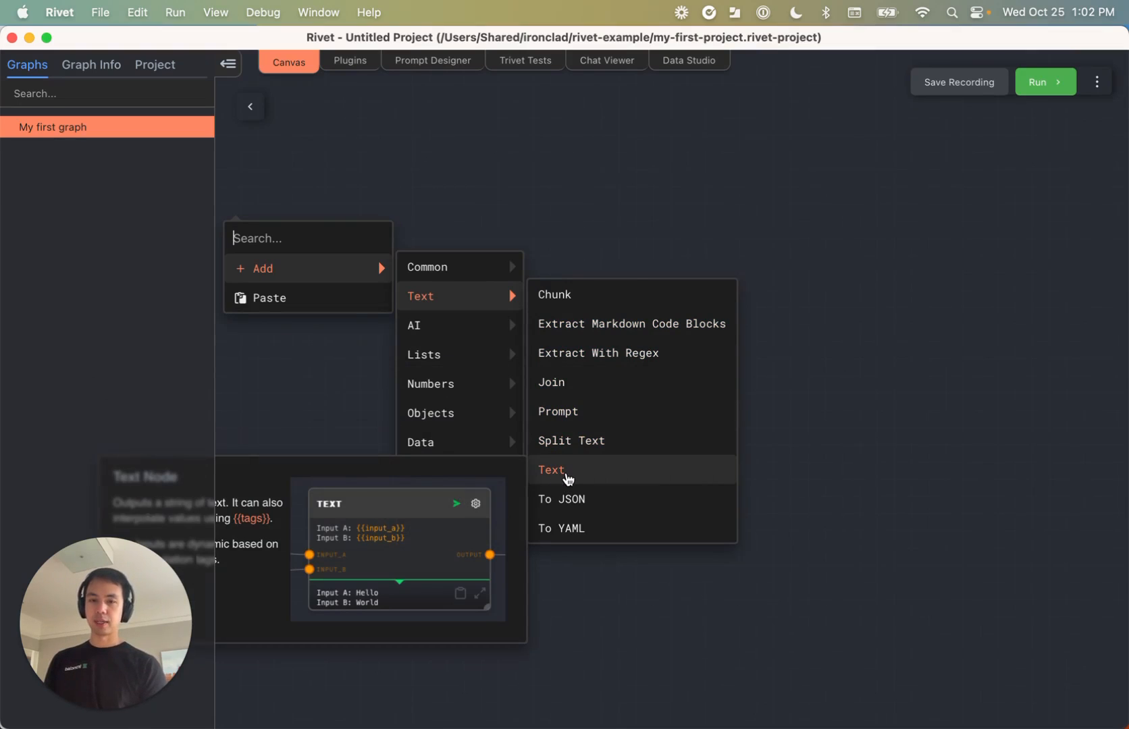
click(551, 469)
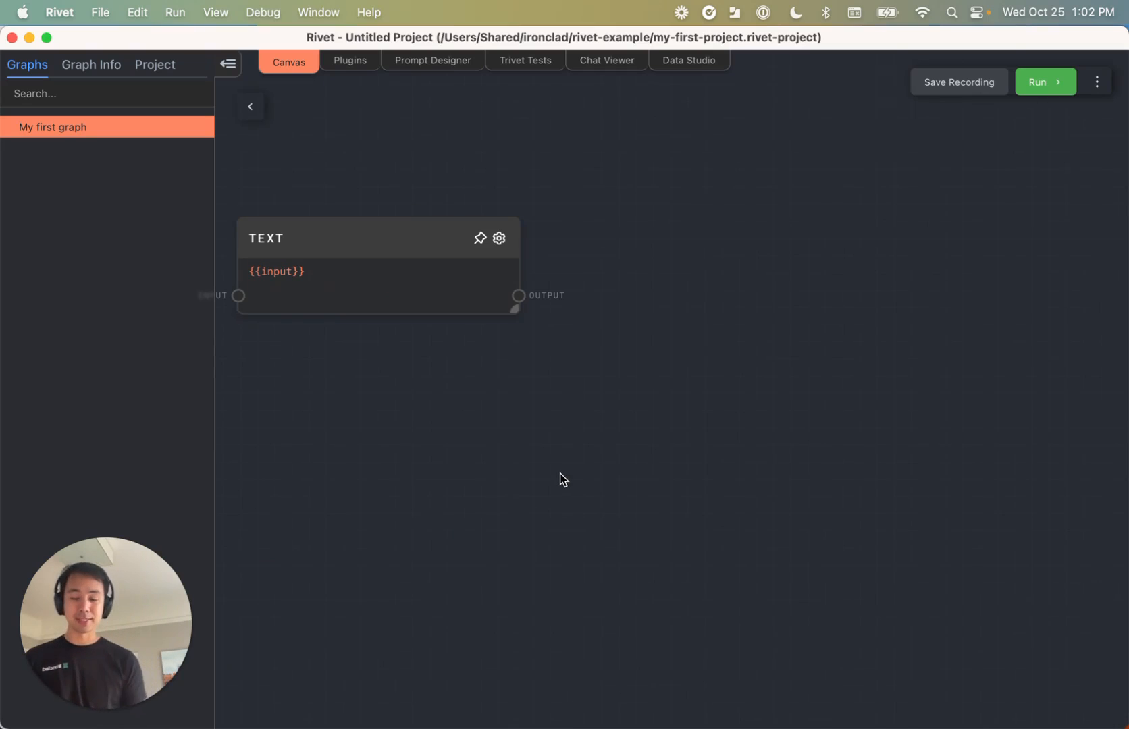
Add a gpt-3.5-turbo Chat node to the right of the Text node
right_click(616, 223)
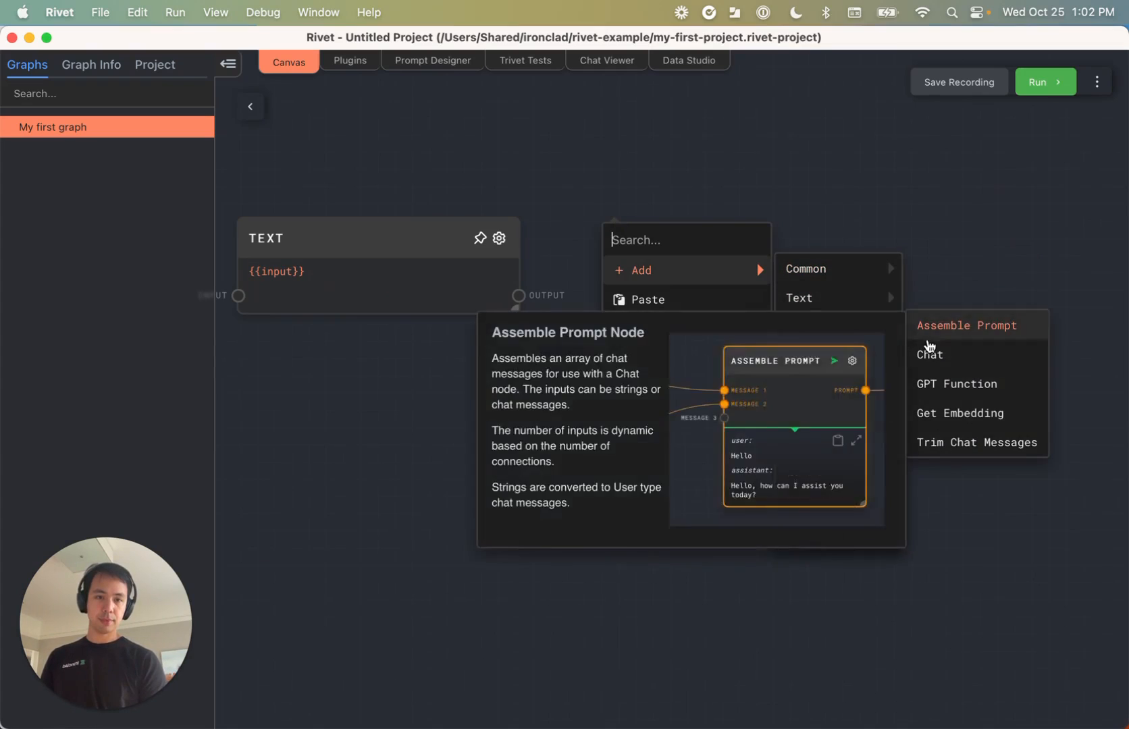
click(929, 353)
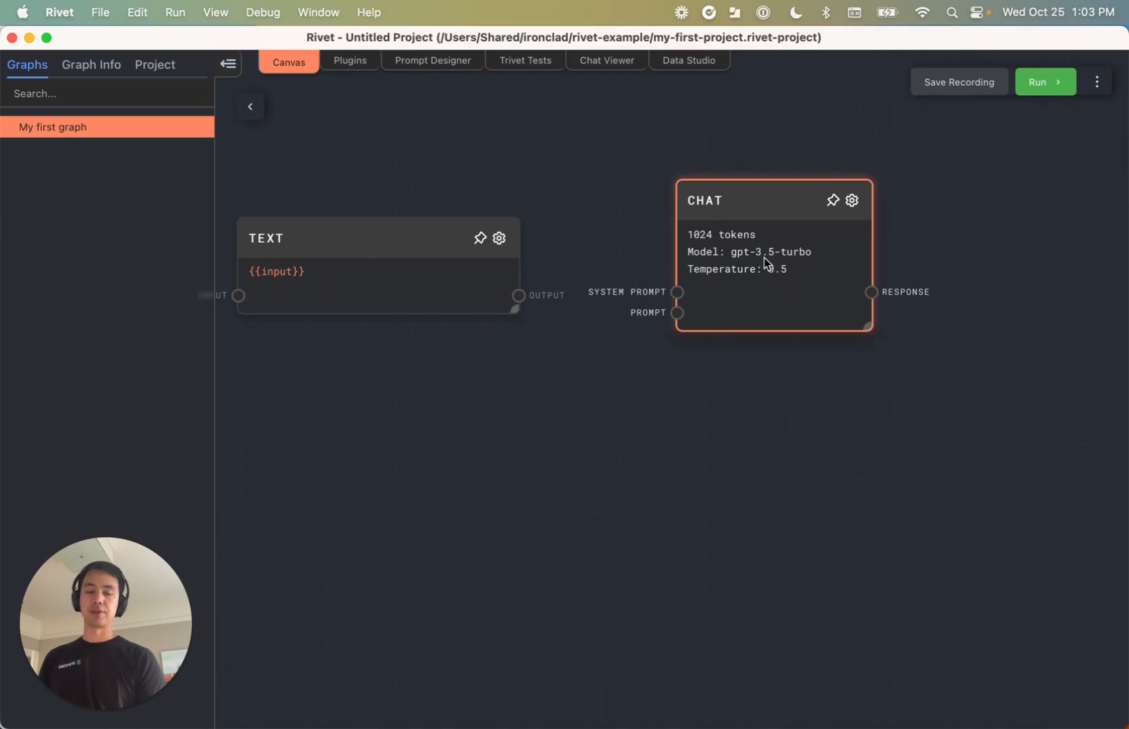
mouse_move(774, 273)
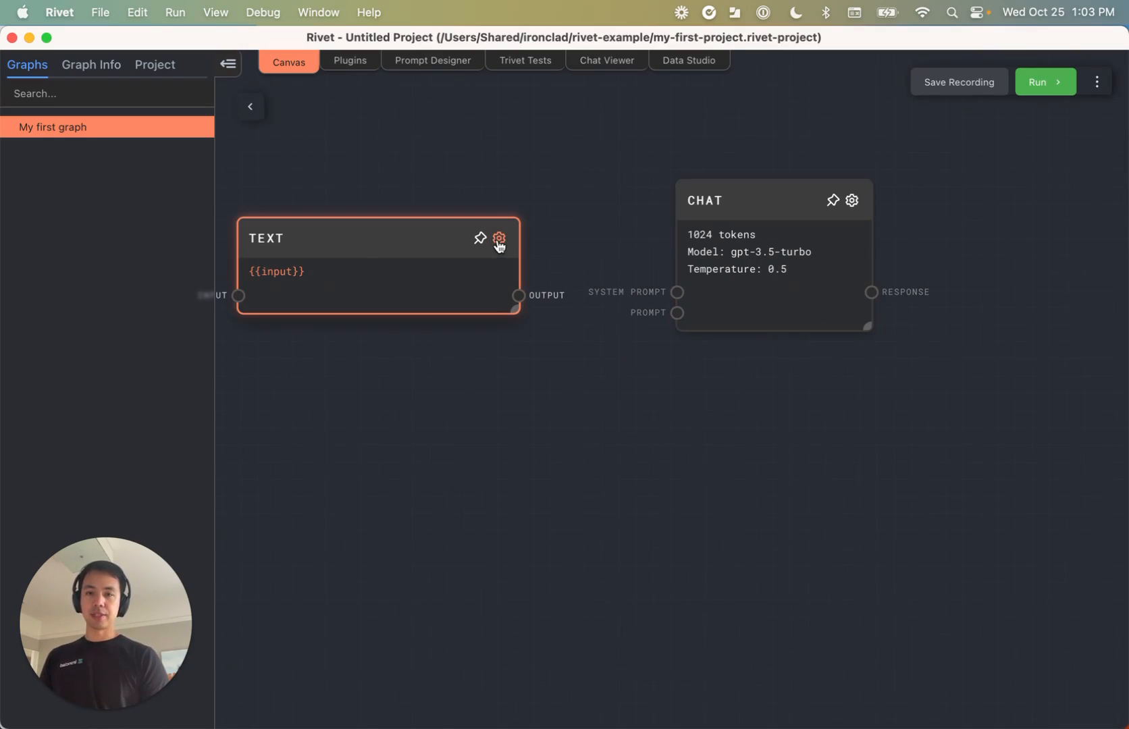
mouse_move(499, 238)
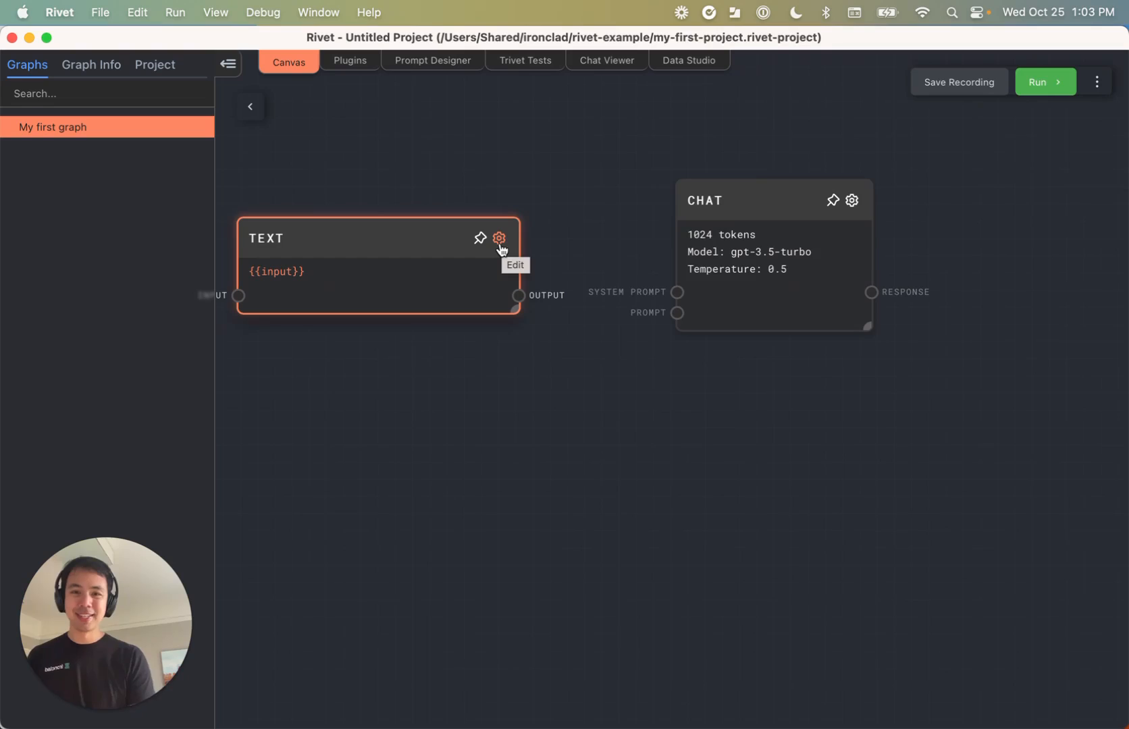
Enter 'Write me a two paragraph speech about Generative AI.' in the Text node editor
click(499, 238)
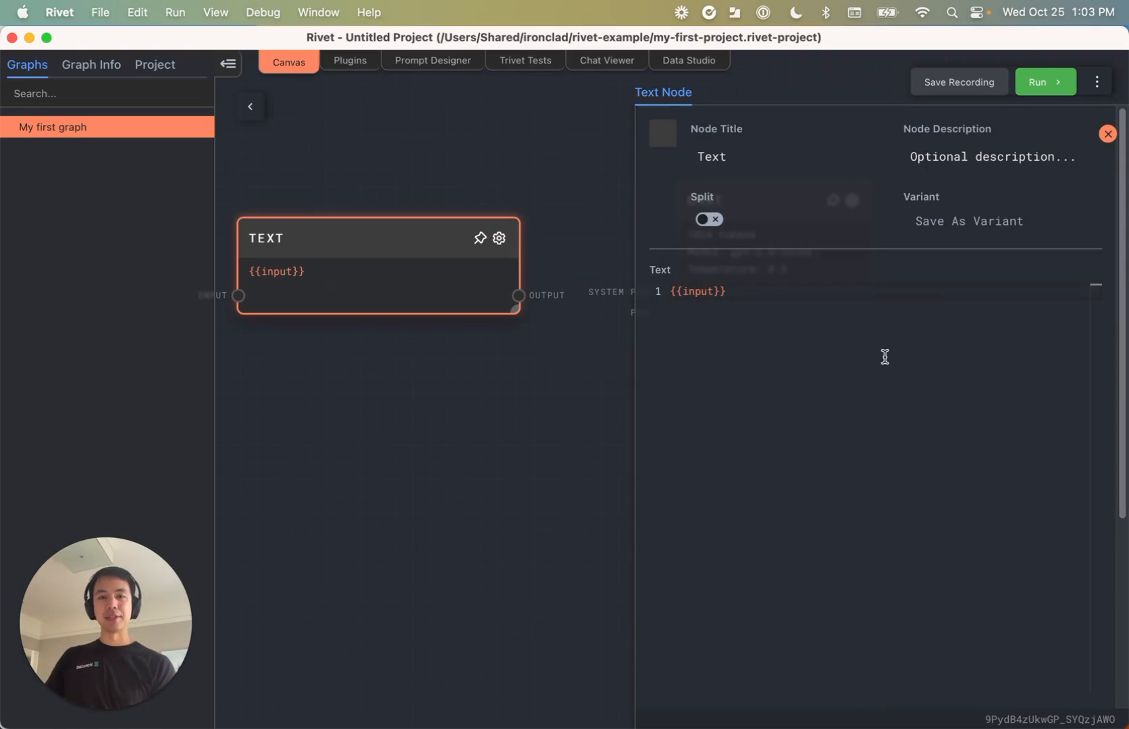
mouse_move(924, 313)
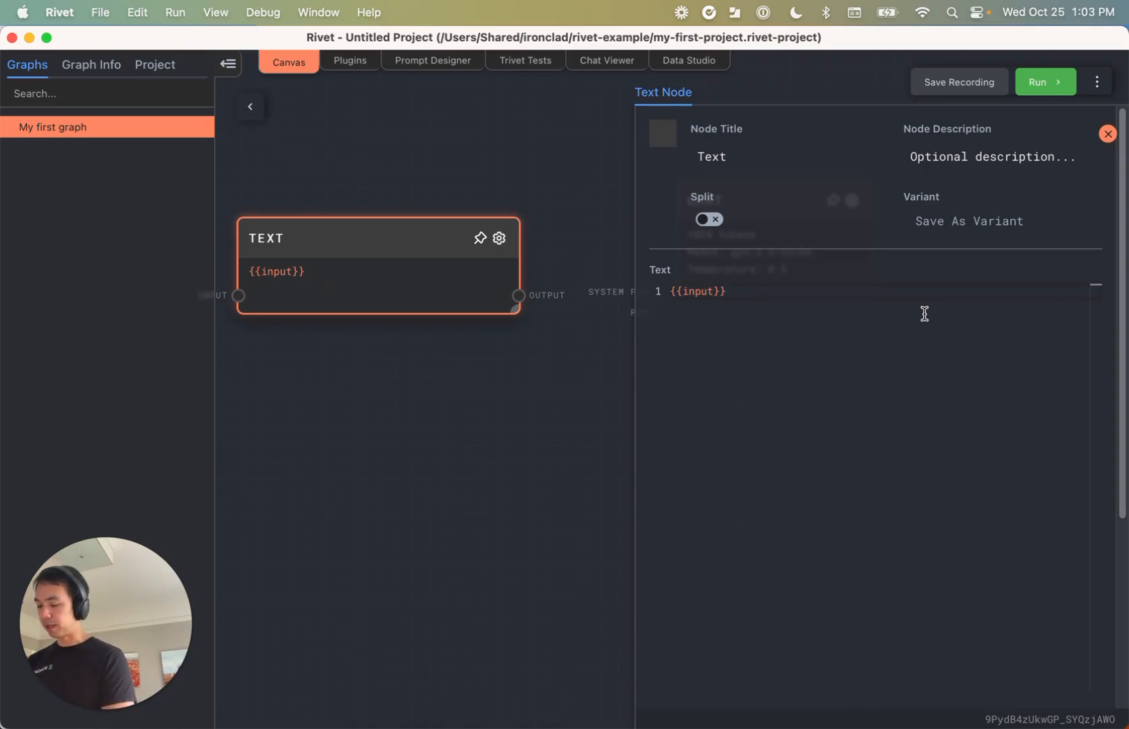
text(Write me a)
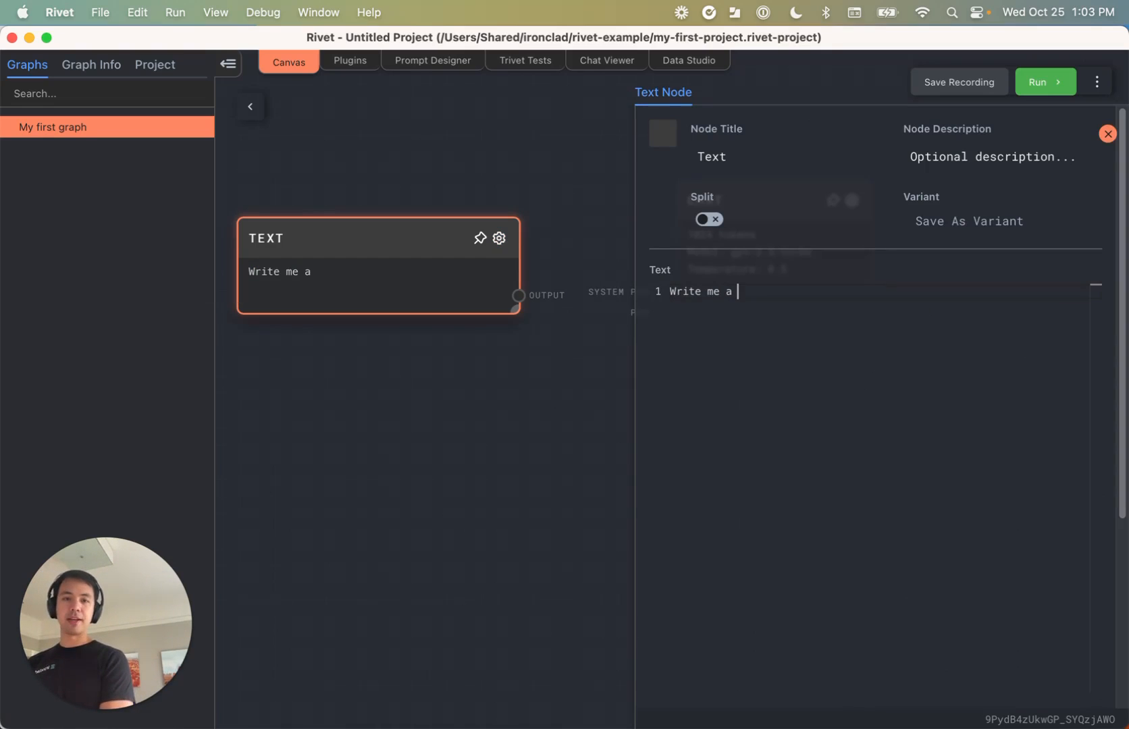
text(two paragraph speech about the future of)
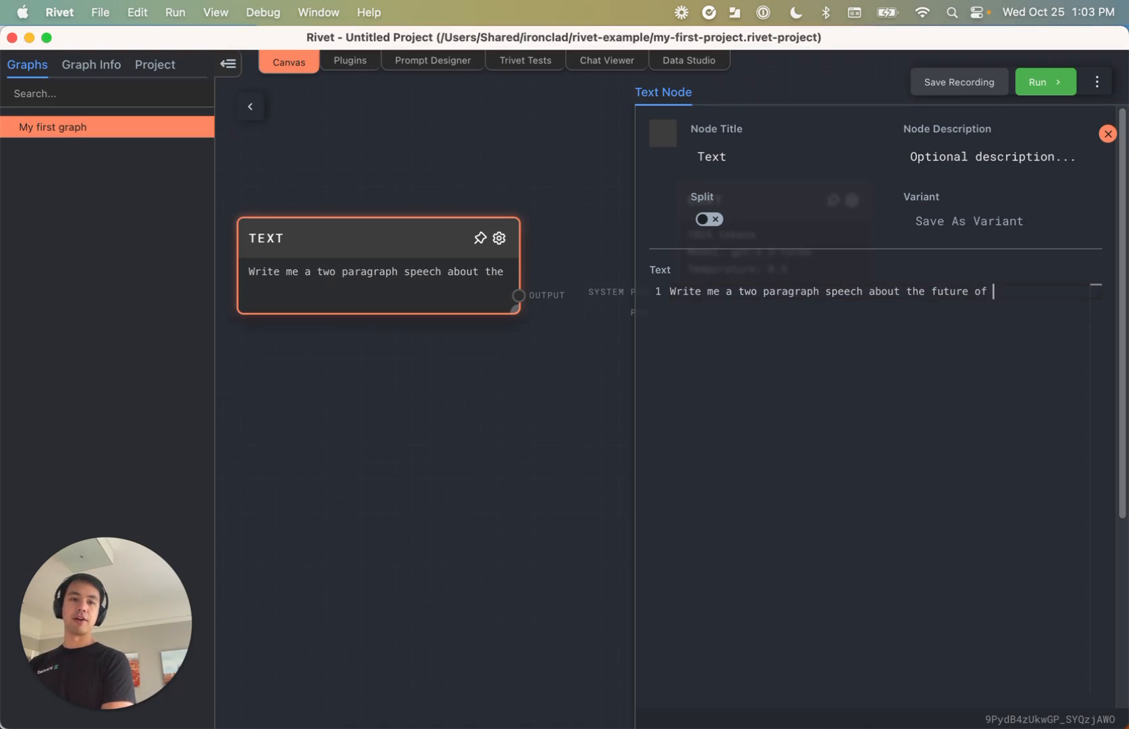
text(Generative)
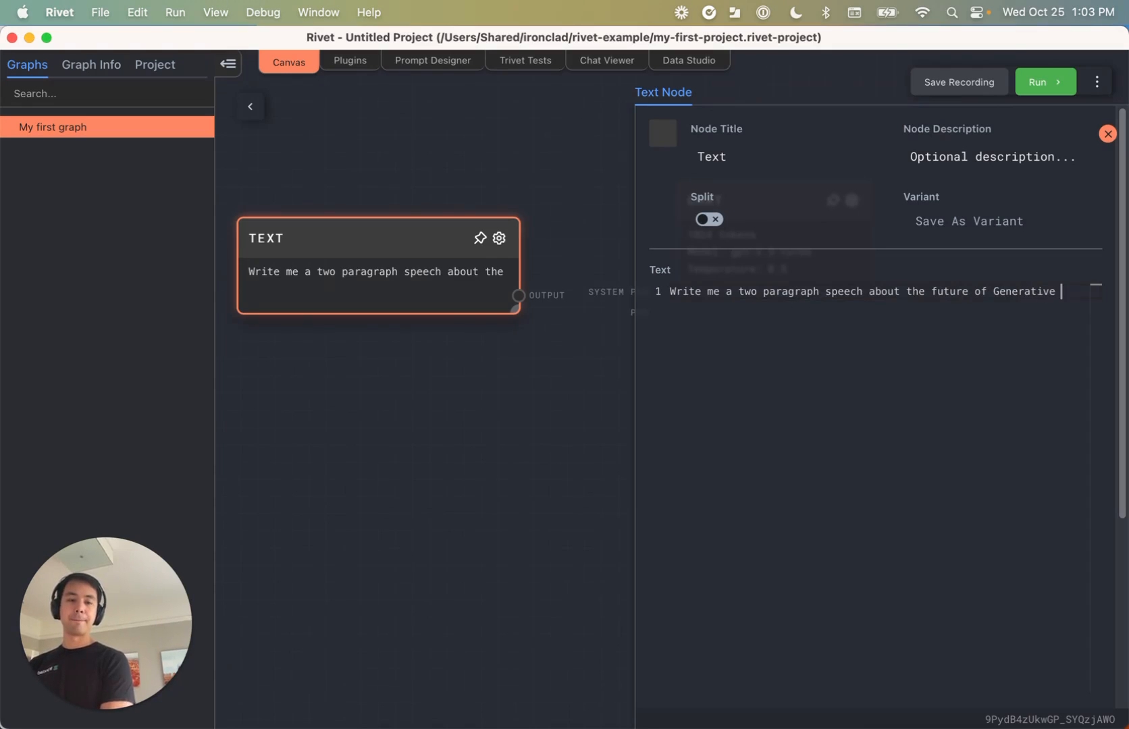
text(AI.)
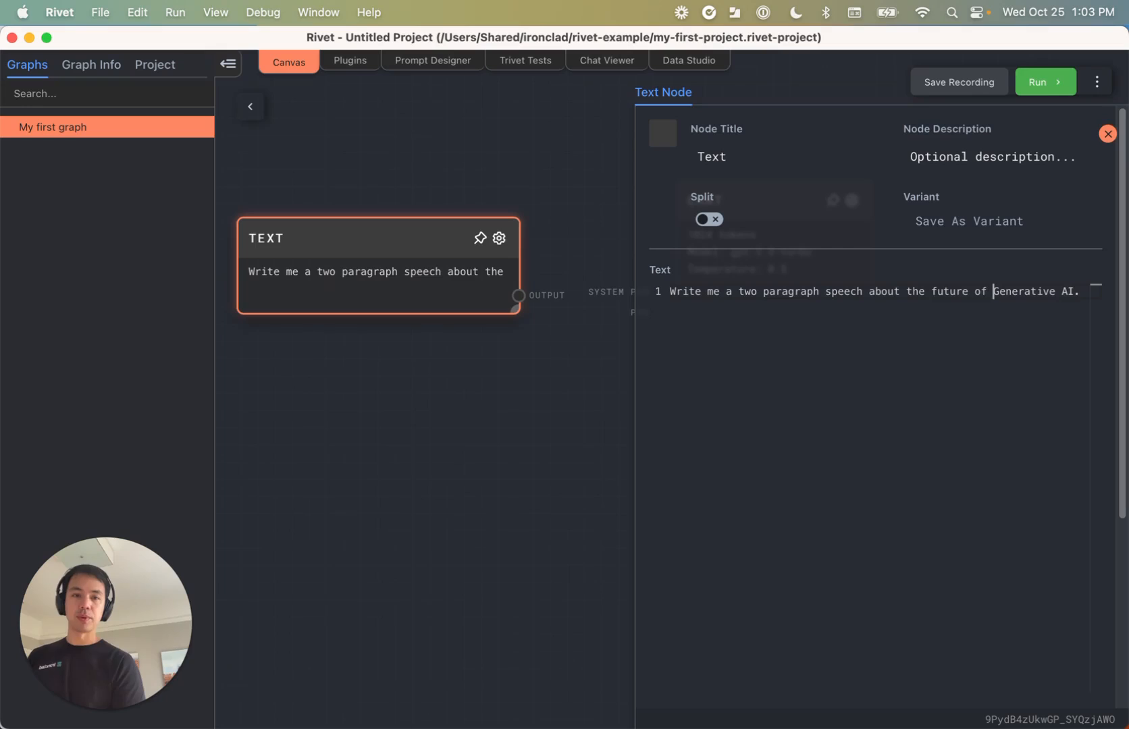
Replace the length and topic words with {{speechLength}} and {{speechTopic}} placeholders and close the editor
double_click(776, 291)
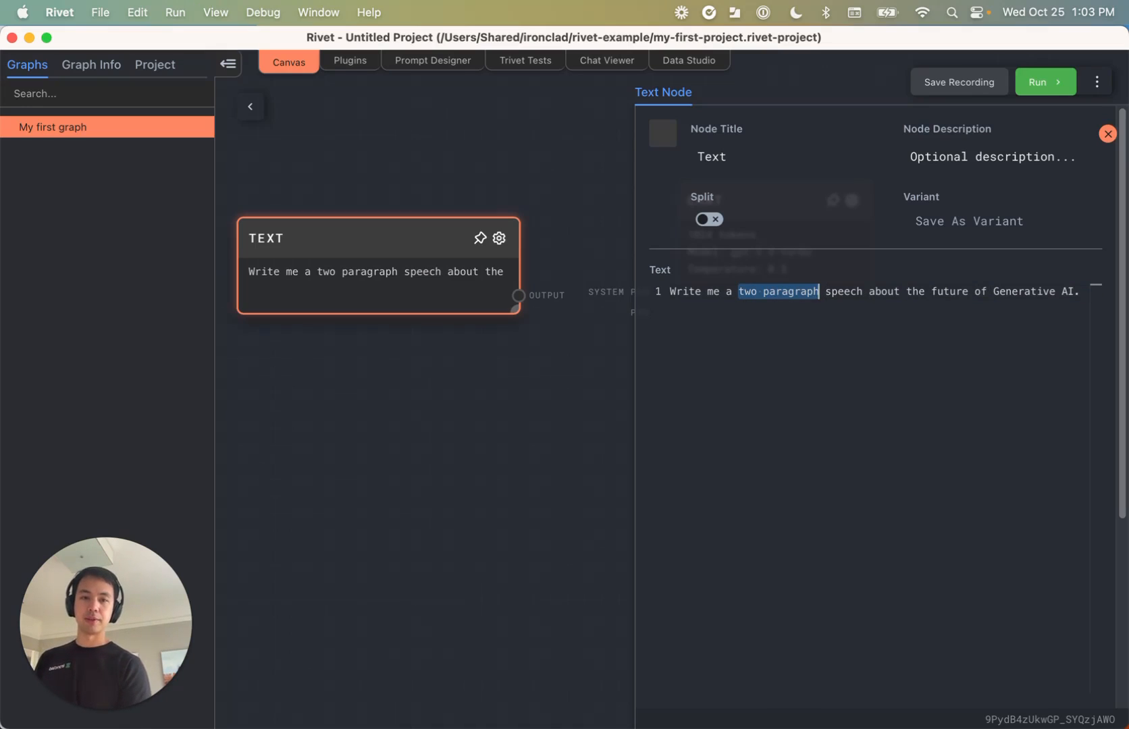
key(Delete)
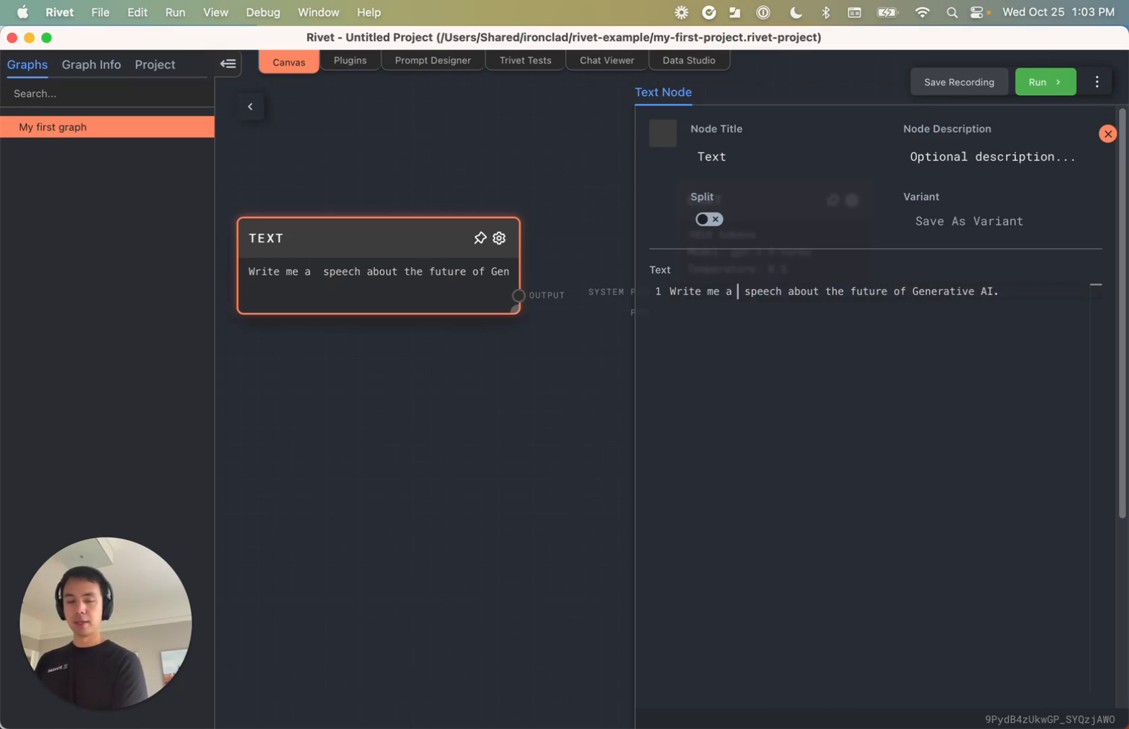
text({{)
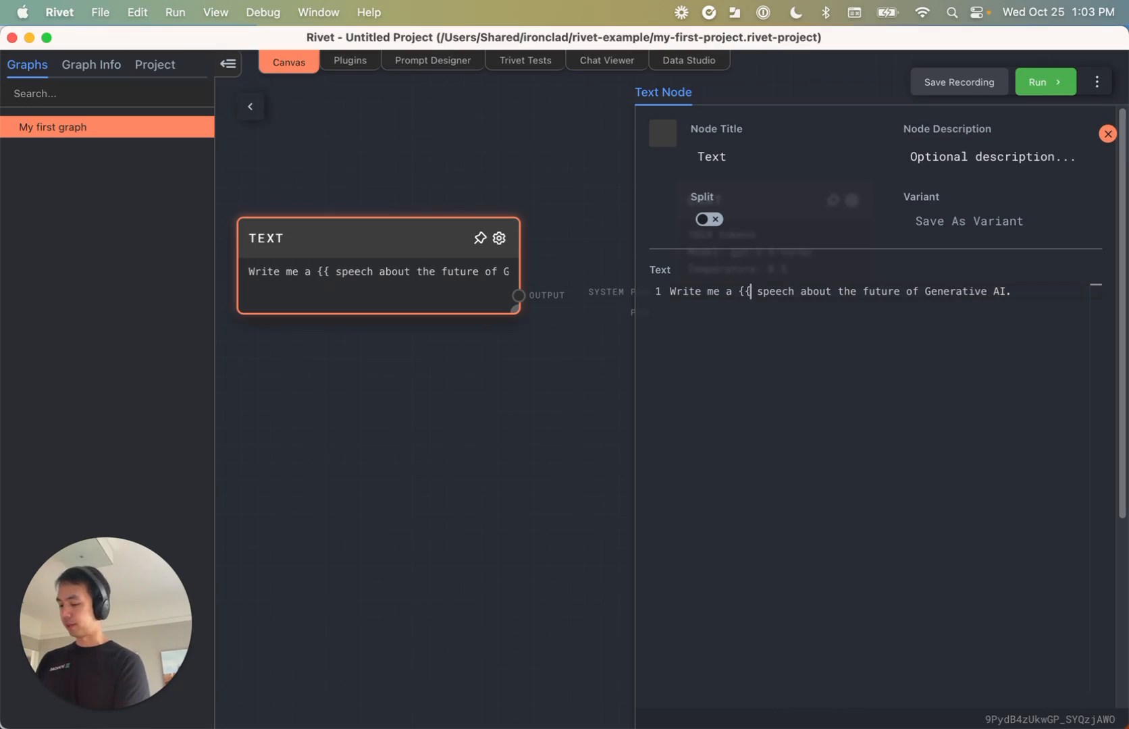
text(speechEL)
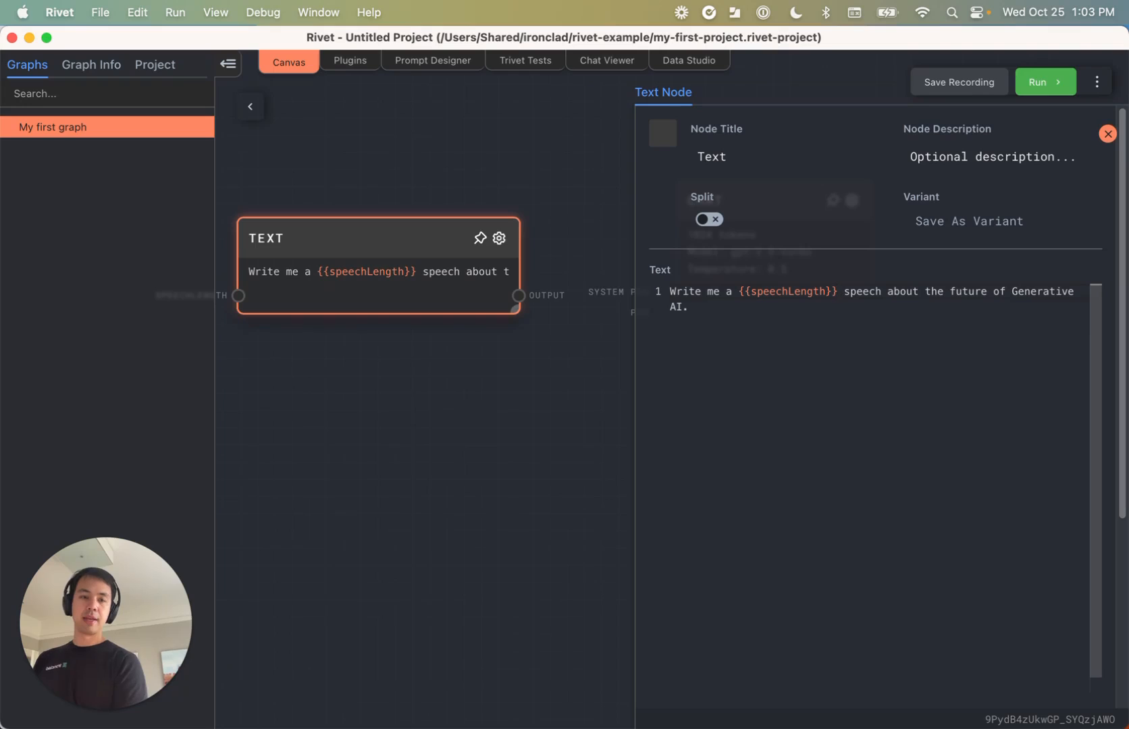
double_click(934, 292)
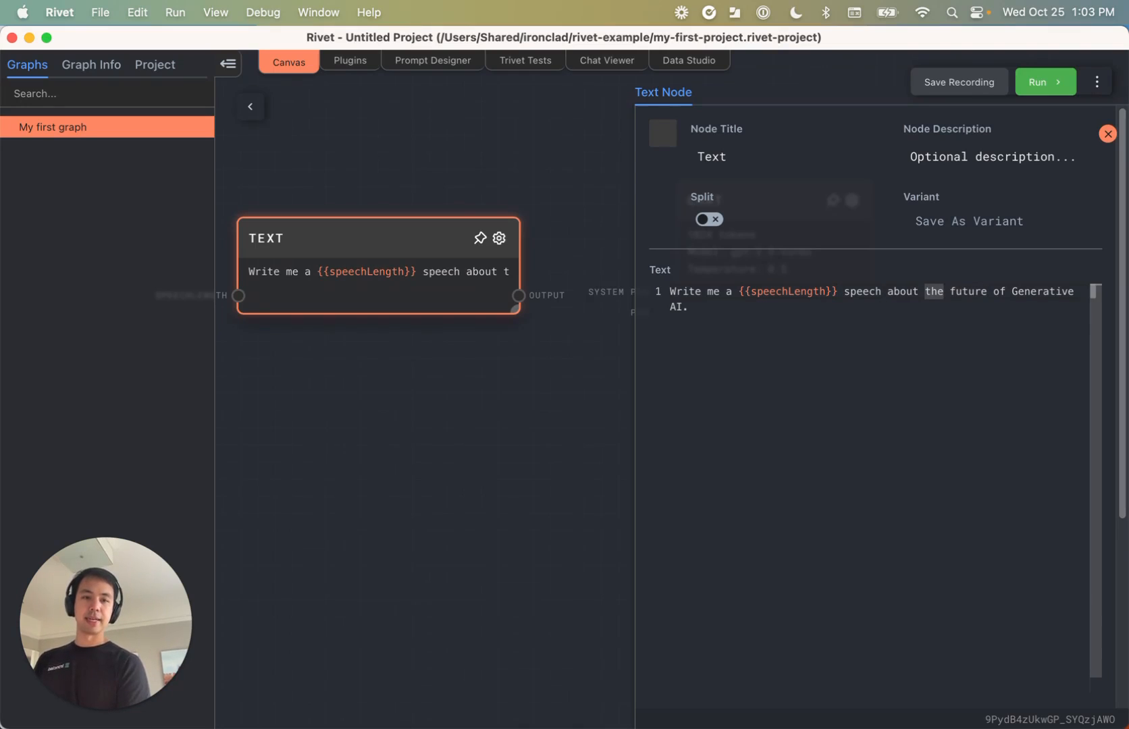
text({{speechTopic)
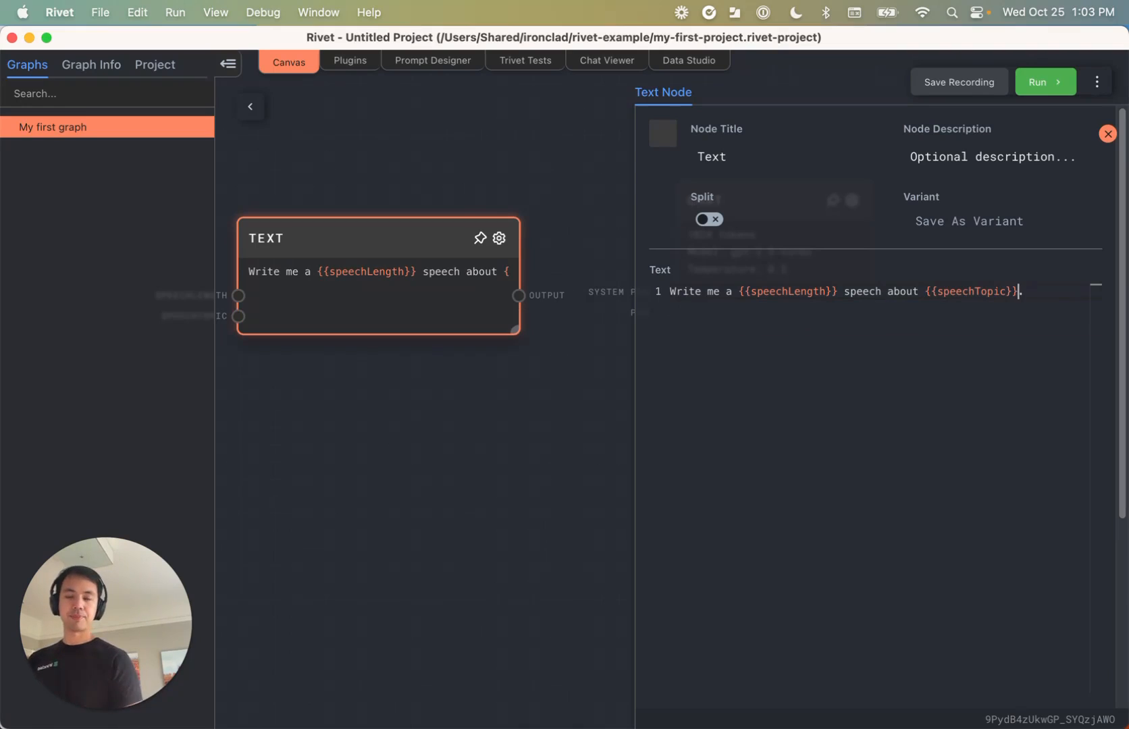
click(1107, 134)
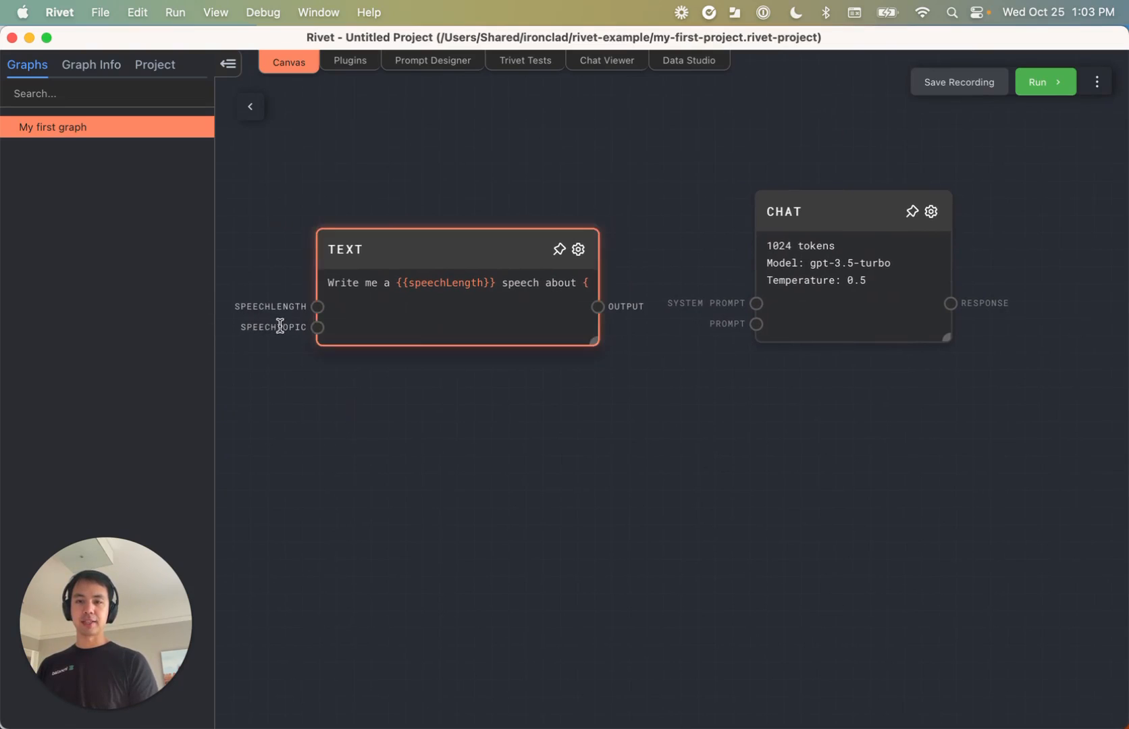
Add a Text node holding the speech length 'two paragraph'
click(299, 434)
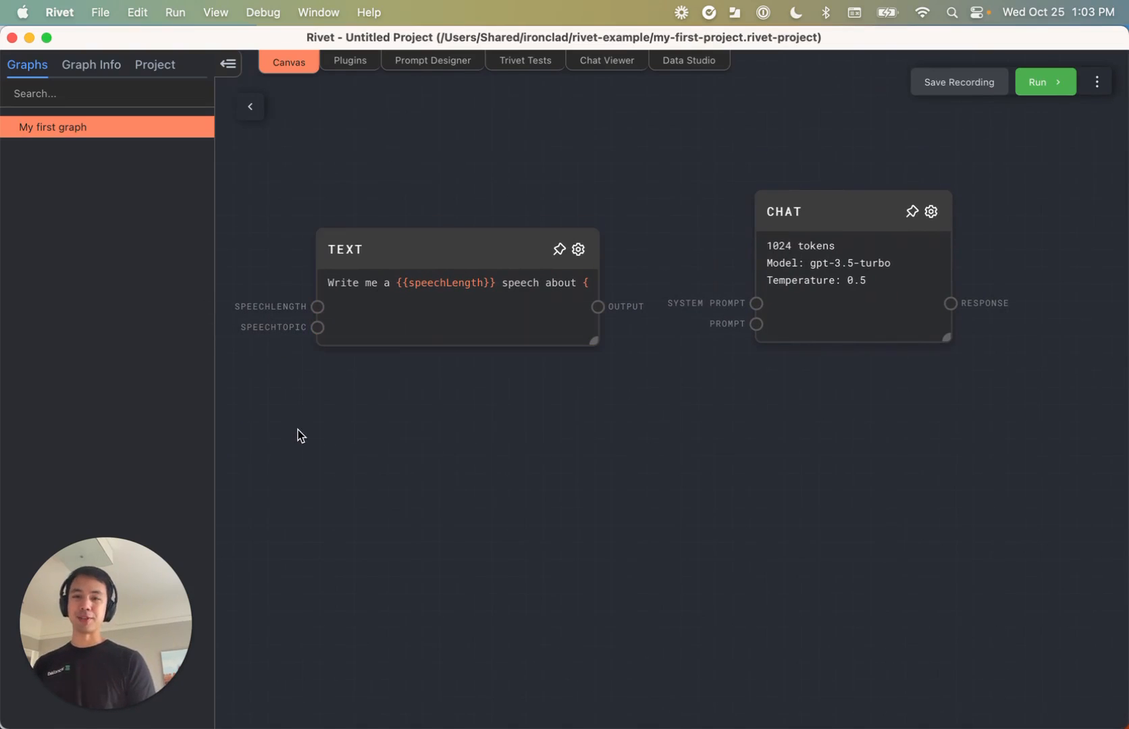
mouse_move(343, 386)
text(text)
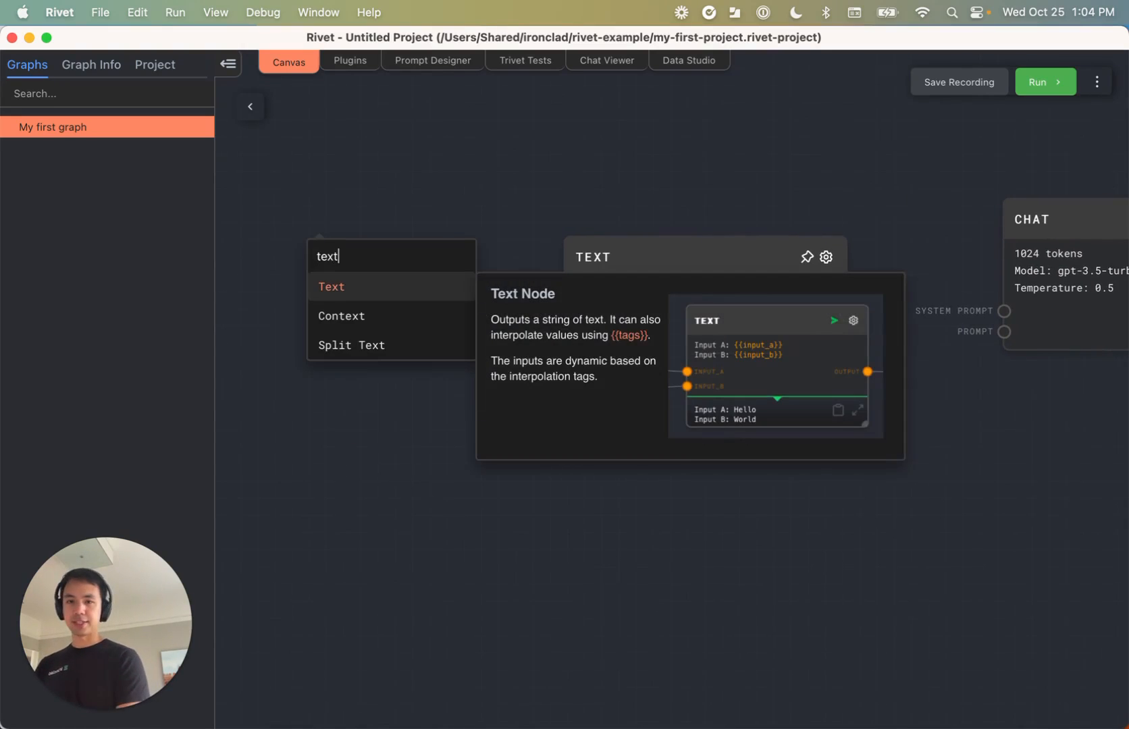
click(331, 287)
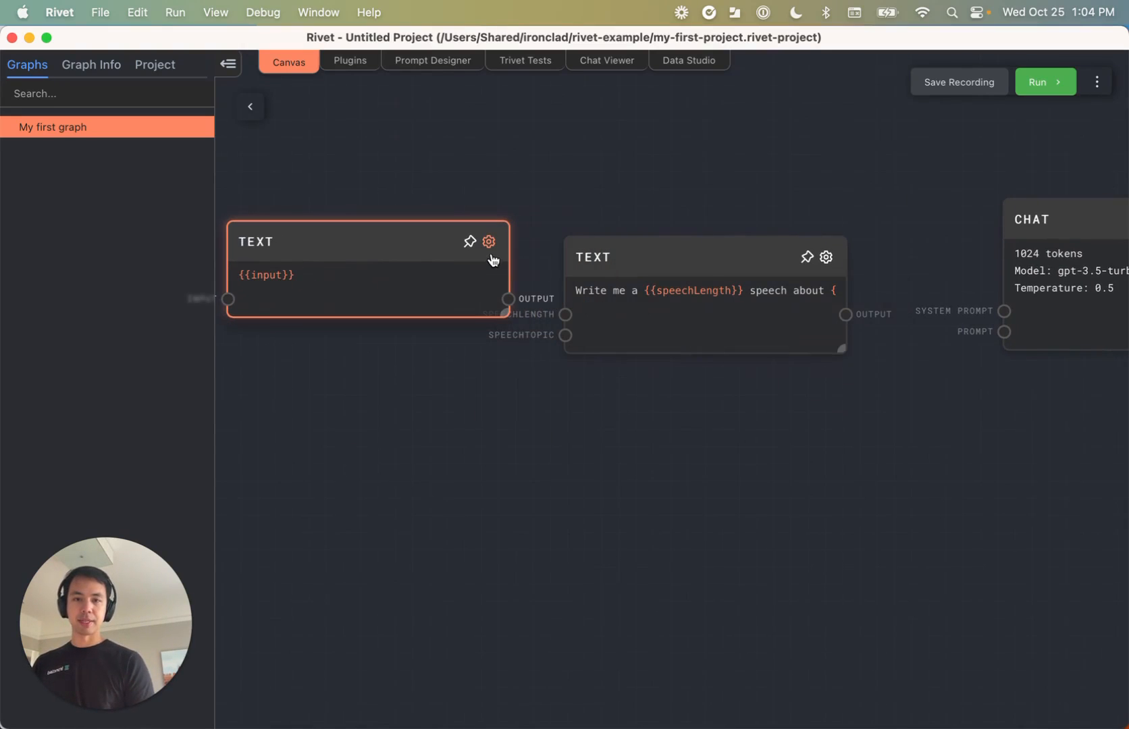
click(489, 242)
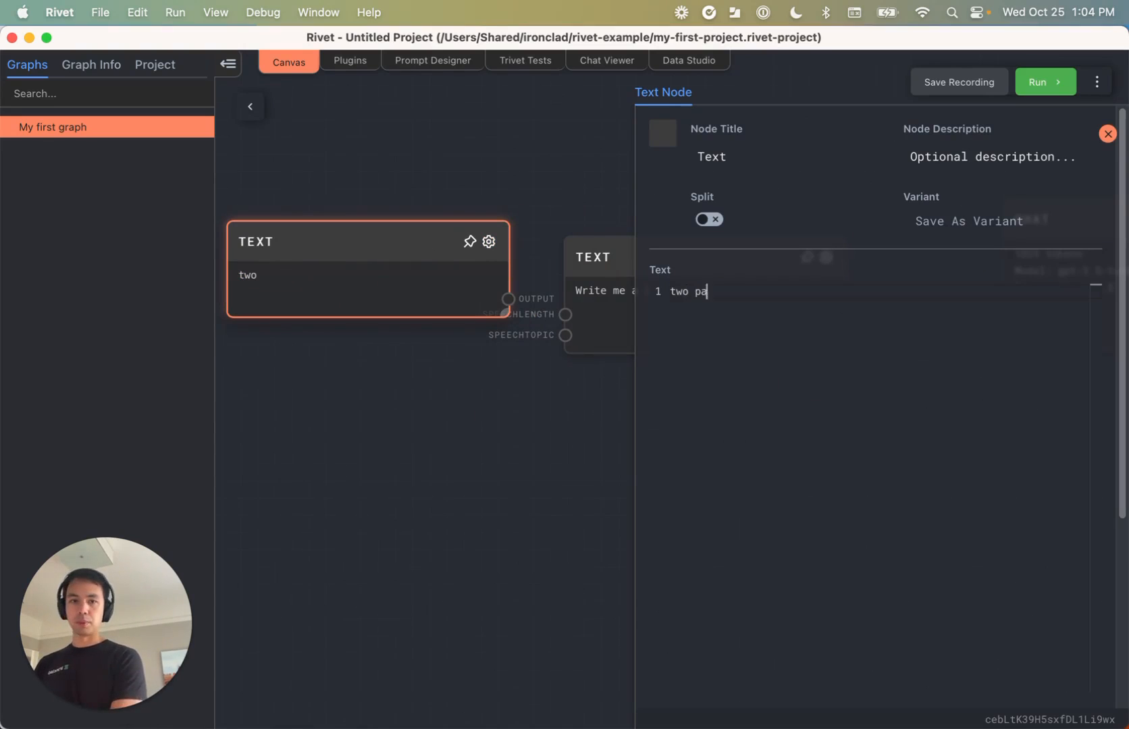
click(1109, 134)
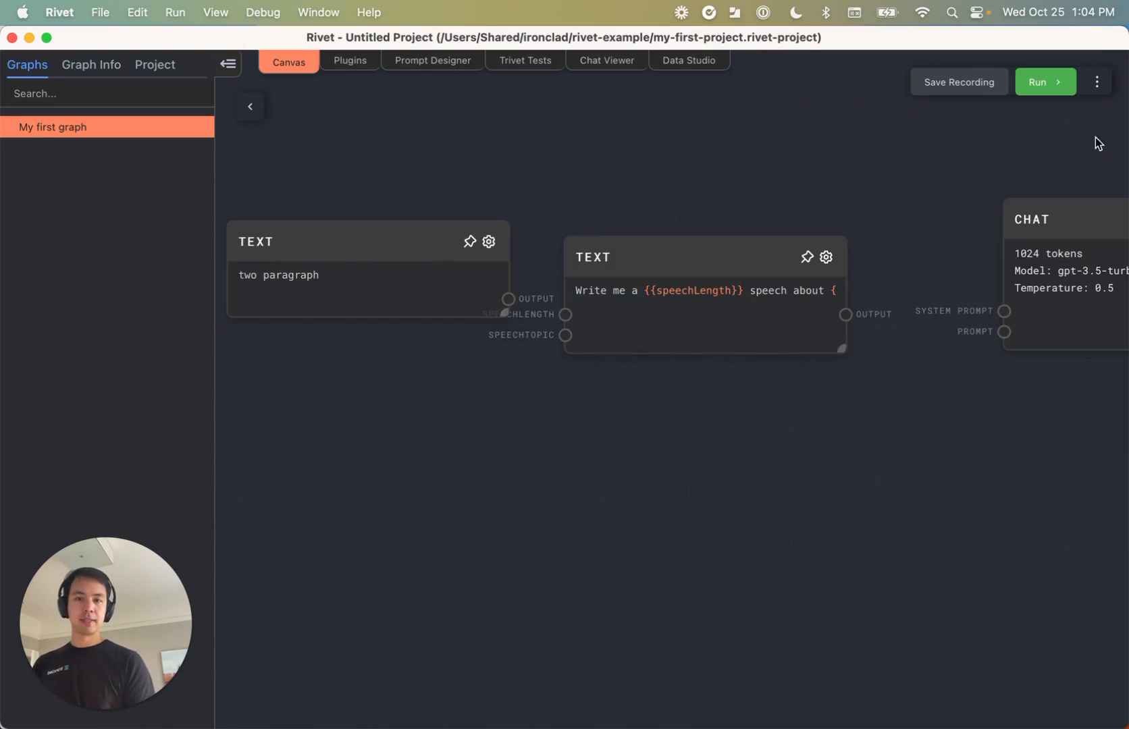
Add a second Text node holding the topic 'the future of generative ai'
text(te)
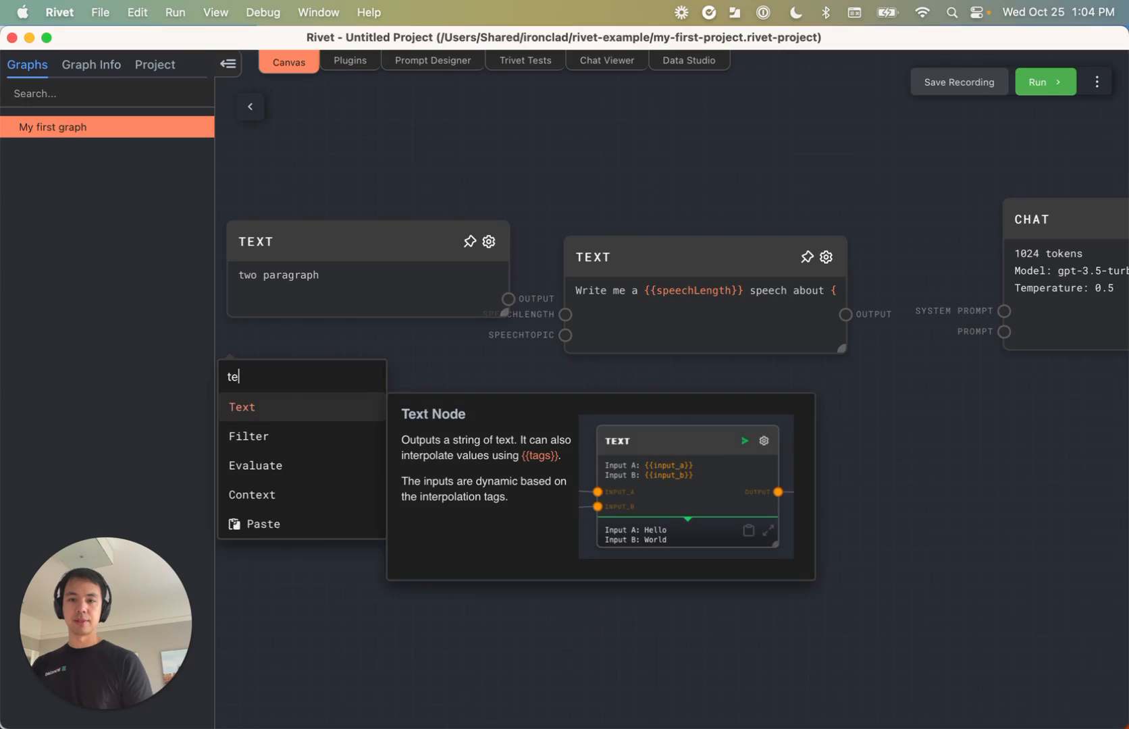
text(Text)
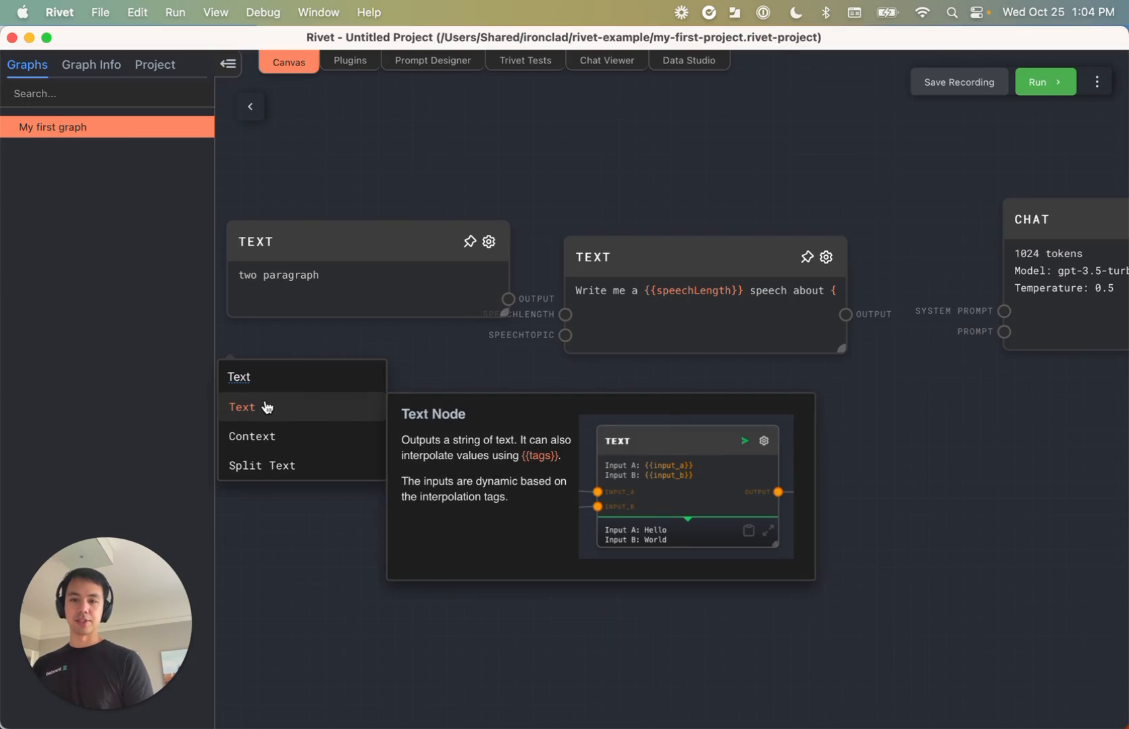
click(243, 406)
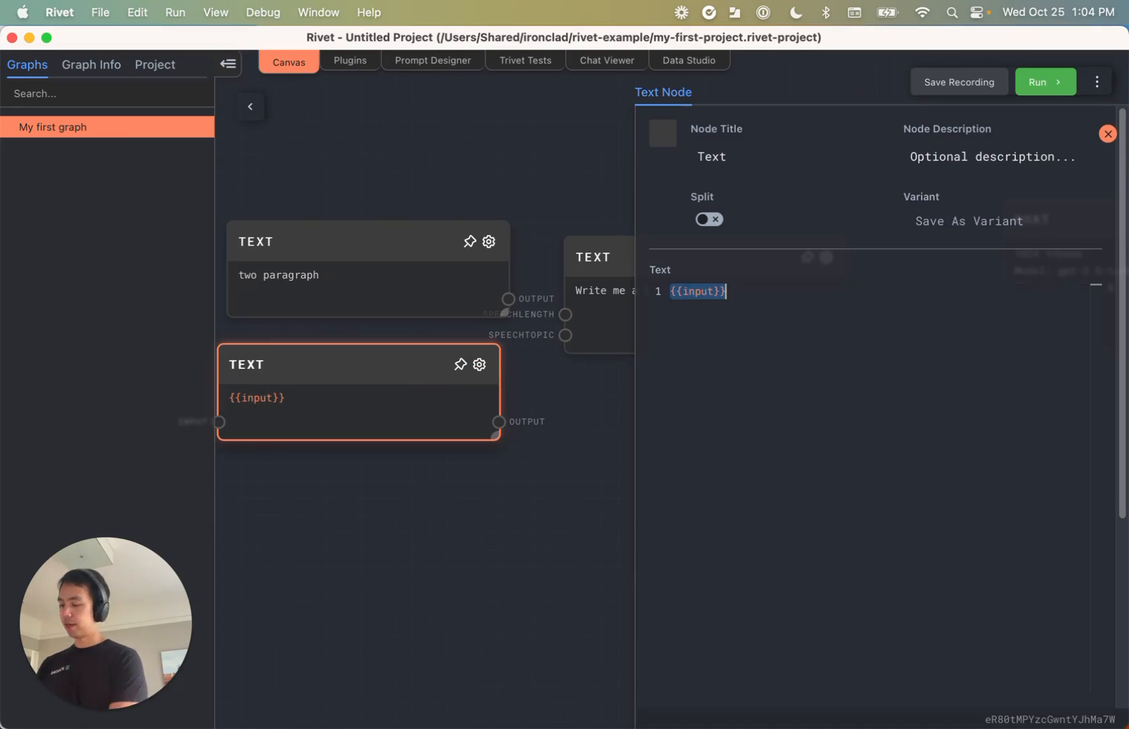
text(the f)
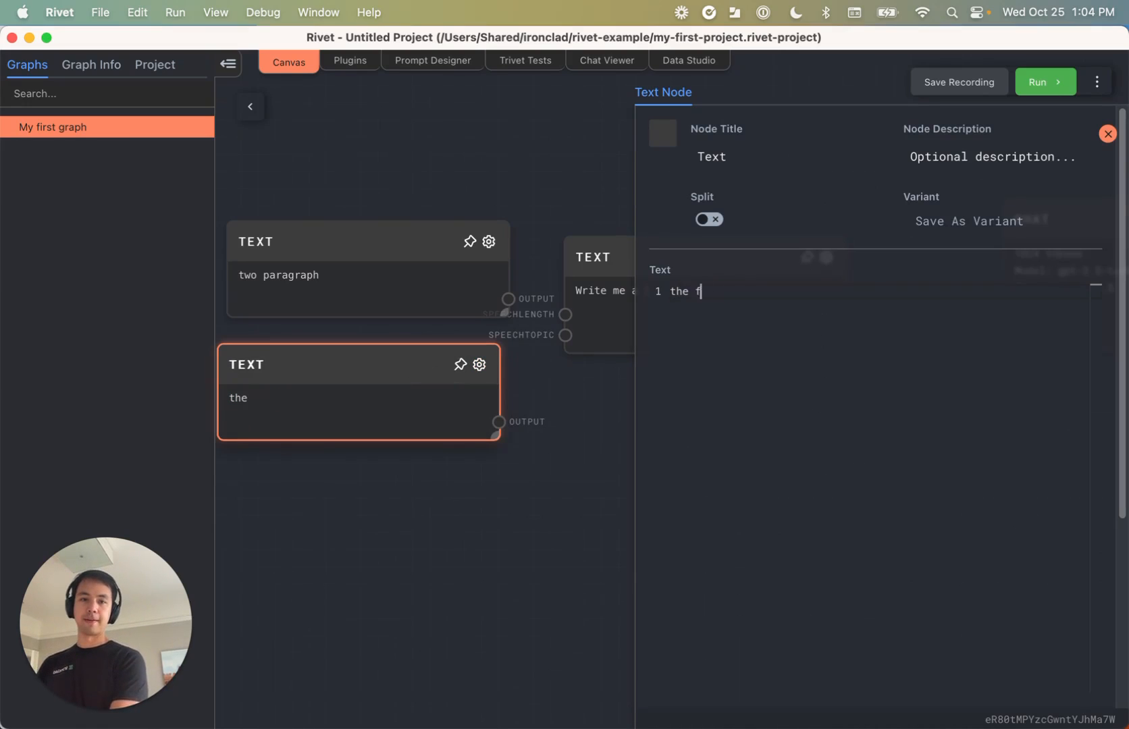
text(uture of generative a)
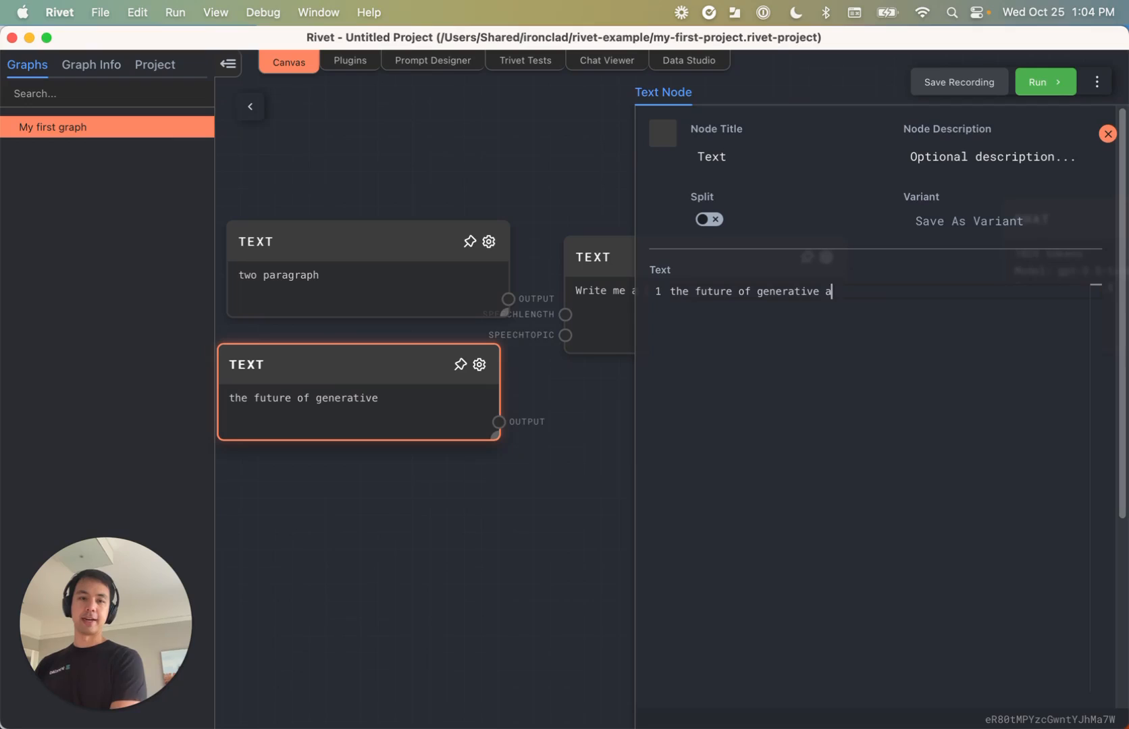
text(i)
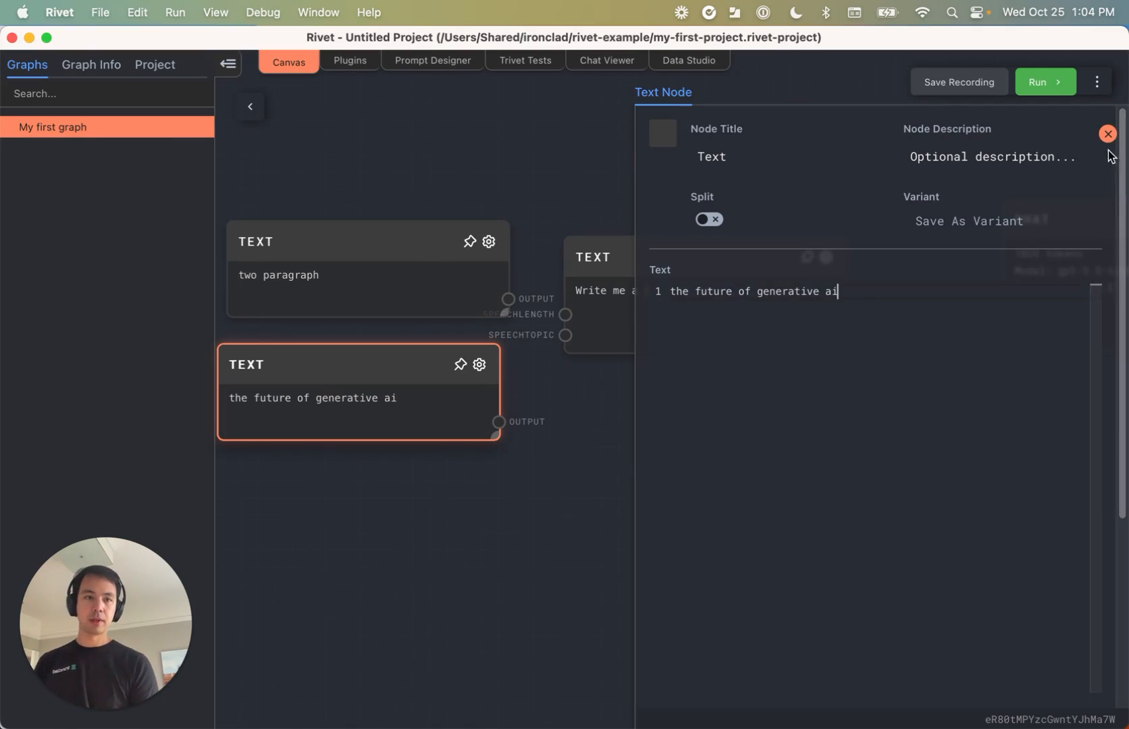
click(1107, 133)
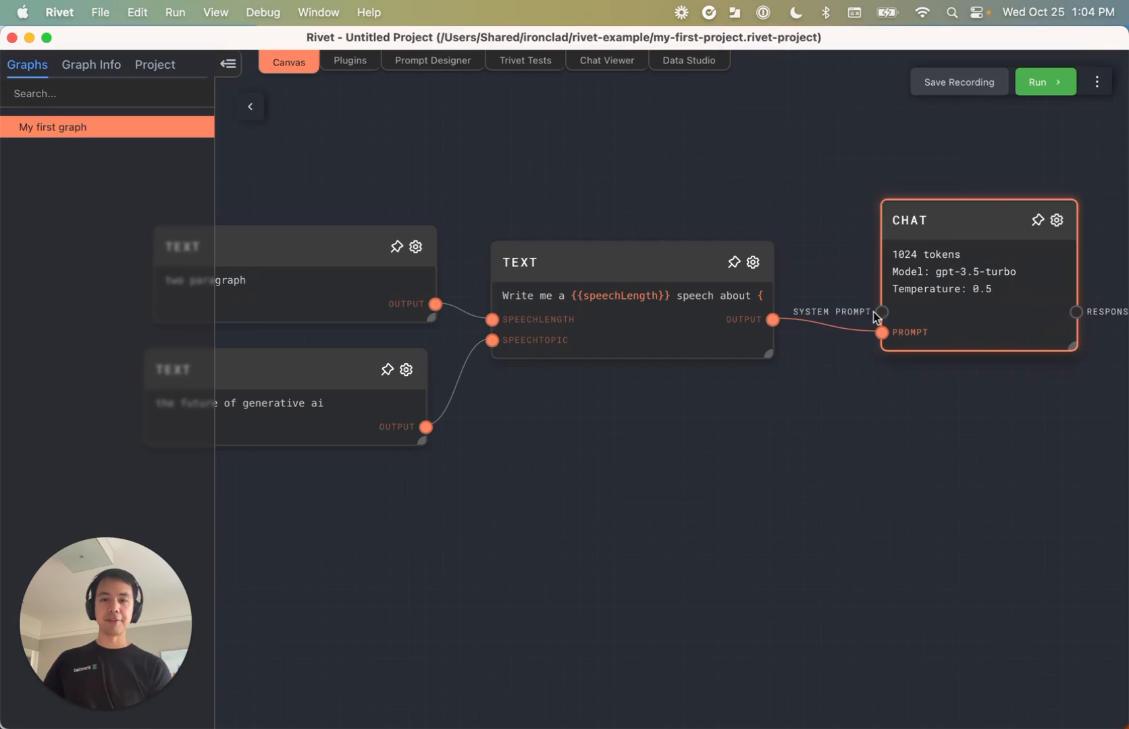
Deselect the Chat node after wiring the text nodes into the prompt chain
click(685, 499)
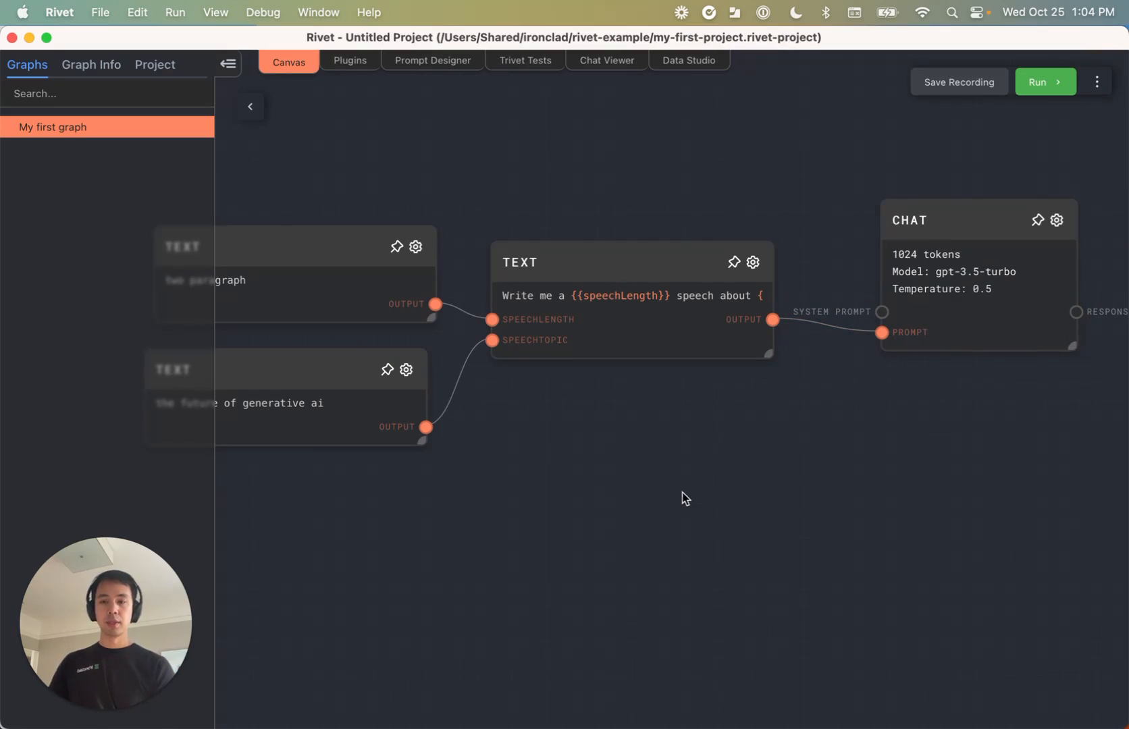
mouse_move(664, 488)
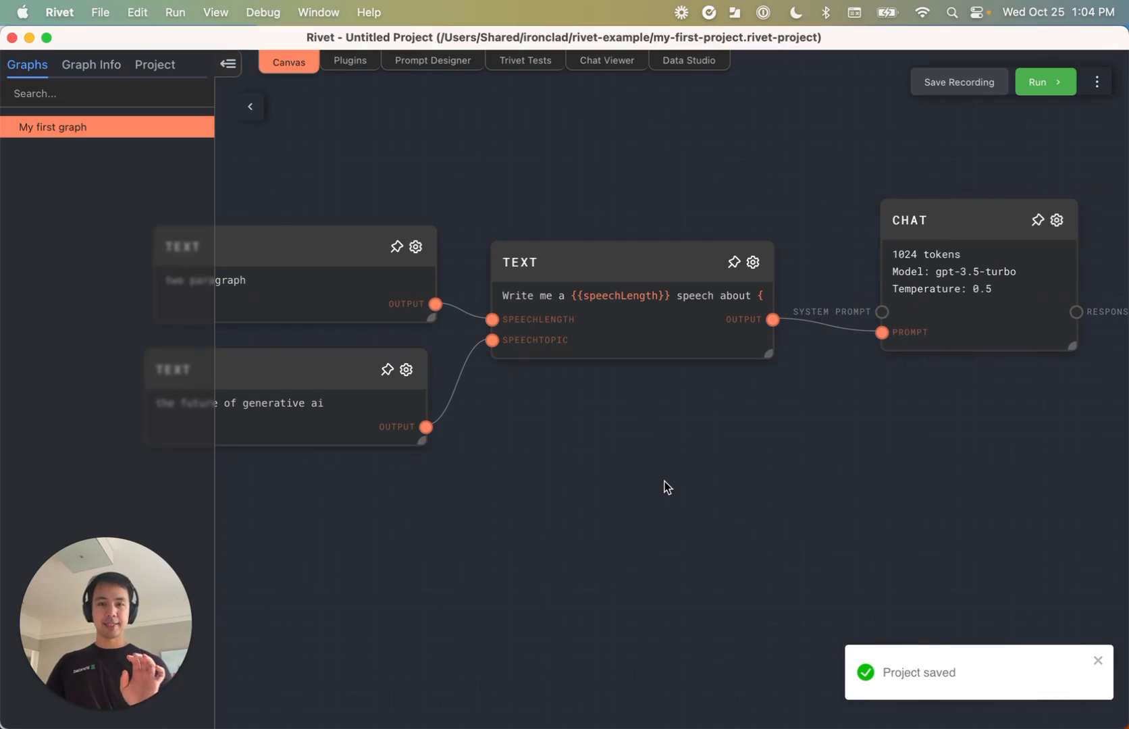
mouse_move(930, 398)
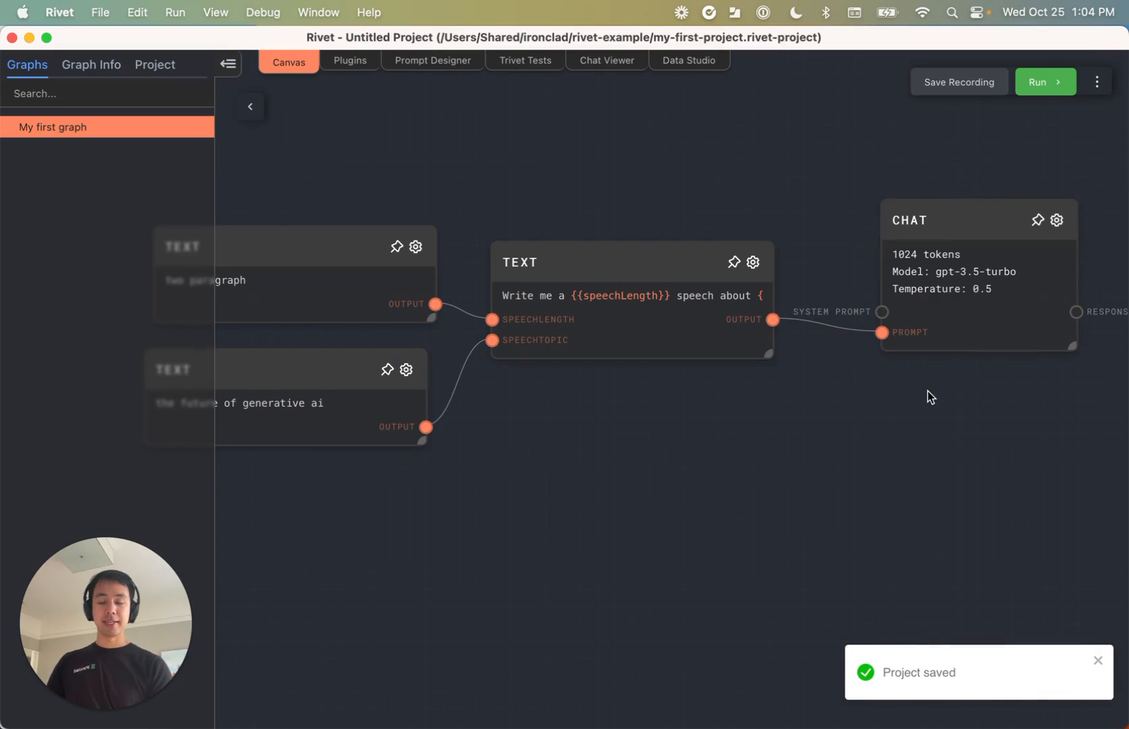
mouse_move(1068, 103)
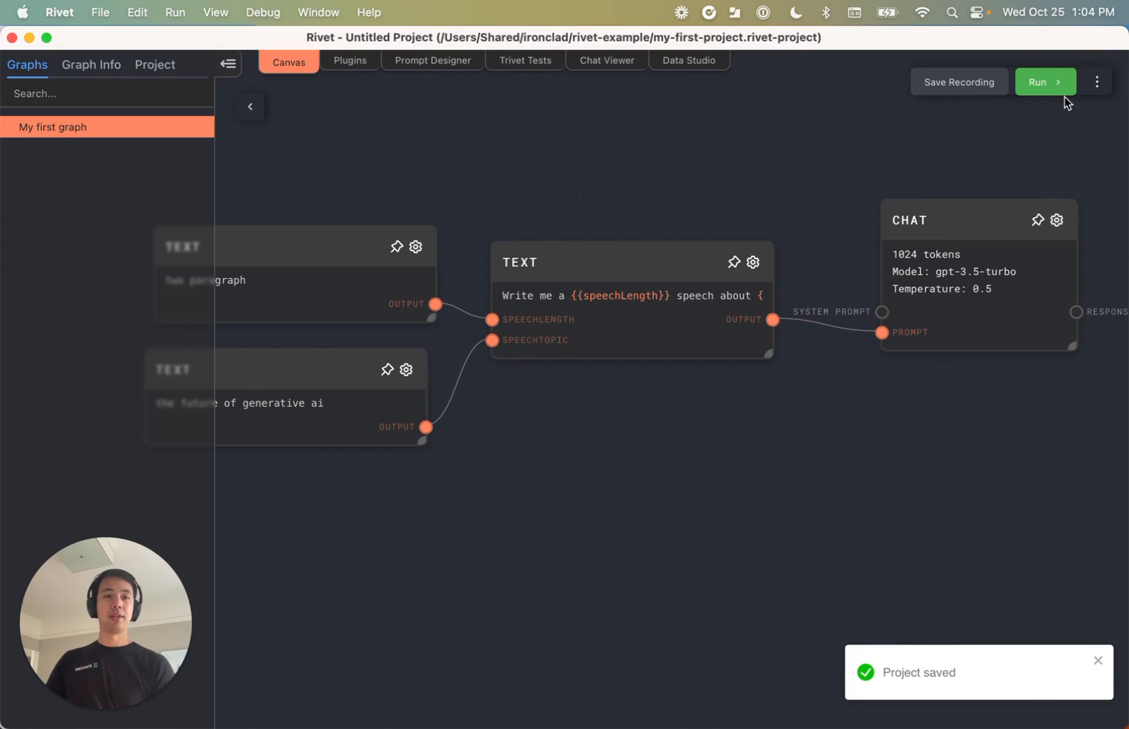
click(1045, 81)
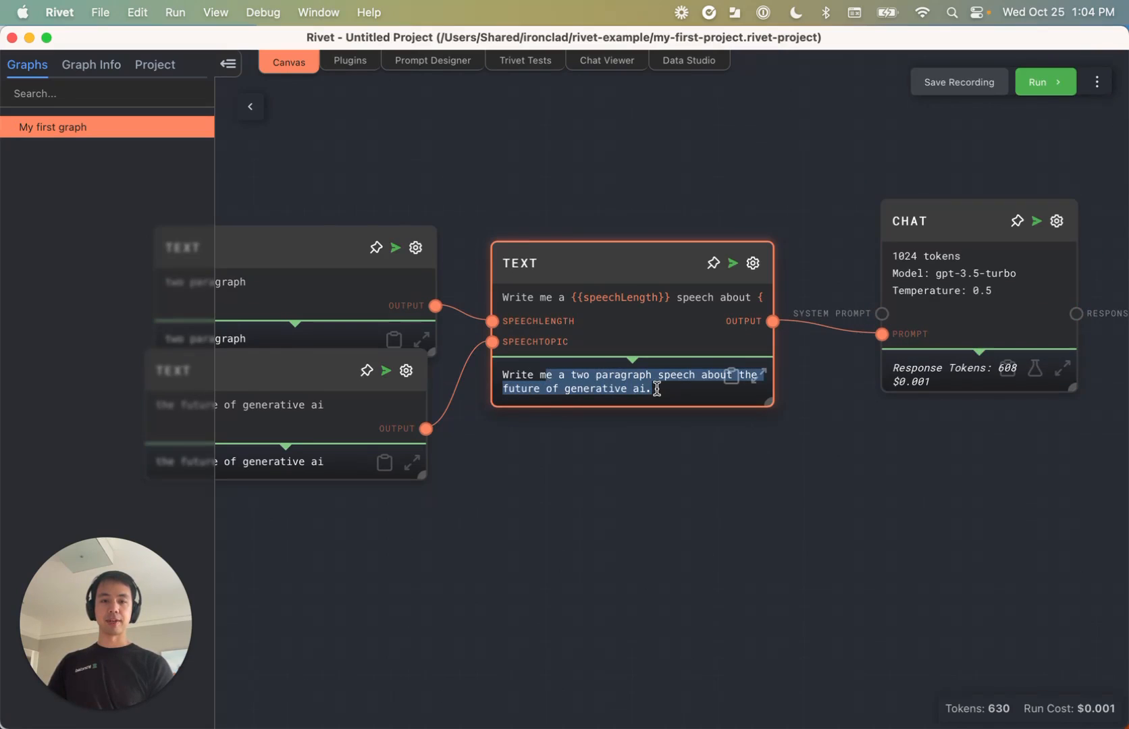
click(353, 526)
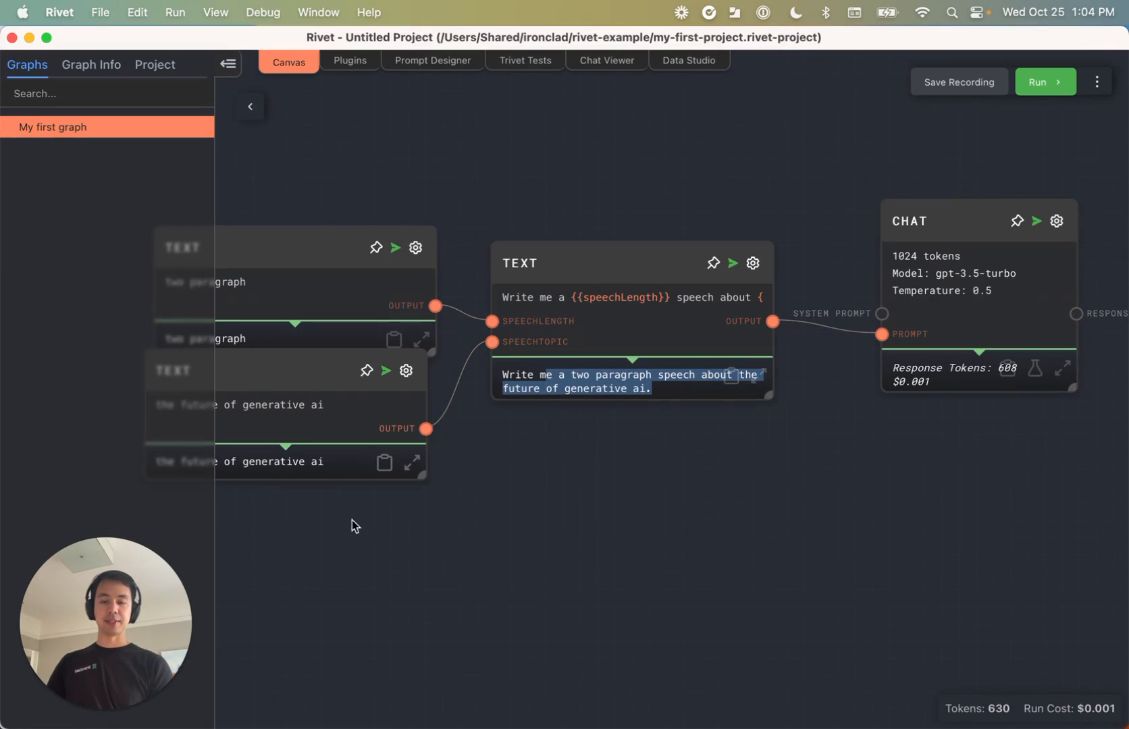
click(866, 405)
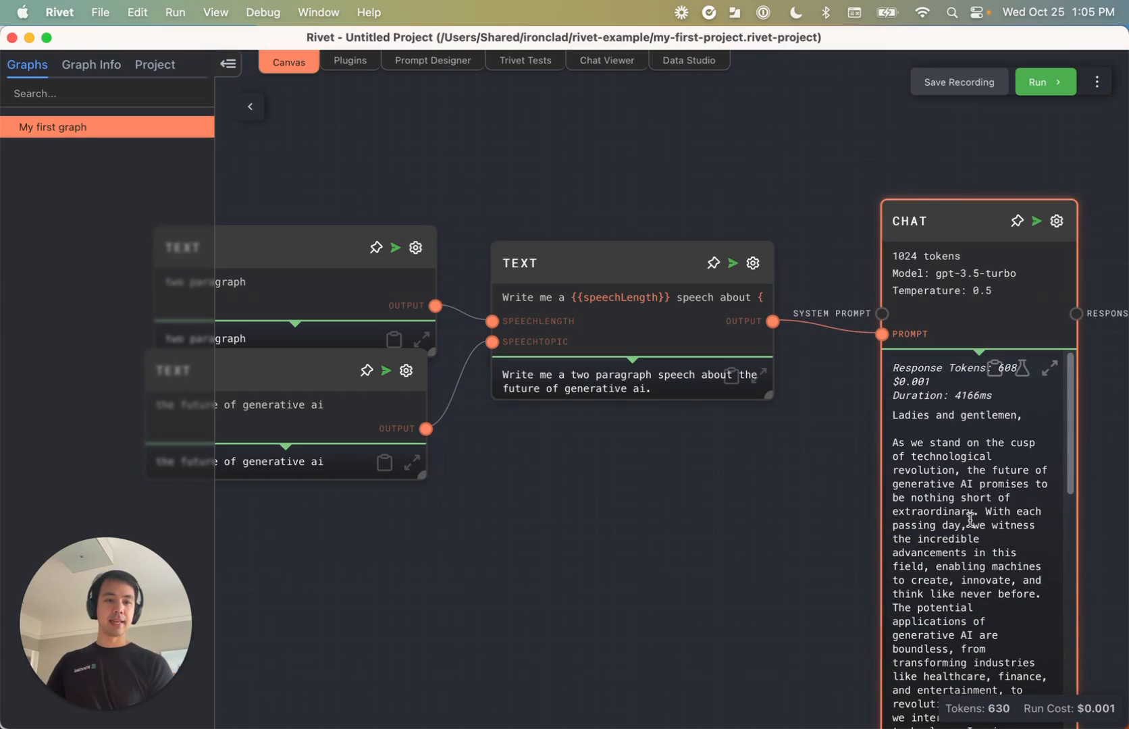
scroll(down, 3)
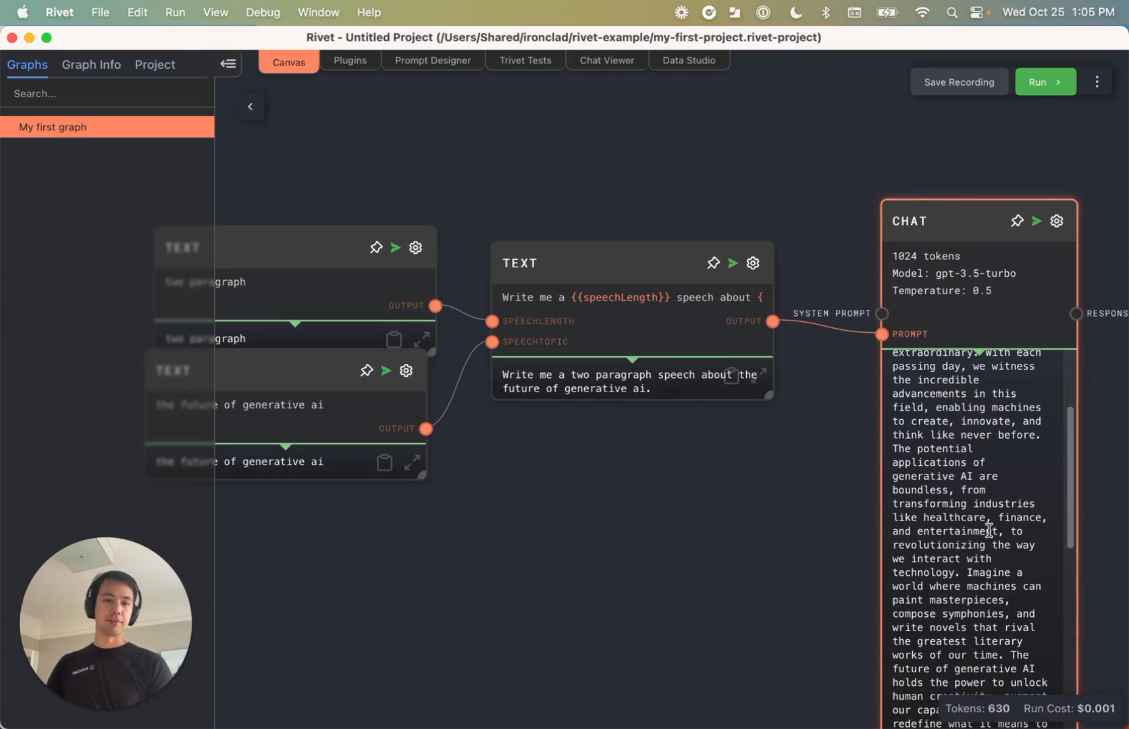
scroll(down, 3)
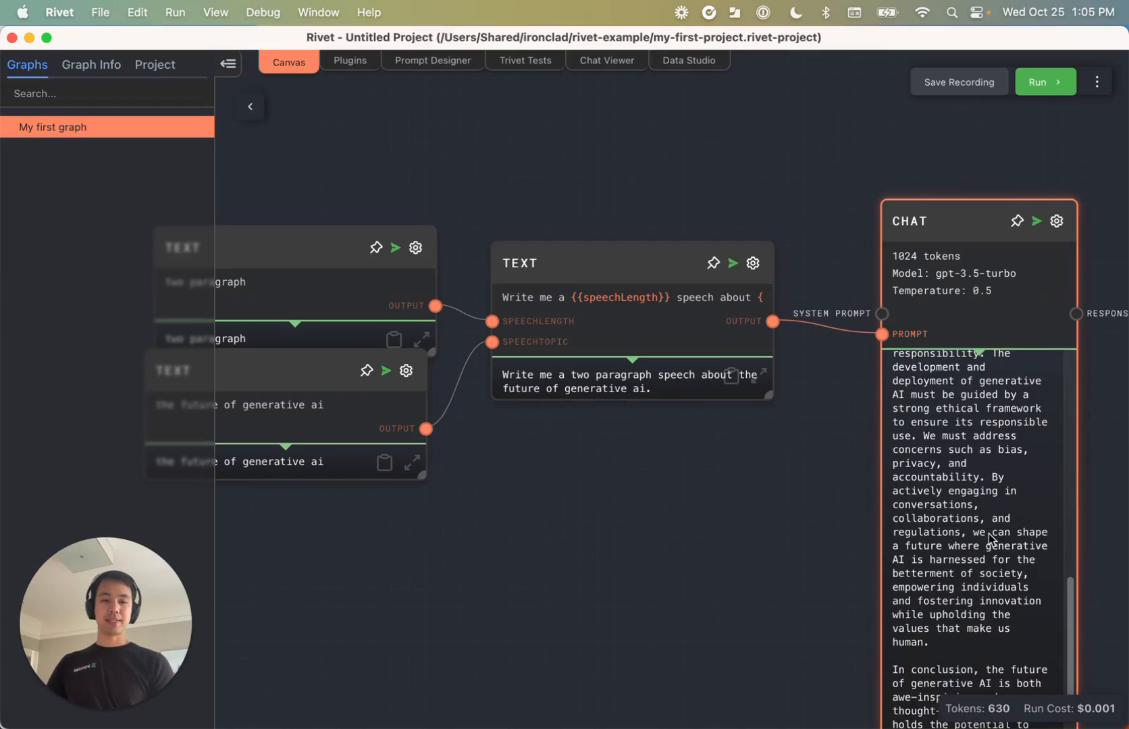
scroll(up, 3)
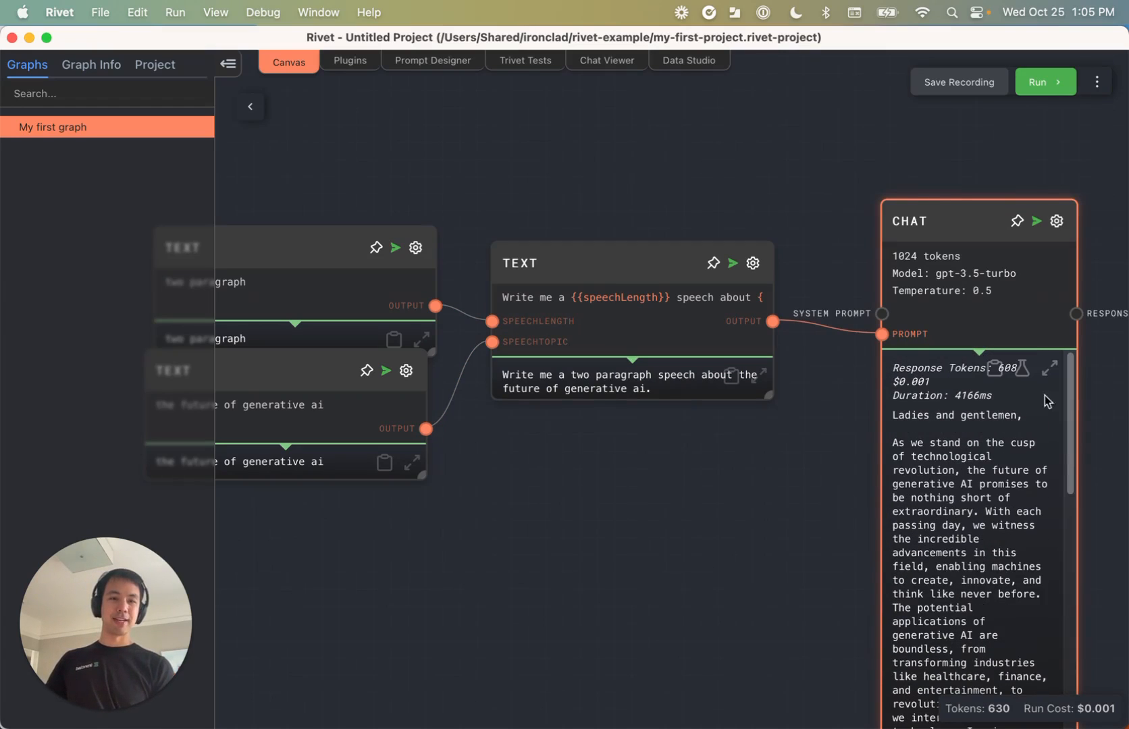
click(1049, 369)
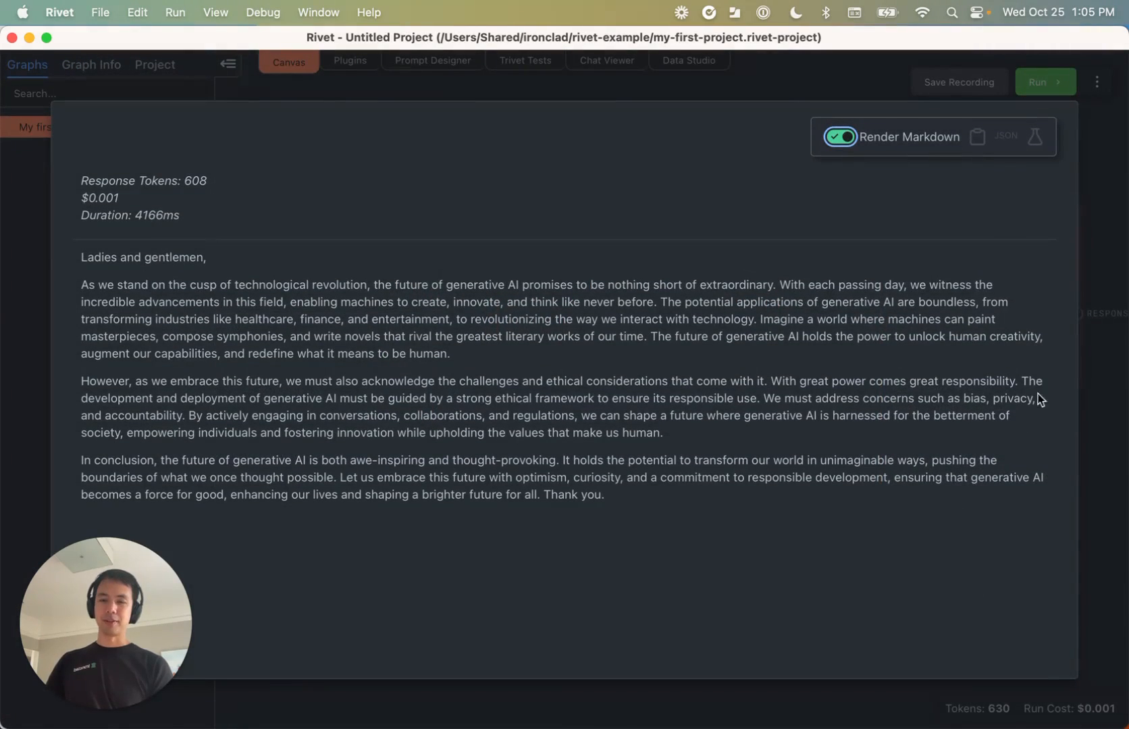
mouse_move(800, 85)
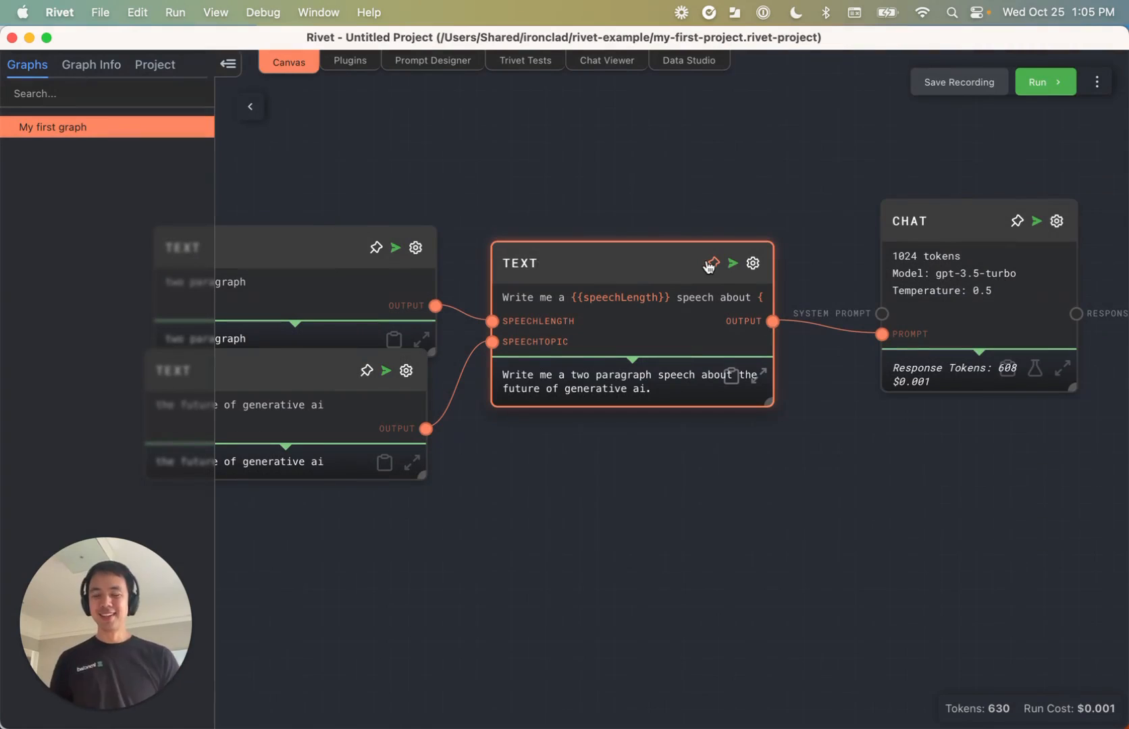
click(551, 440)
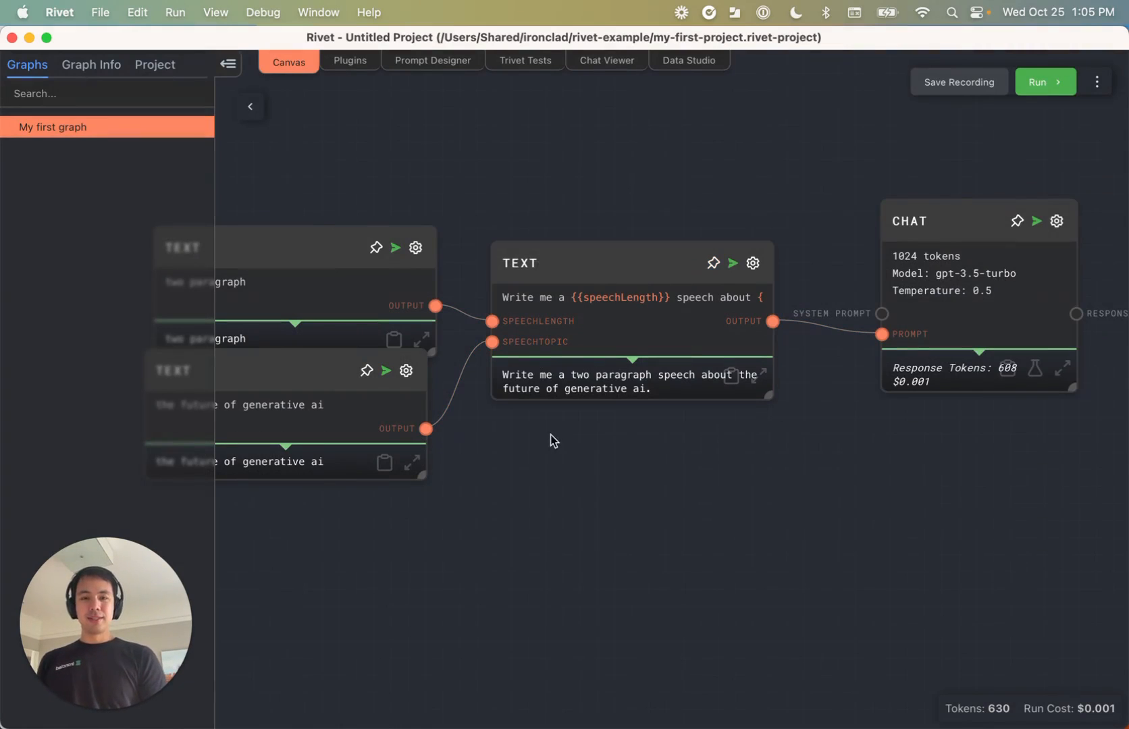
mouse_move(541, 425)
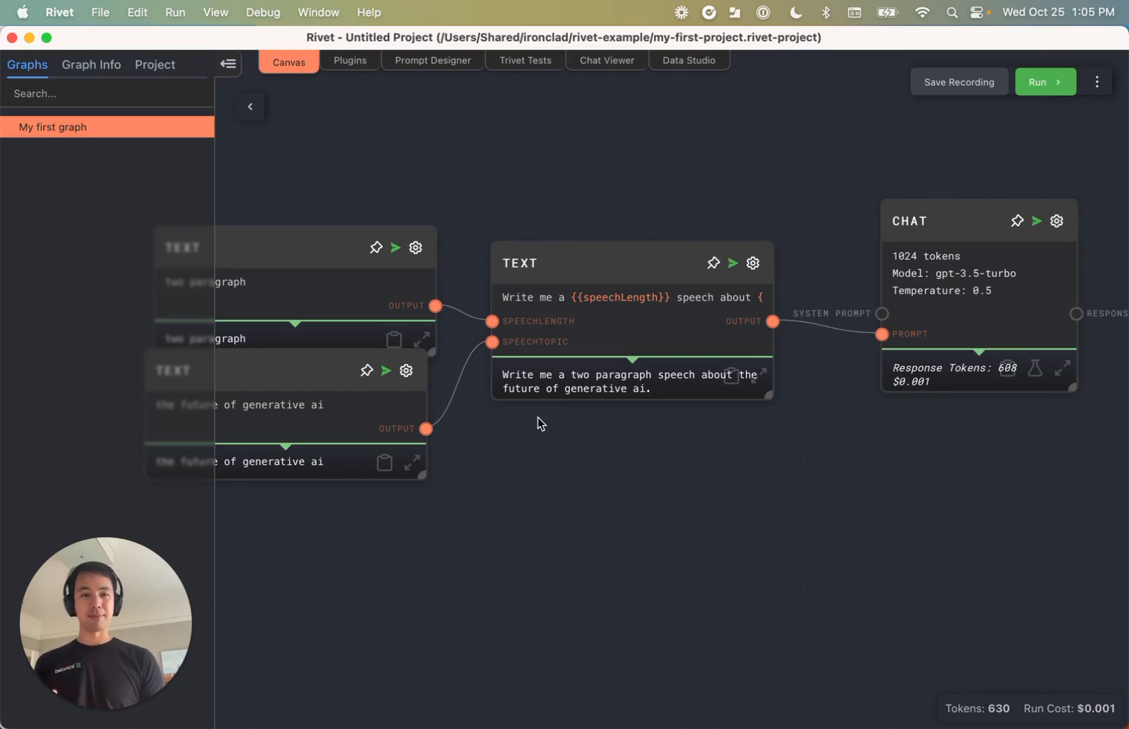
mouse_move(895, 429)
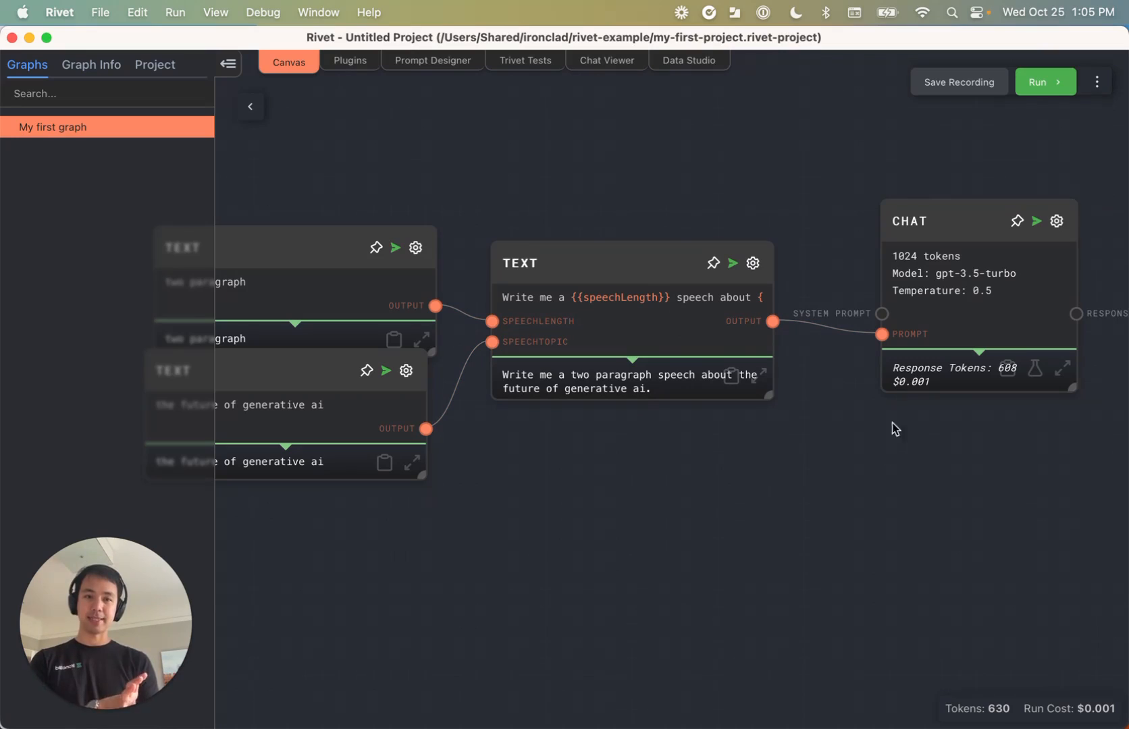
mouse_move(869, 470)
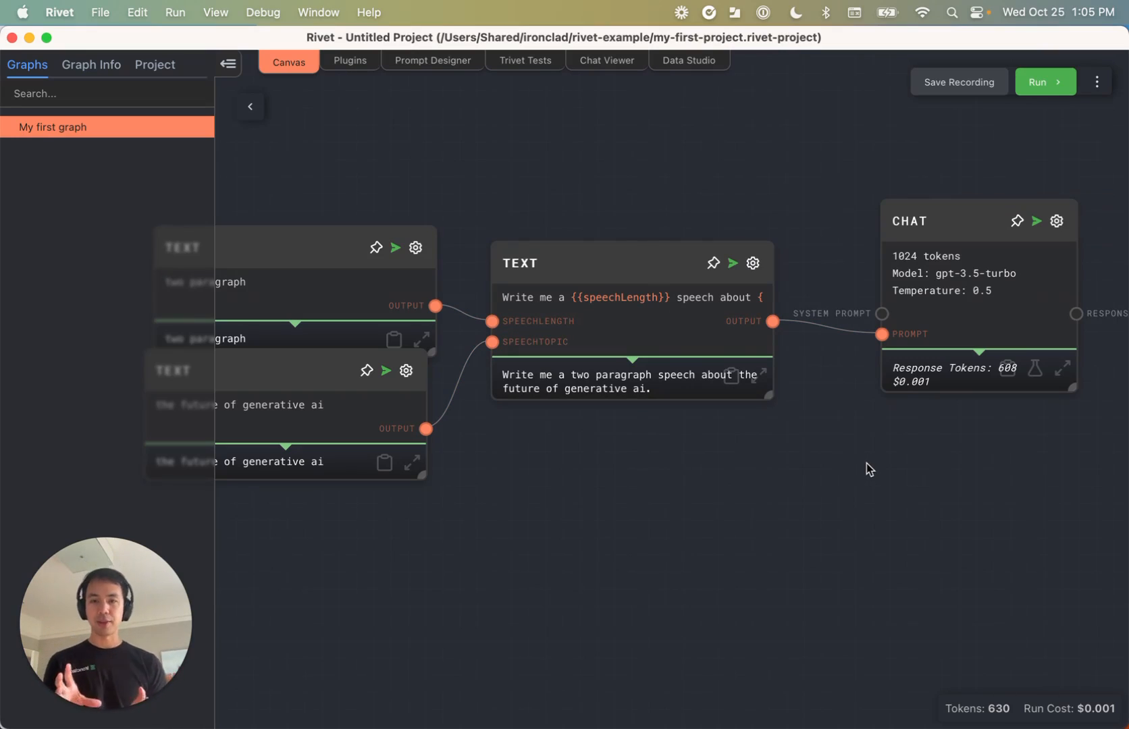
mouse_move(729, 603)
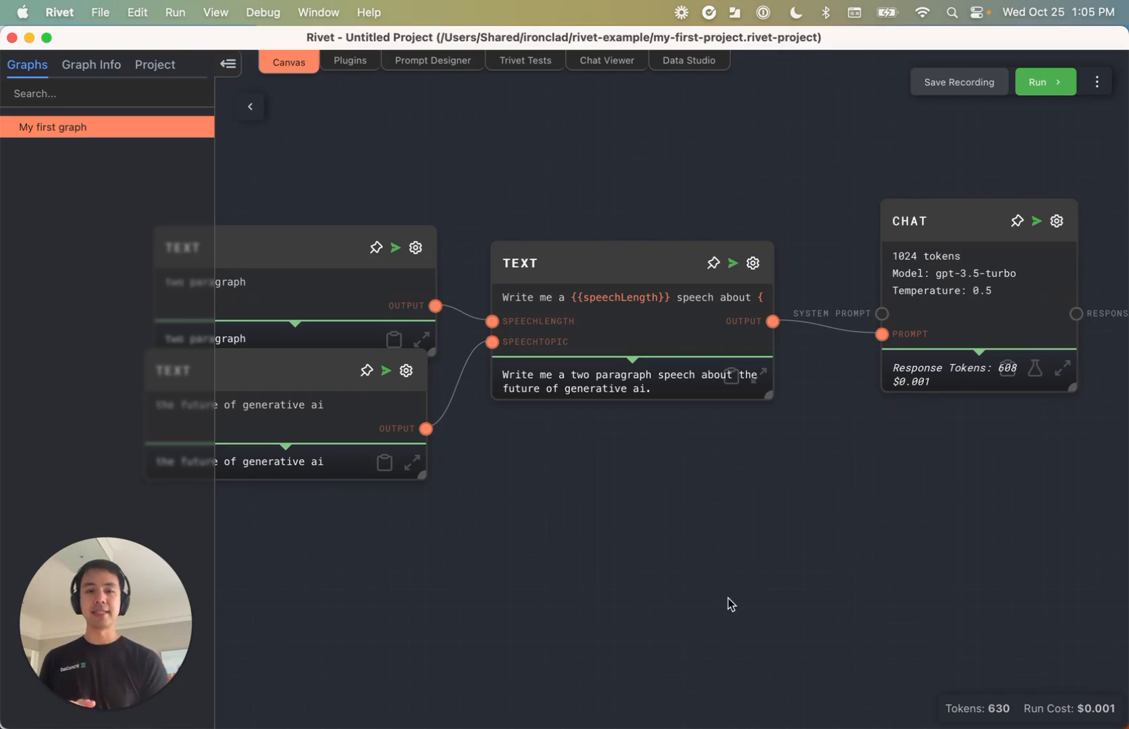
mouse_move(484, 439)
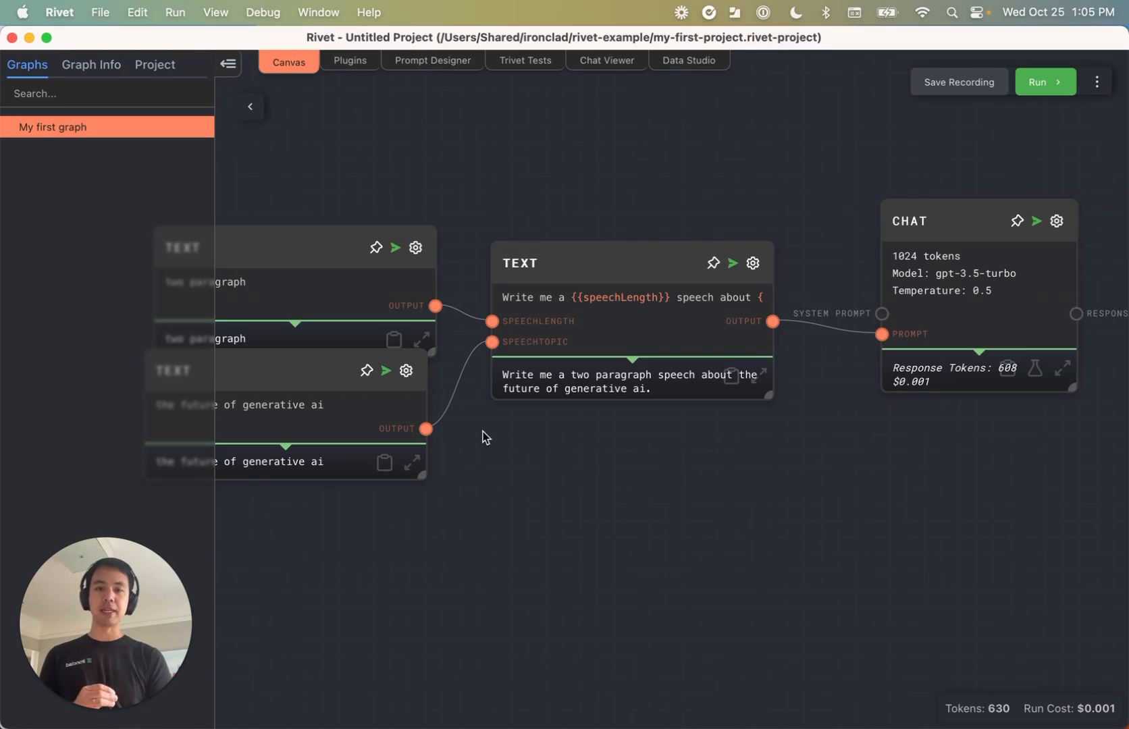
mouse_move(466, 490)
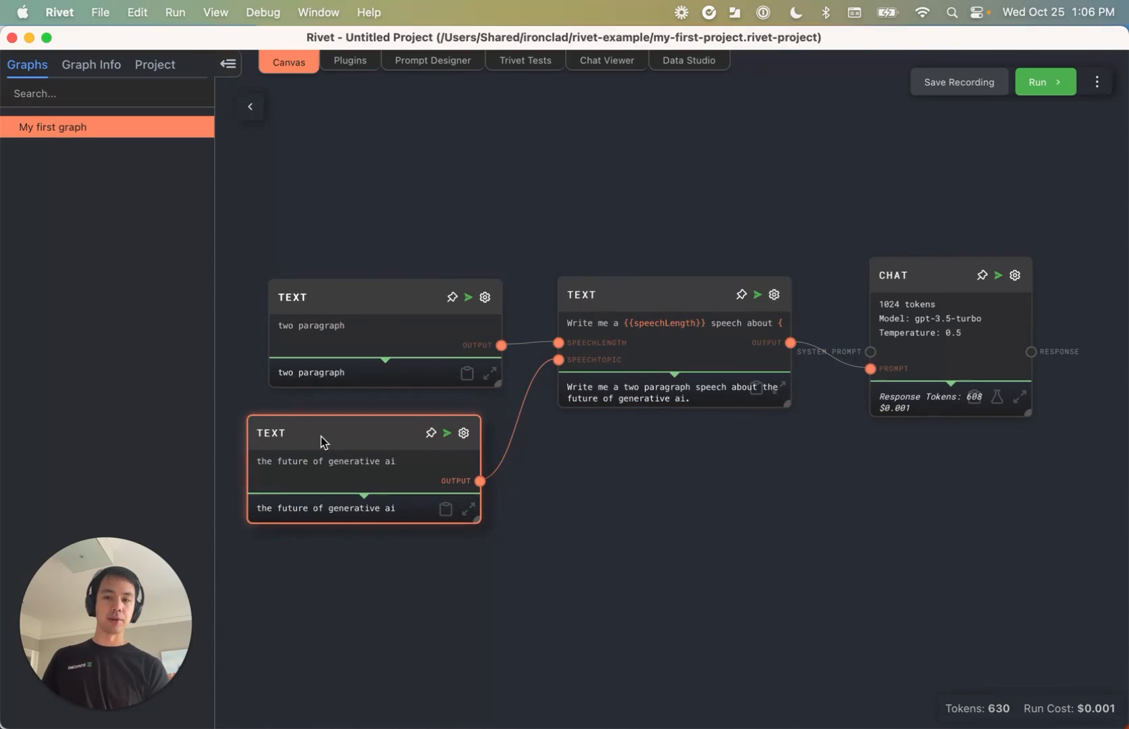
Clear the node selection after spreading the input Text nodes apart
click(551, 444)
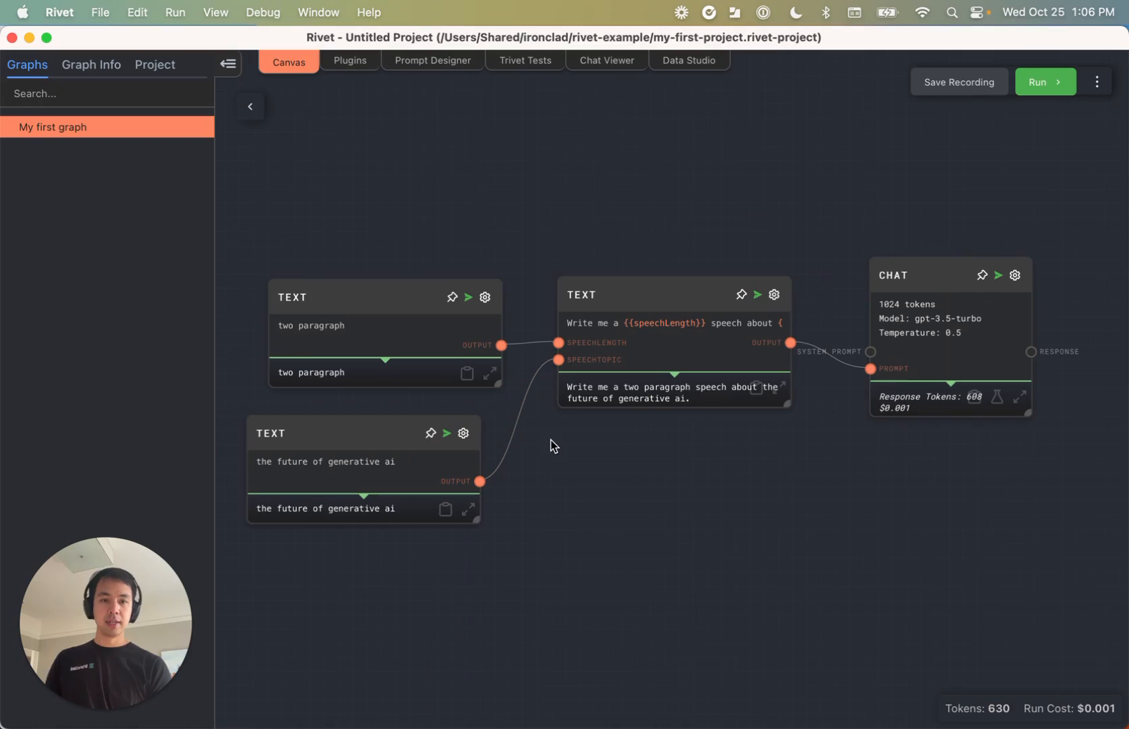
mouse_move(562, 432)
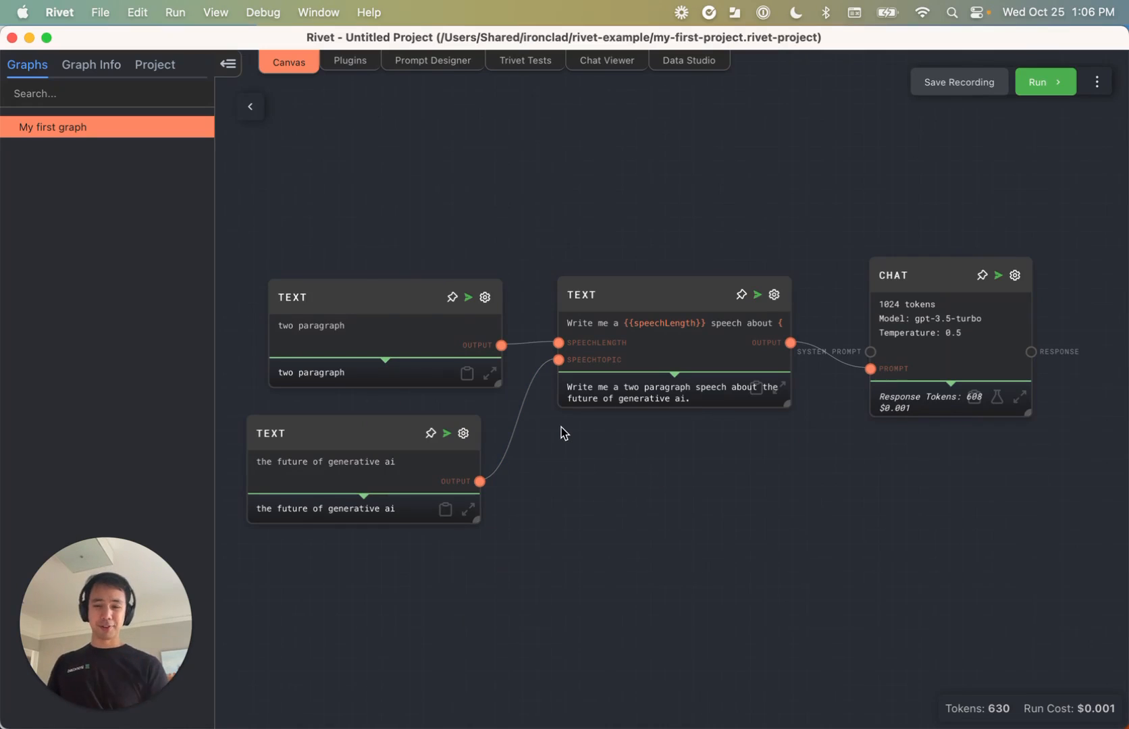
mouse_move(237, 214)
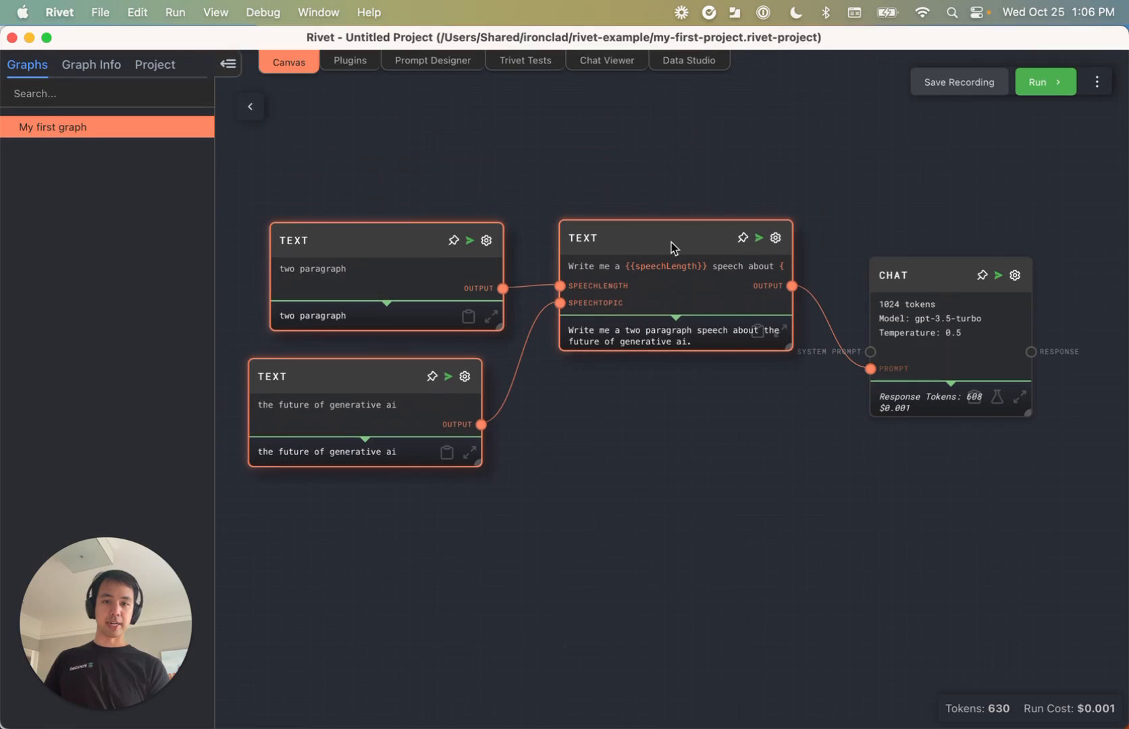
right_click(674, 247)
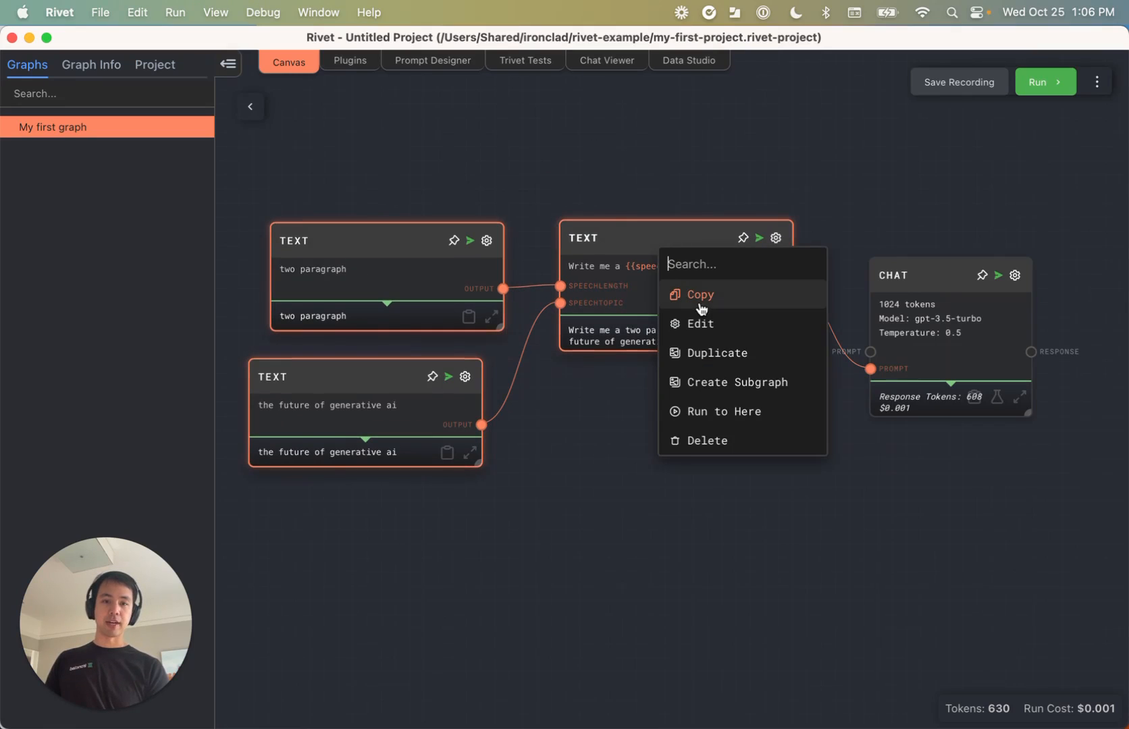
click(716, 352)
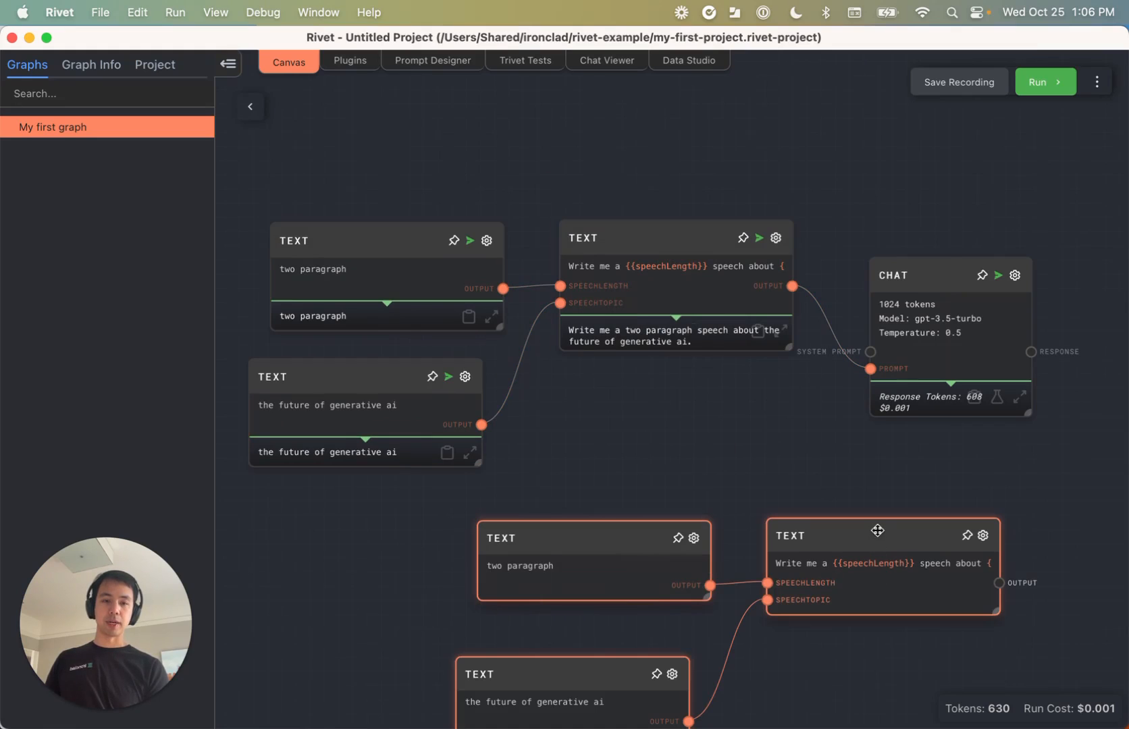
right_click(590, 553)
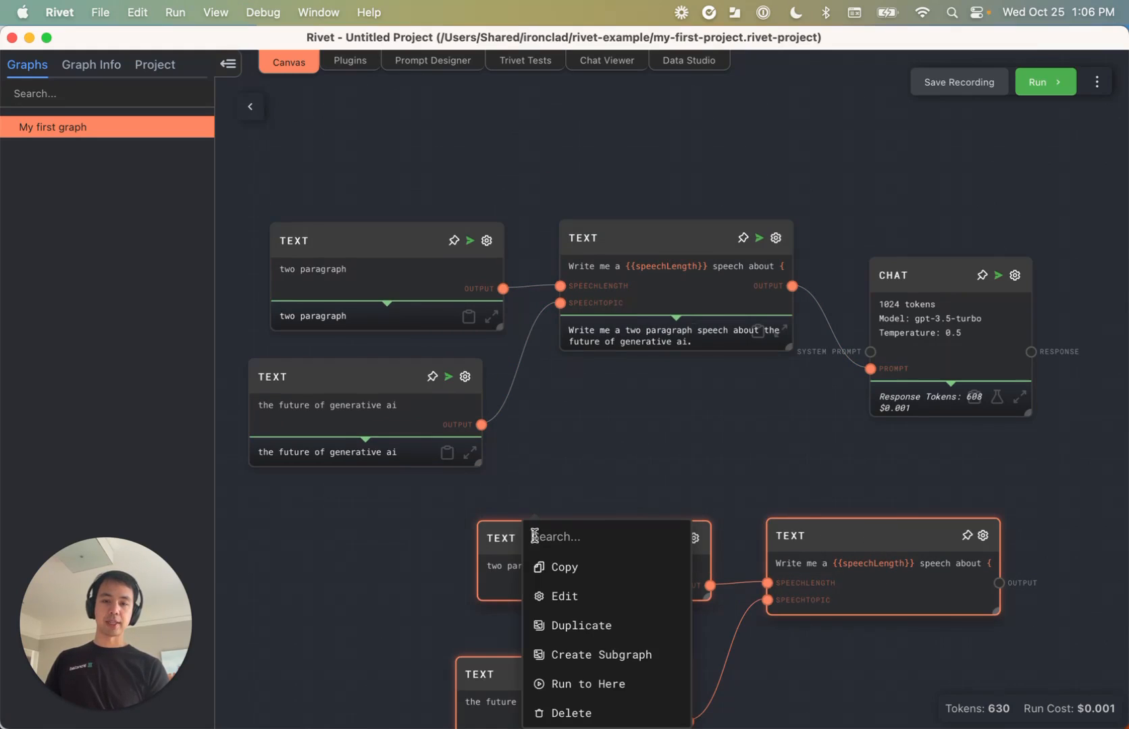
mouse_move(583, 716)
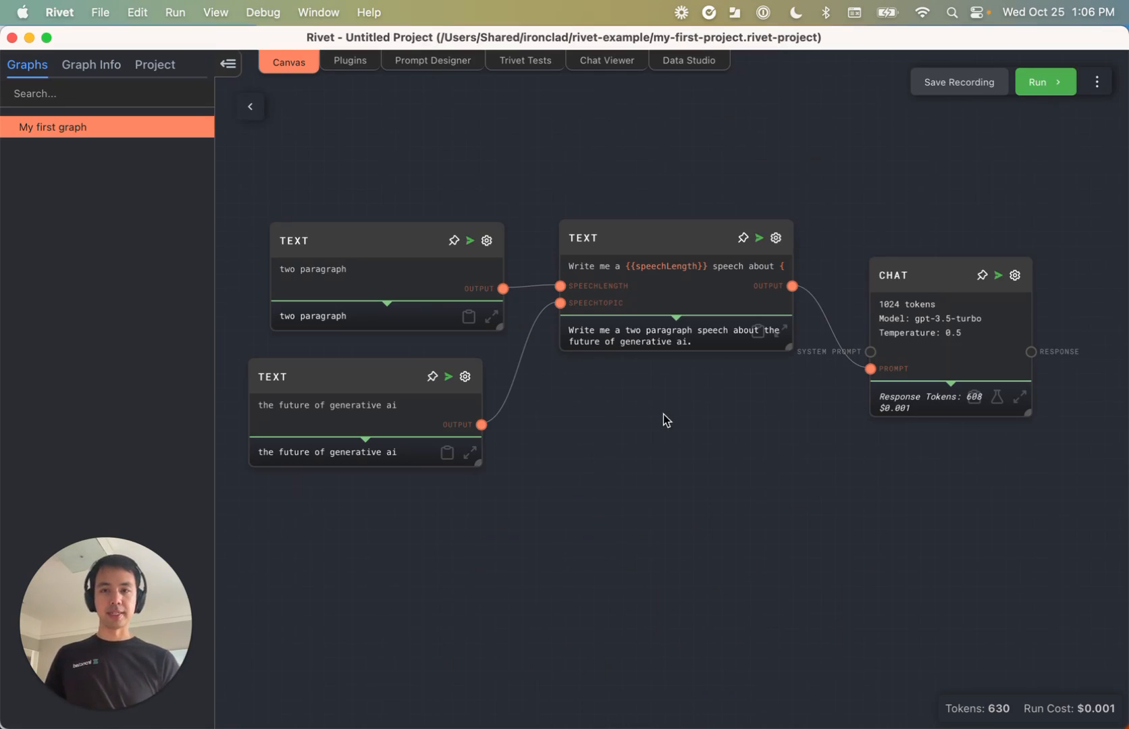
mouse_move(695, 417)
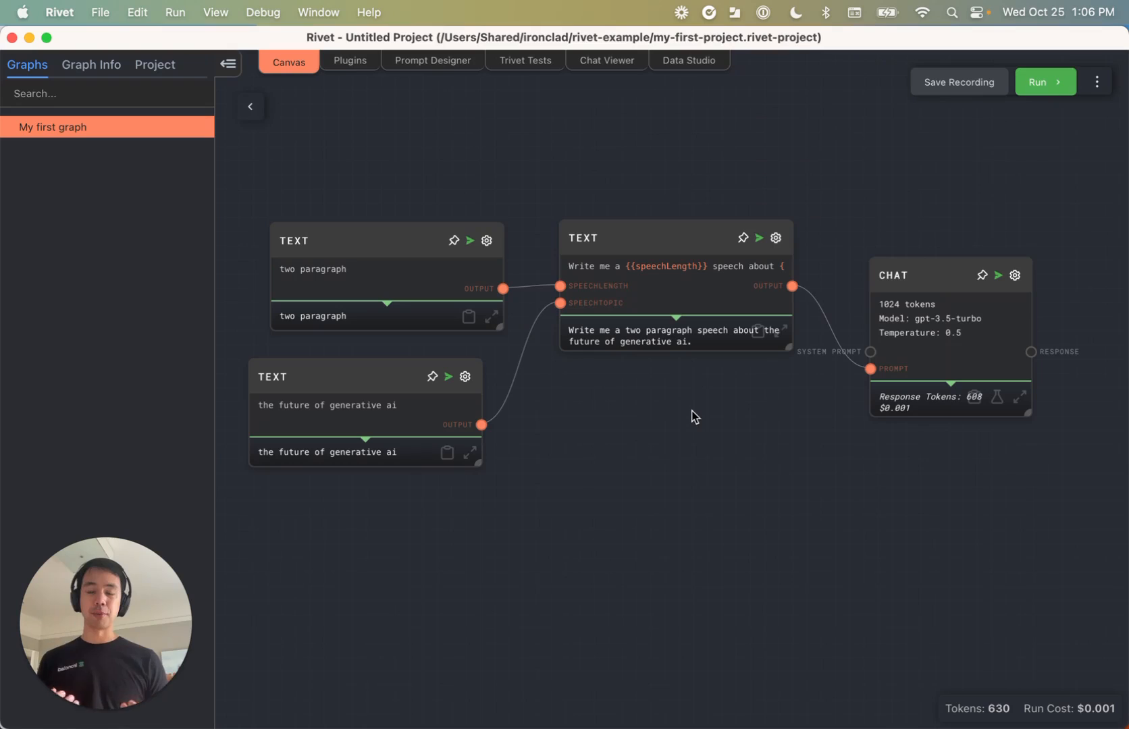
mouse_move(582, 490)
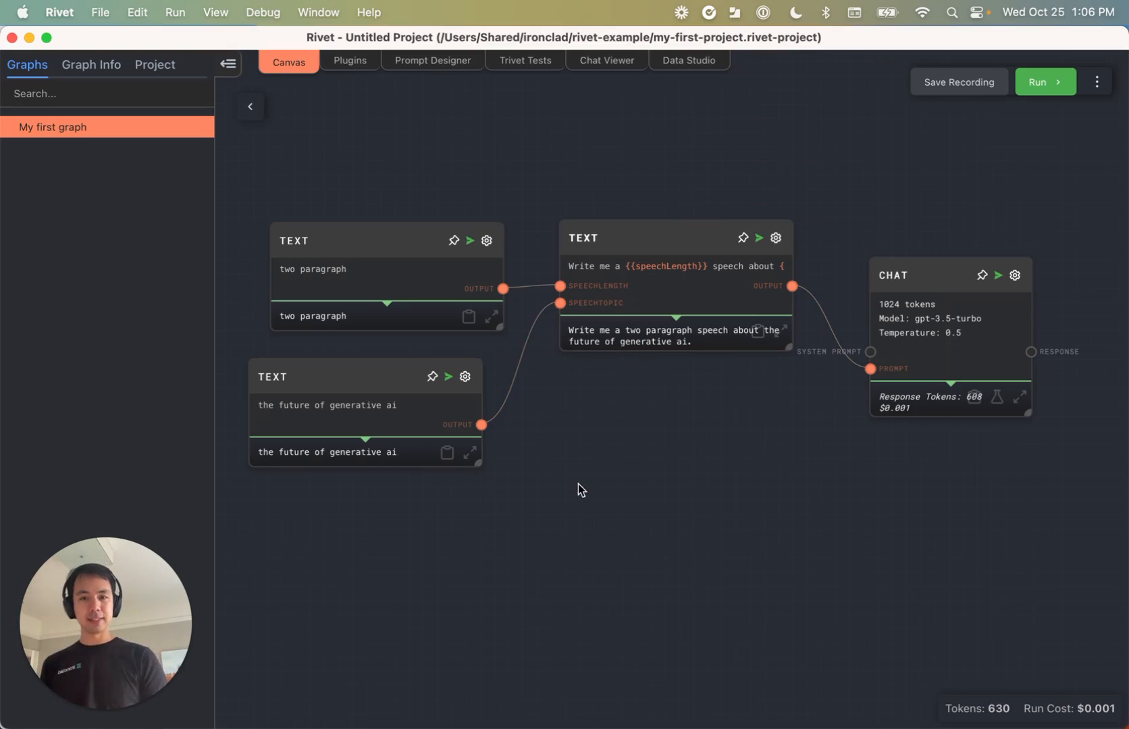
mouse_move(485, 341)
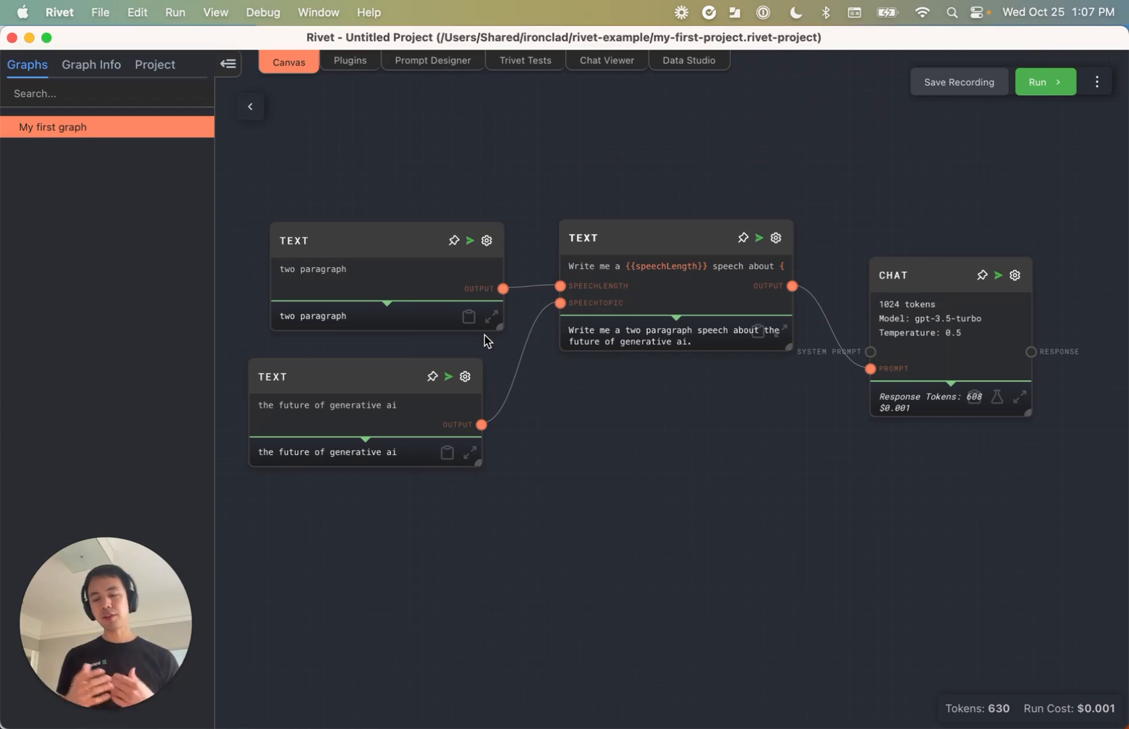
mouse_move(479, 339)
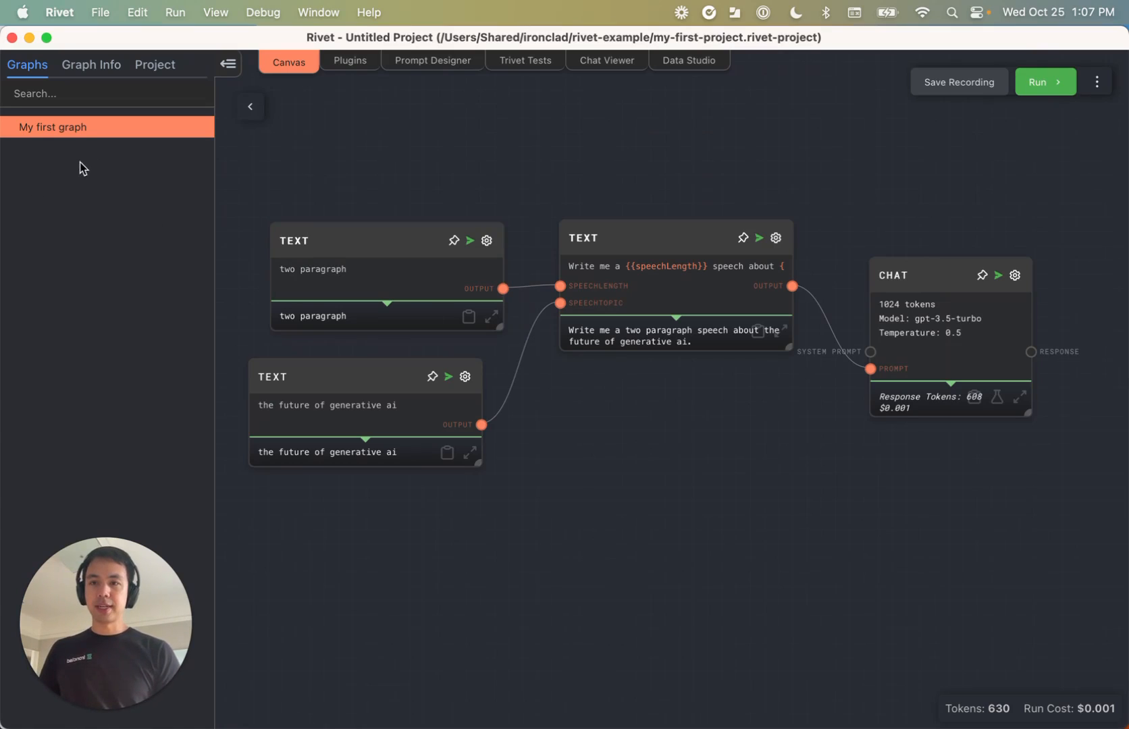
Create a new graph from the Graphs panel and name it '* Root Graph'
right_click(81, 168)
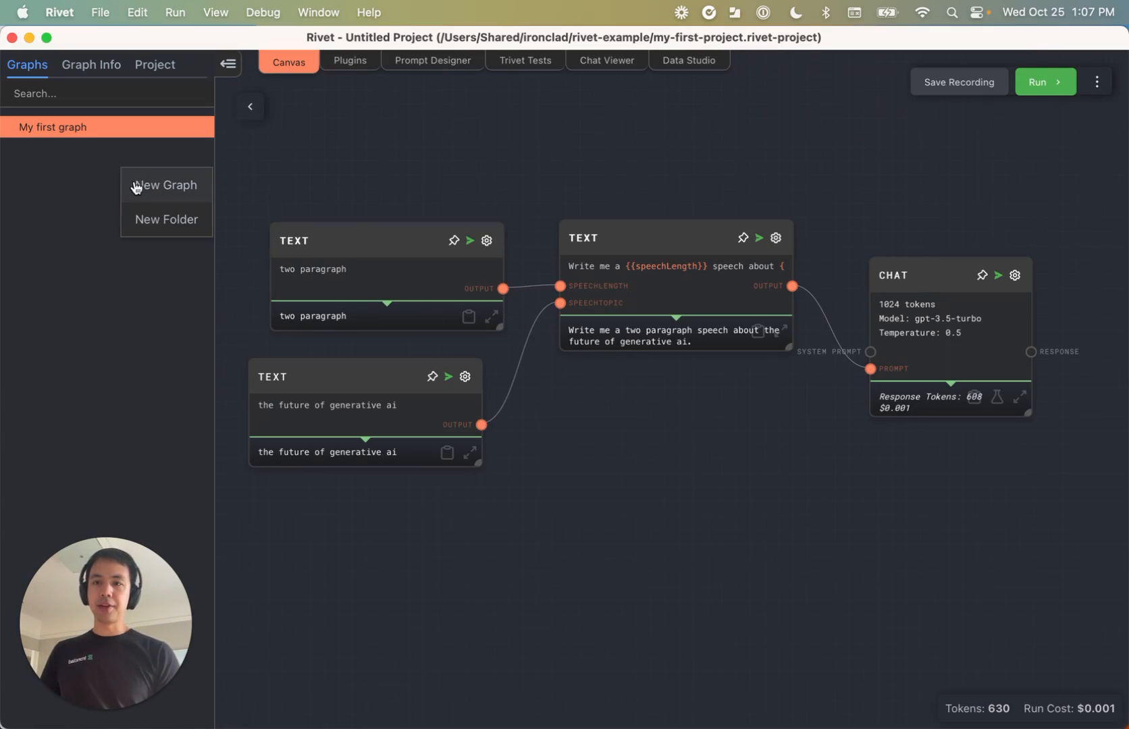
click(166, 185)
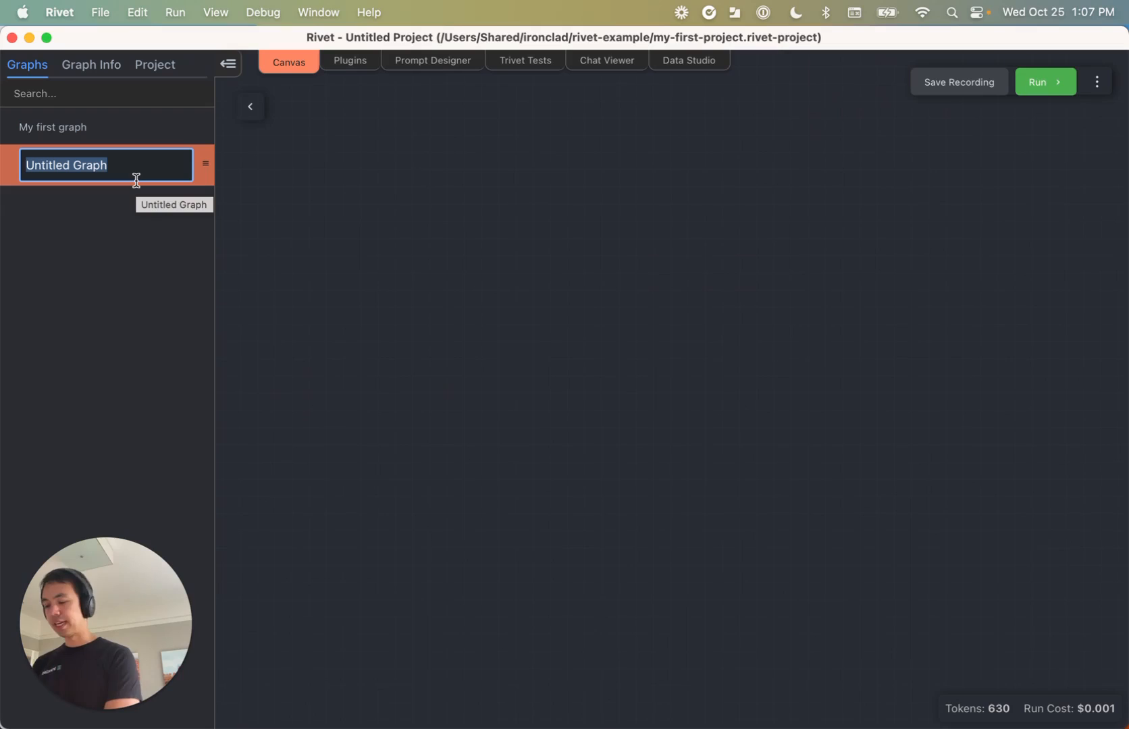
text(*)
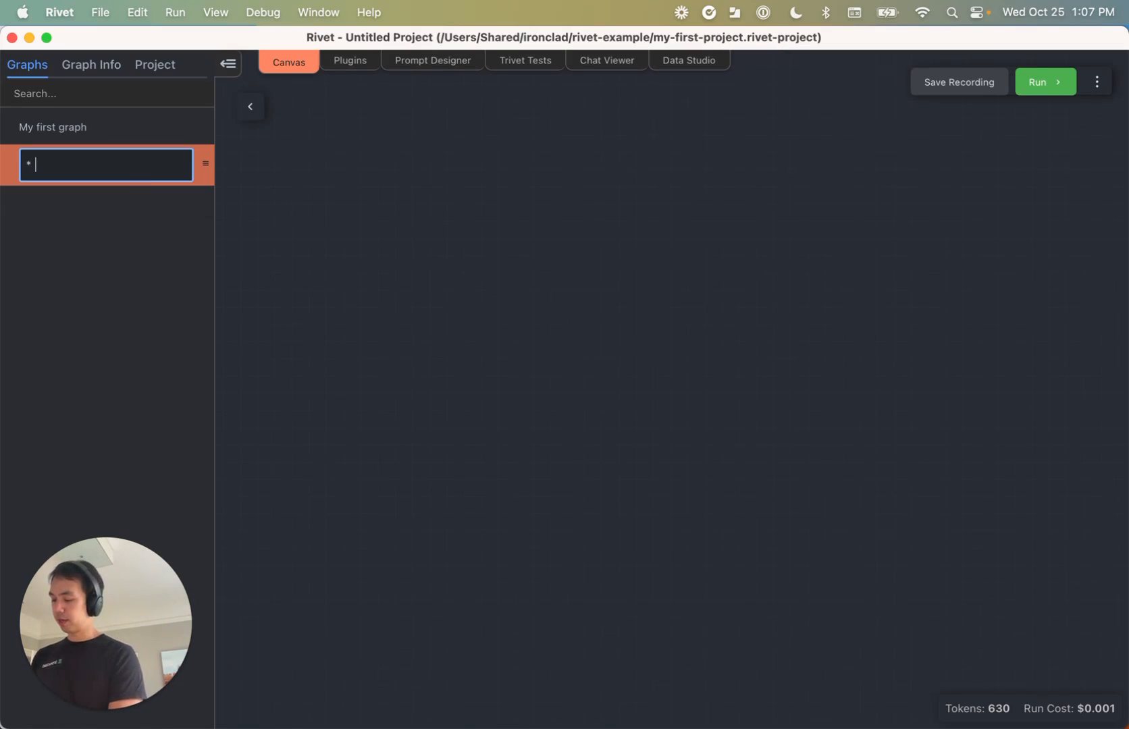
text(Root Graph)
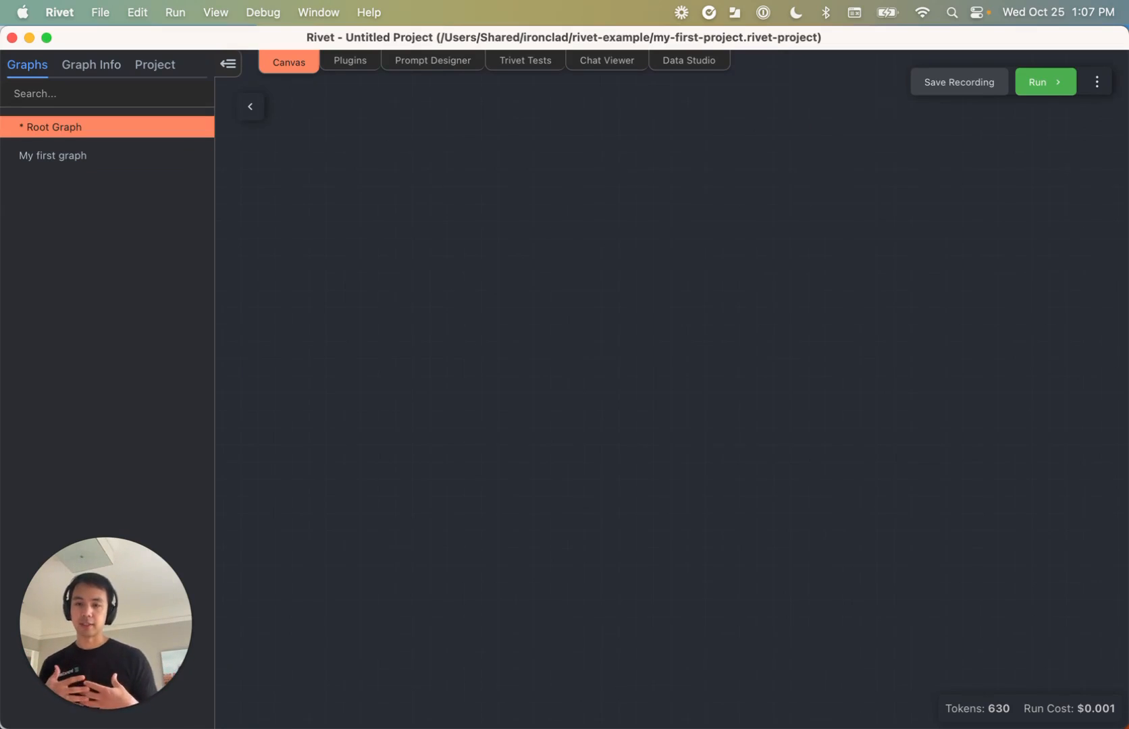
mouse_move(132, 128)
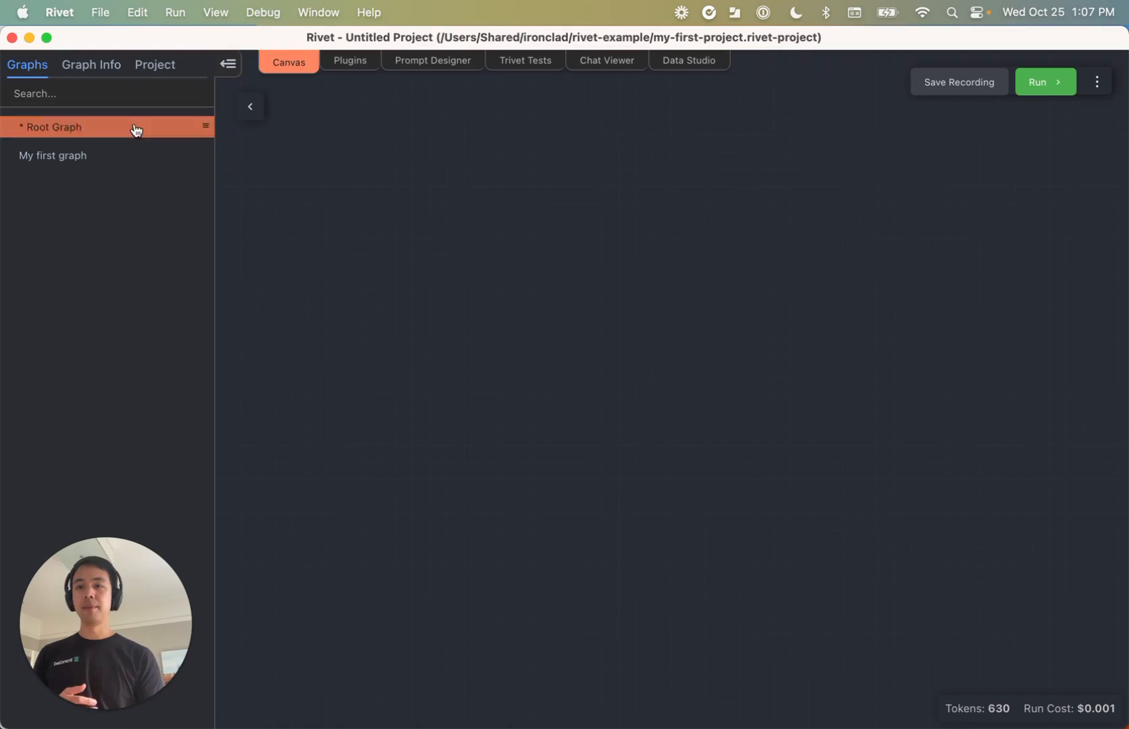
mouse_move(105, 135)
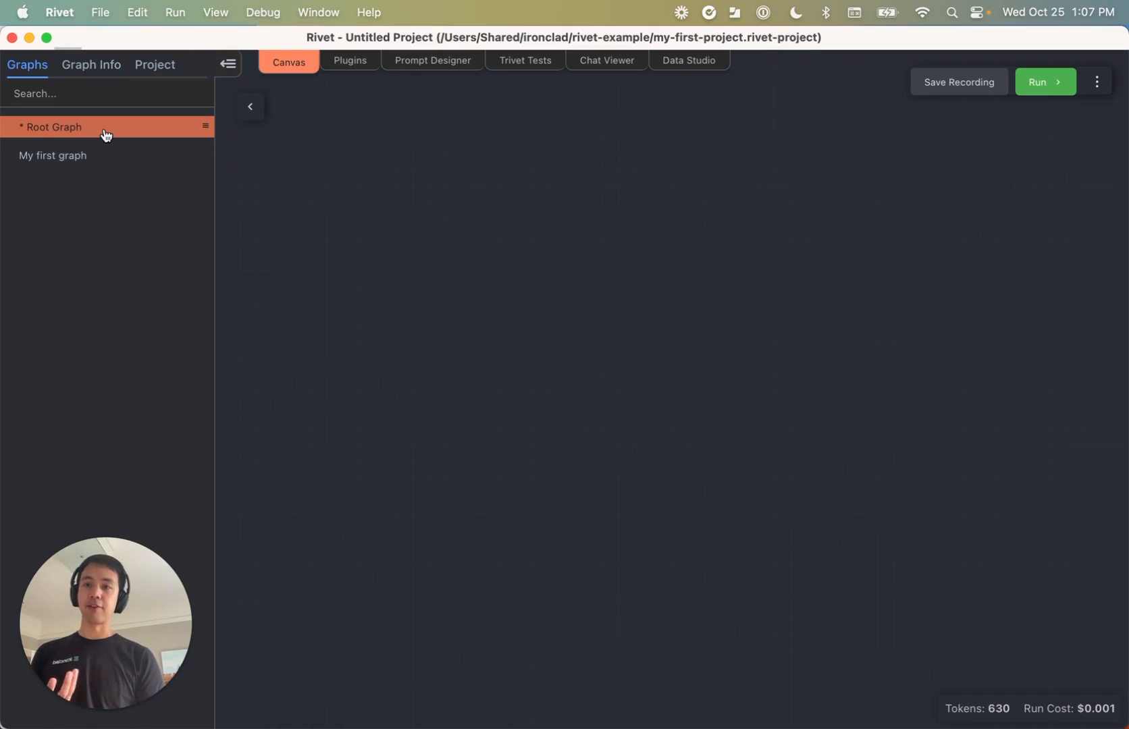
mouse_move(104, 134)
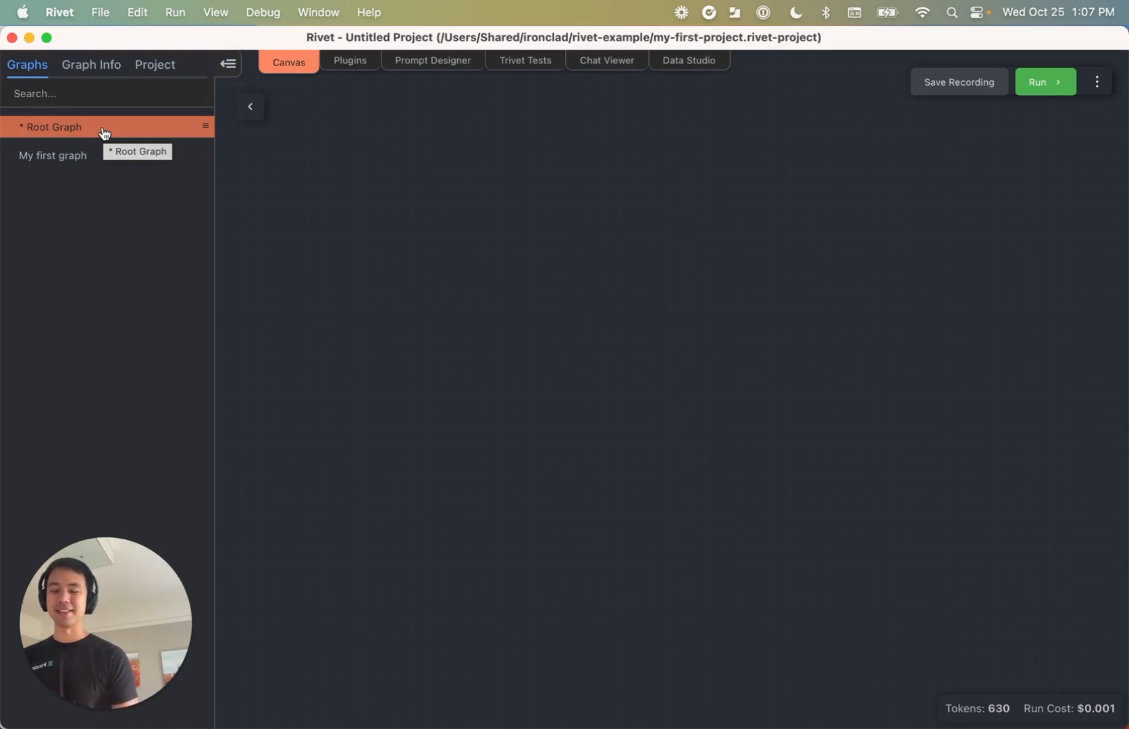
mouse_move(104, 178)
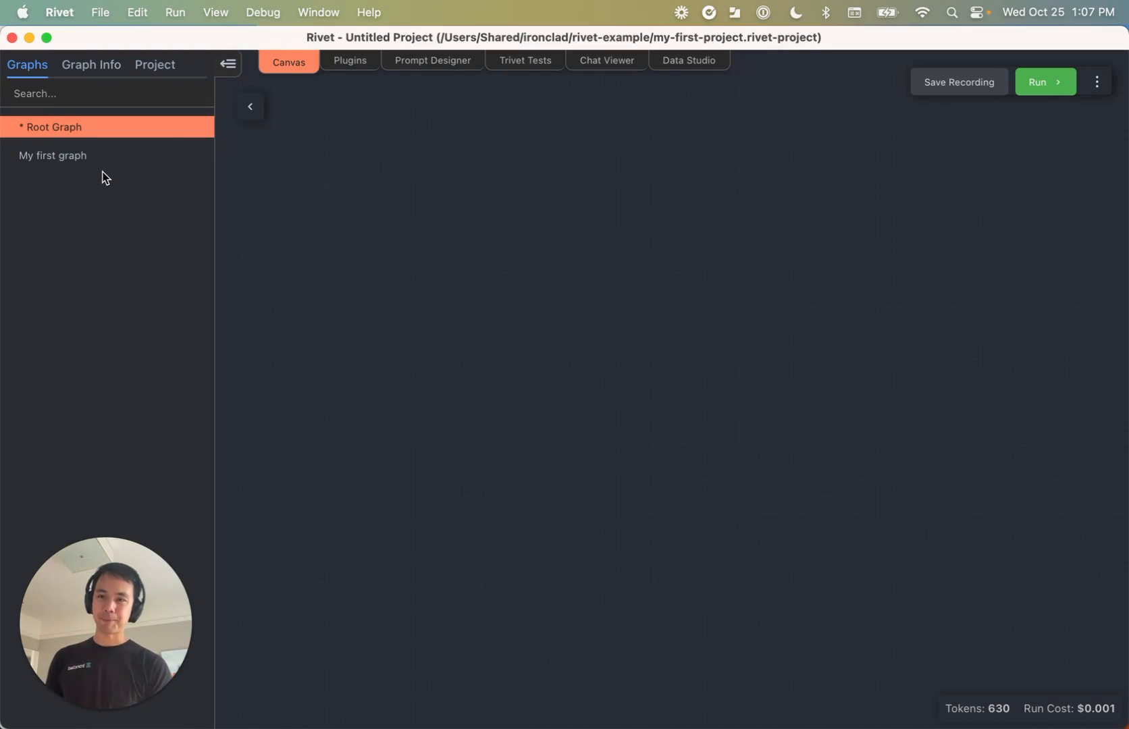
mouse_move(228, 261)
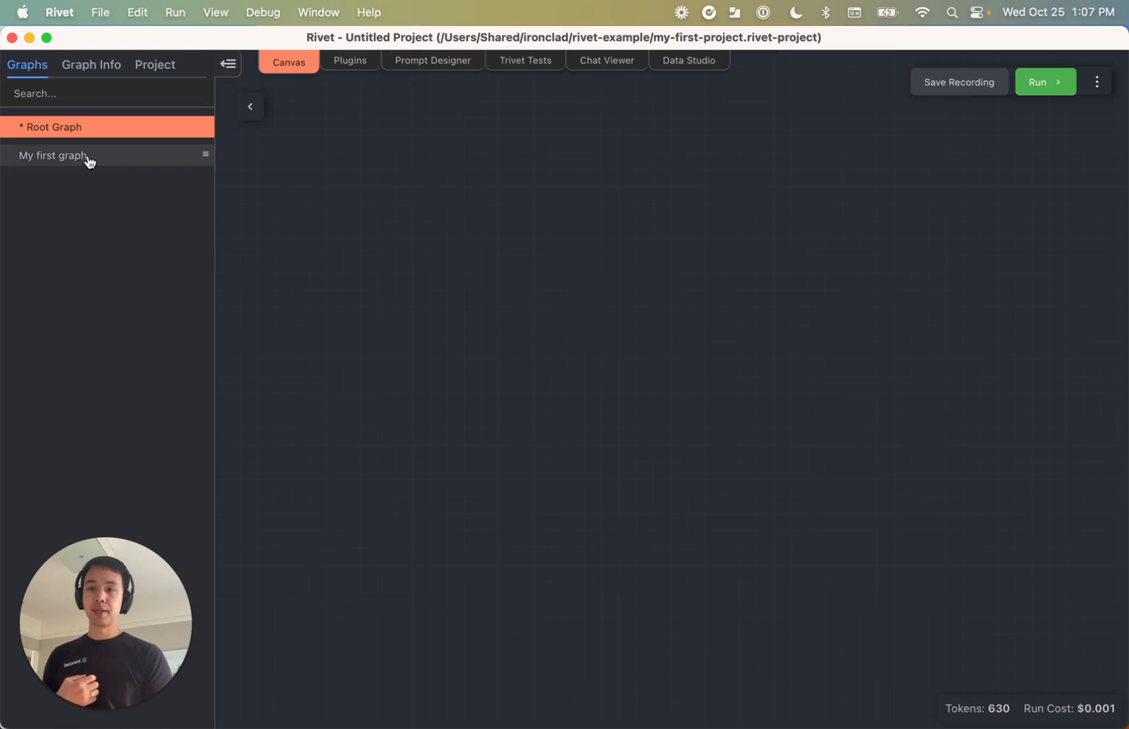
Rename 'My first graph' to 'Speech Writer' from its sidebar options
click(51, 155)
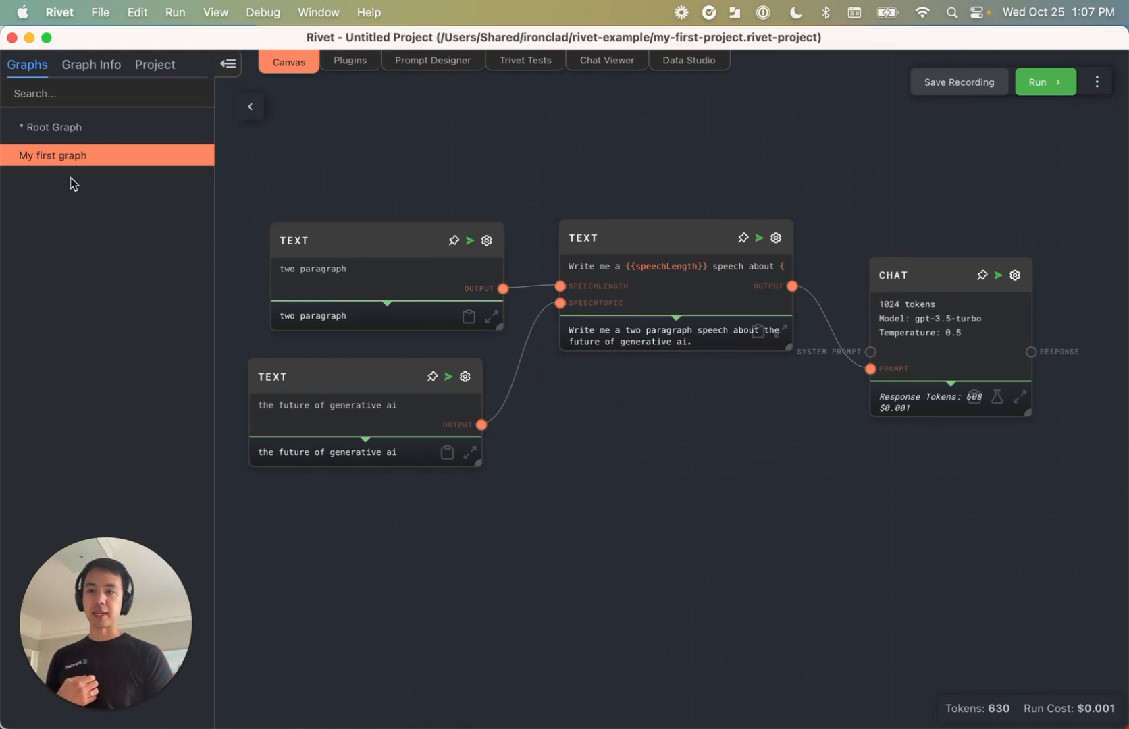
right_click(52, 155)
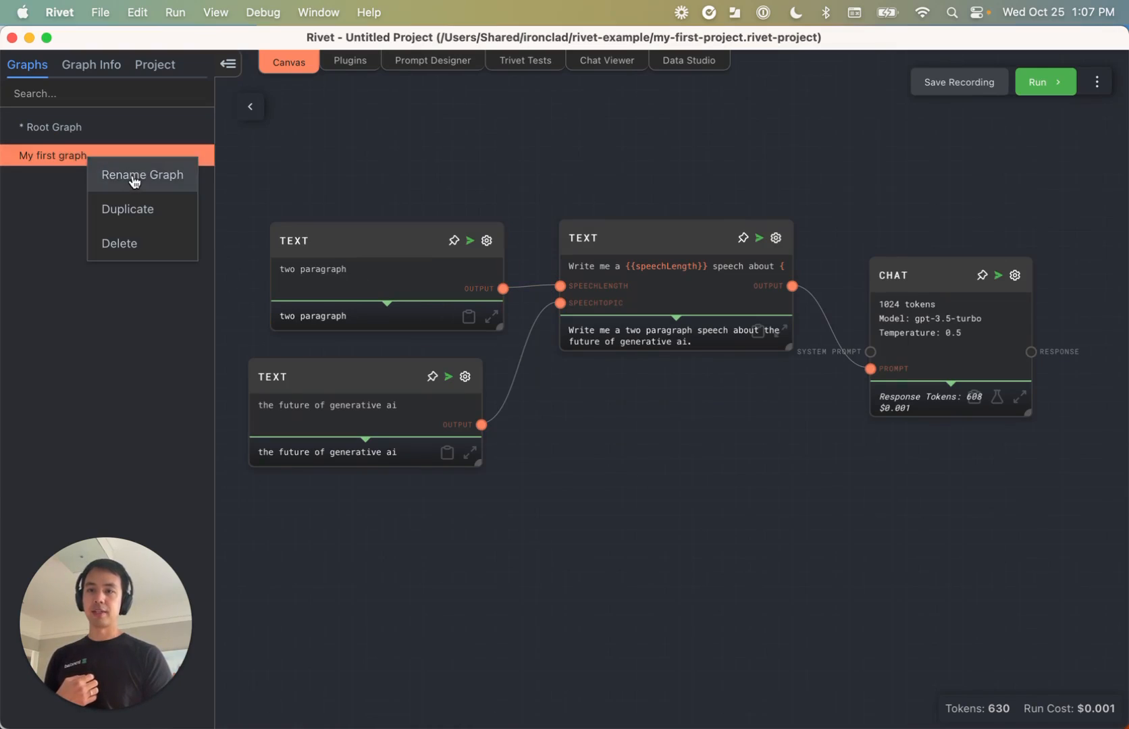
click(143, 174)
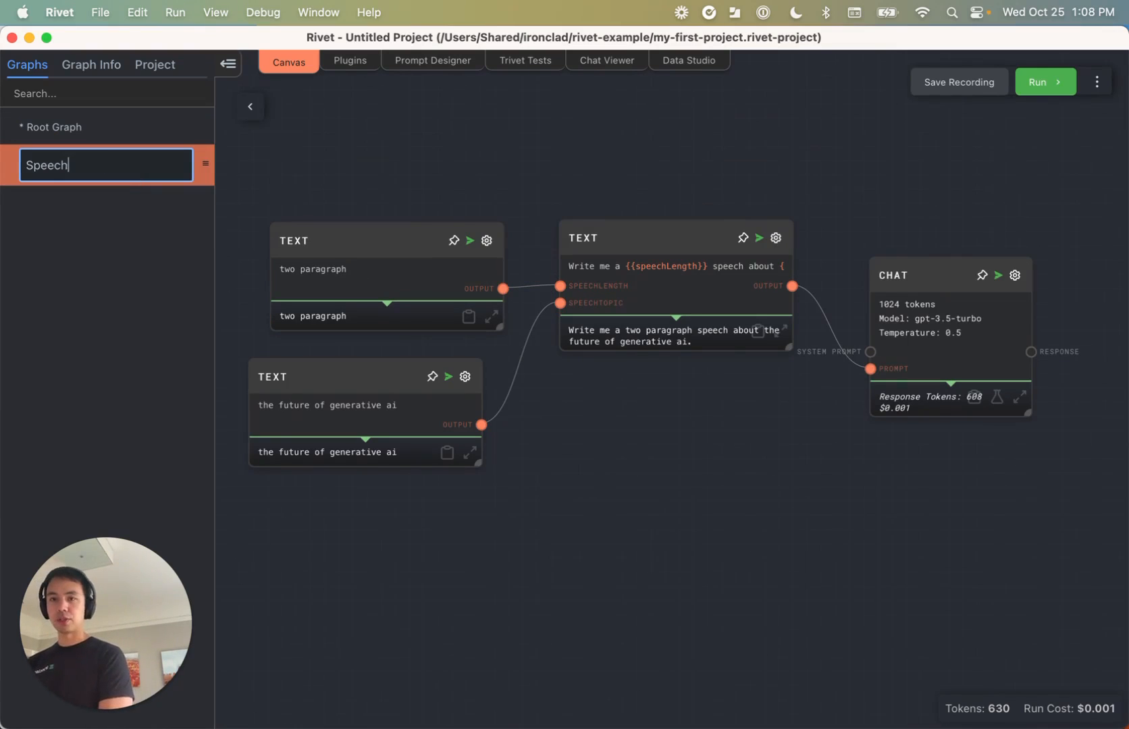
text(Writer)
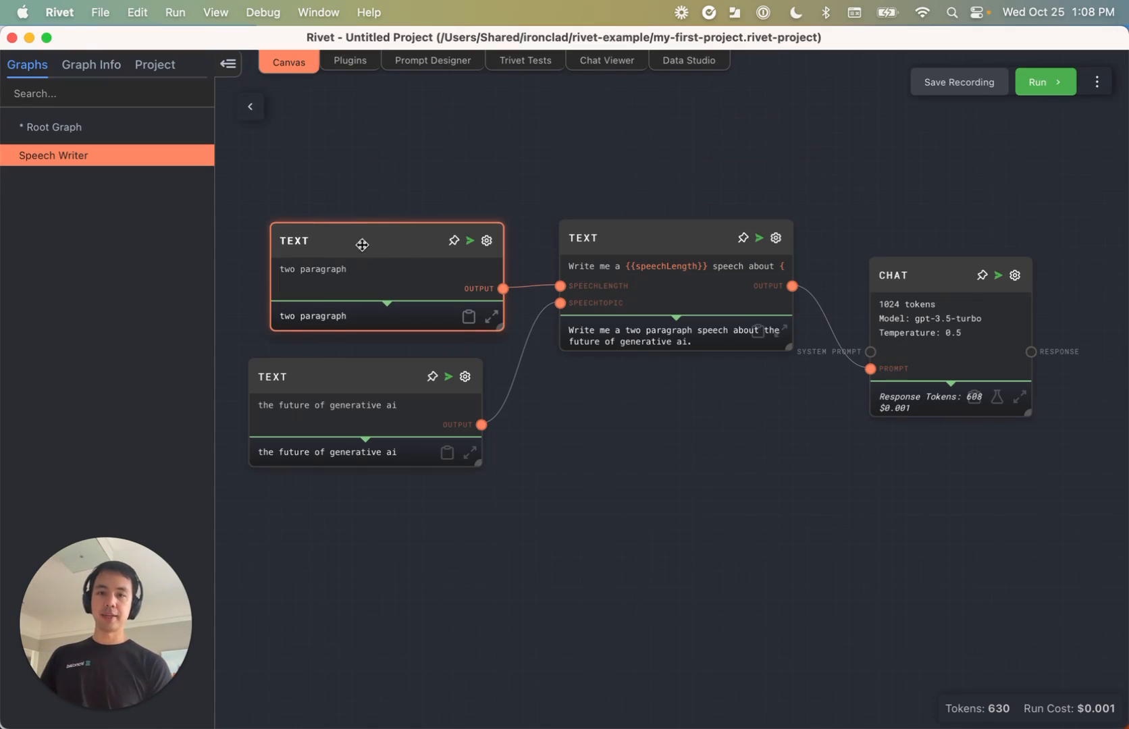
mouse_move(358, 237)
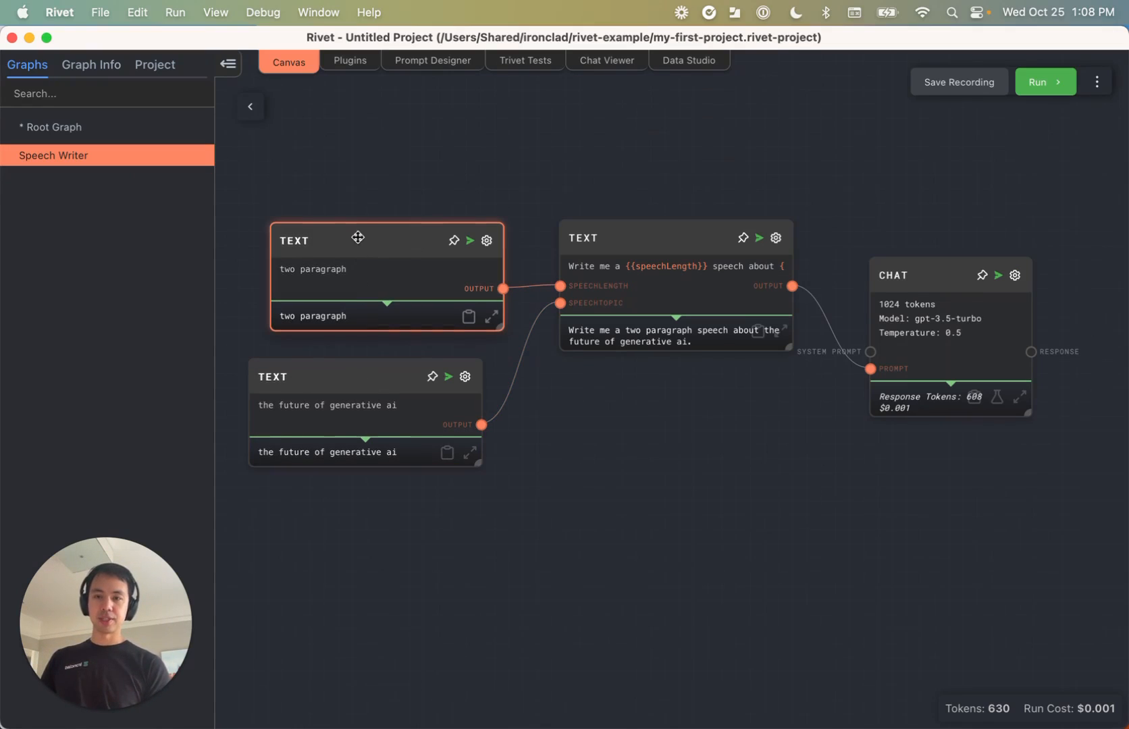
mouse_move(349, 244)
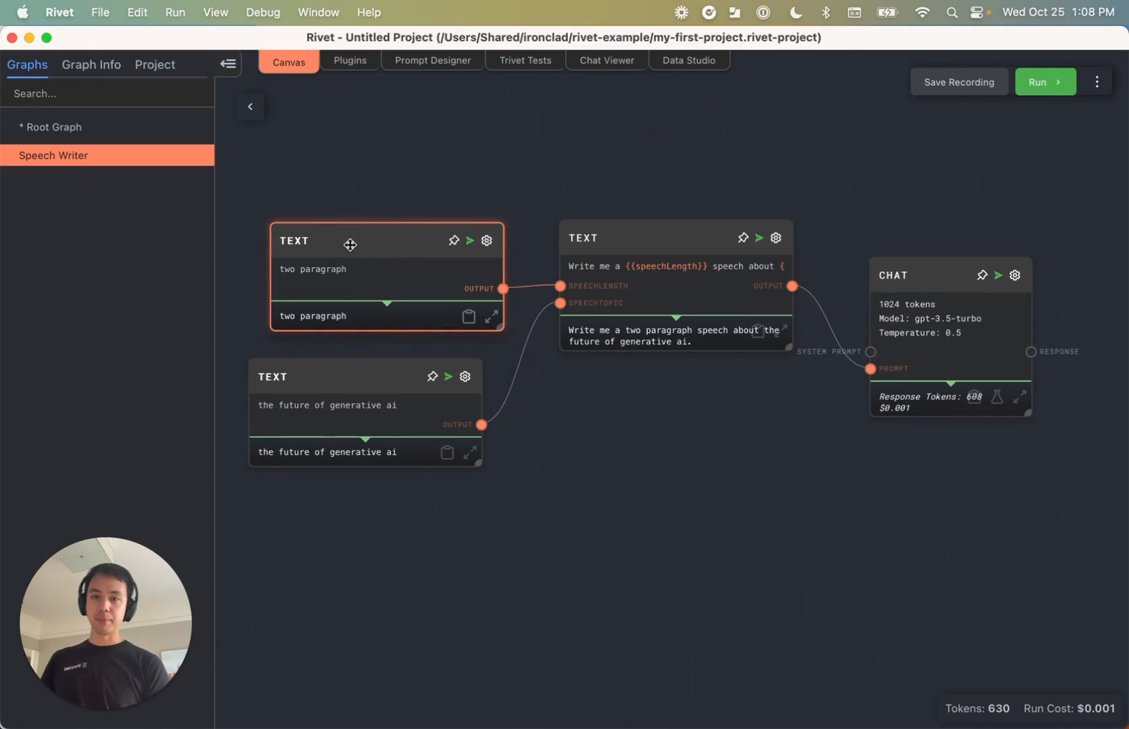
Add two Graph Input nodes with IDs speechLength and speechTopic feeding the prompt Text node
right_click(315, 380)
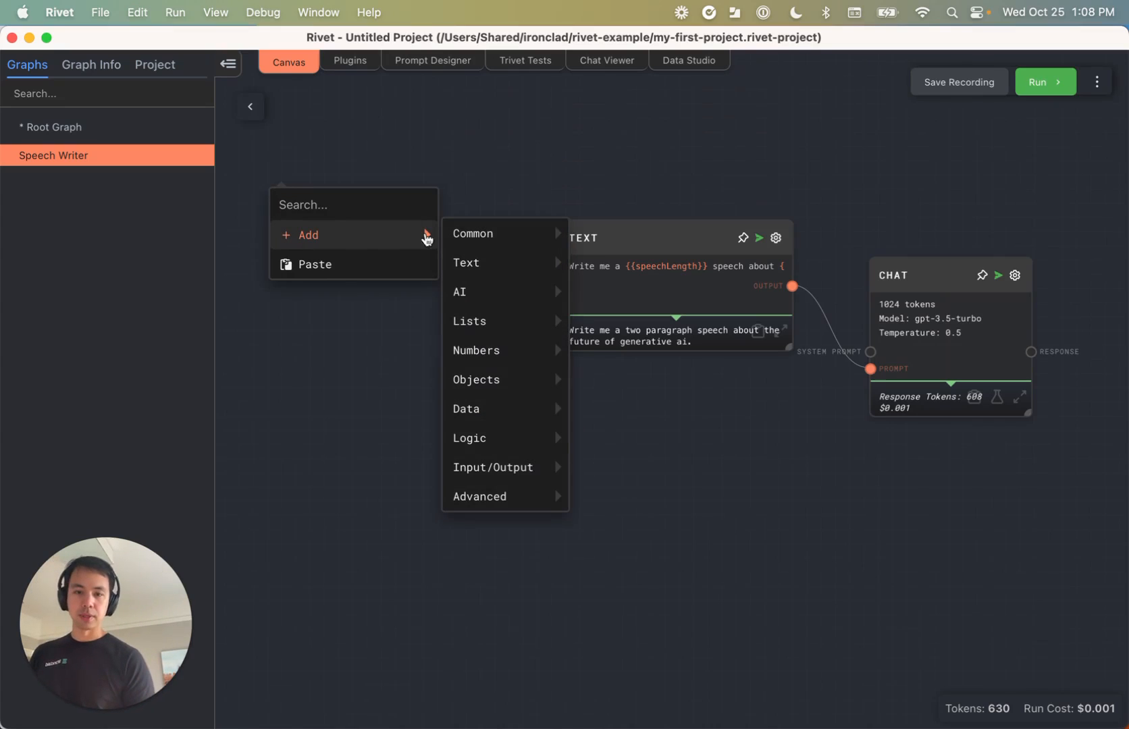
mouse_move(494, 467)
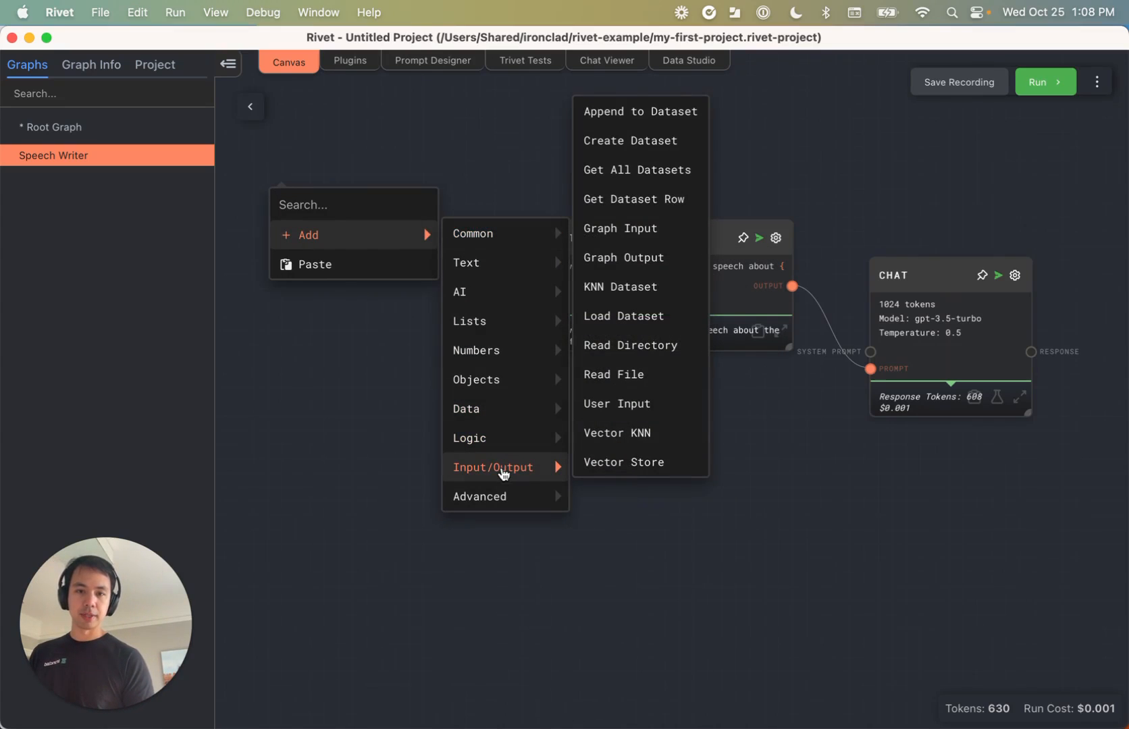
click(620, 229)
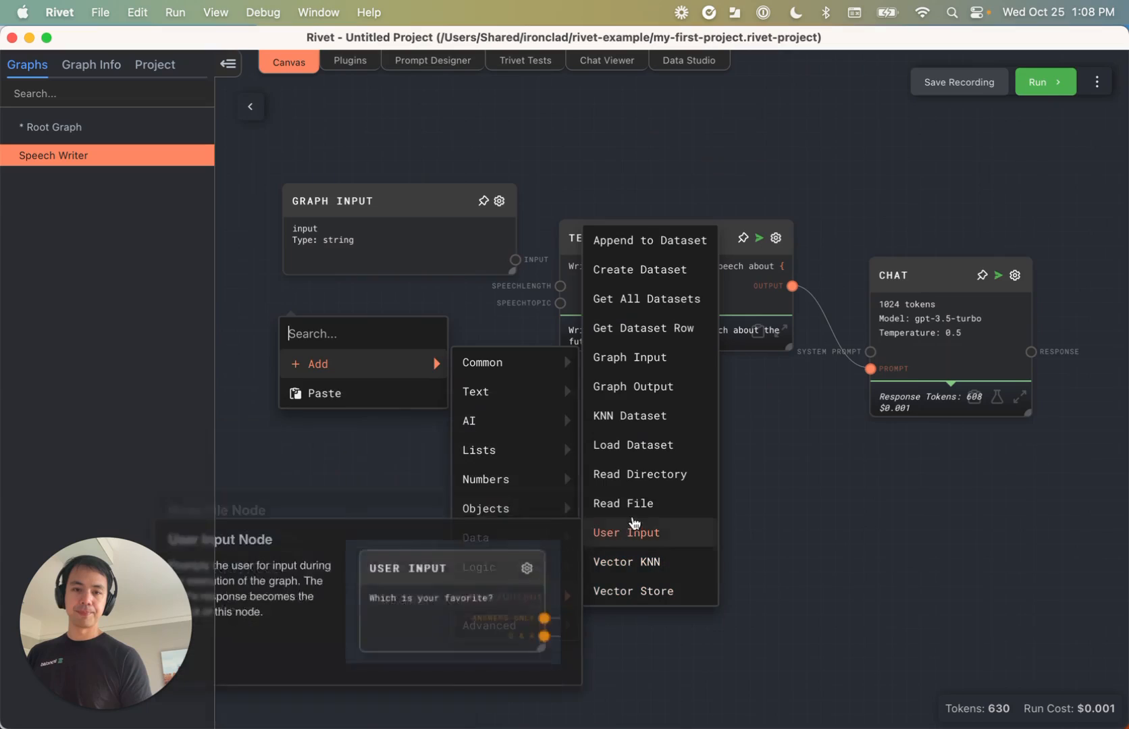
click(627, 357)
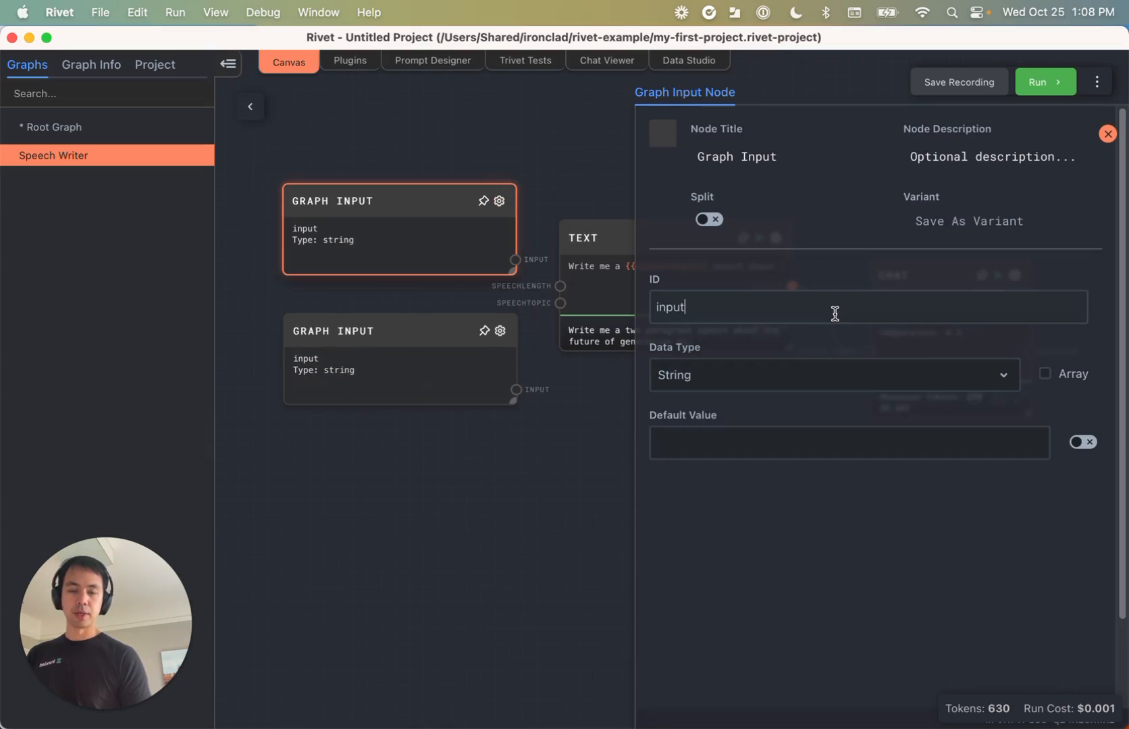
text(speech)
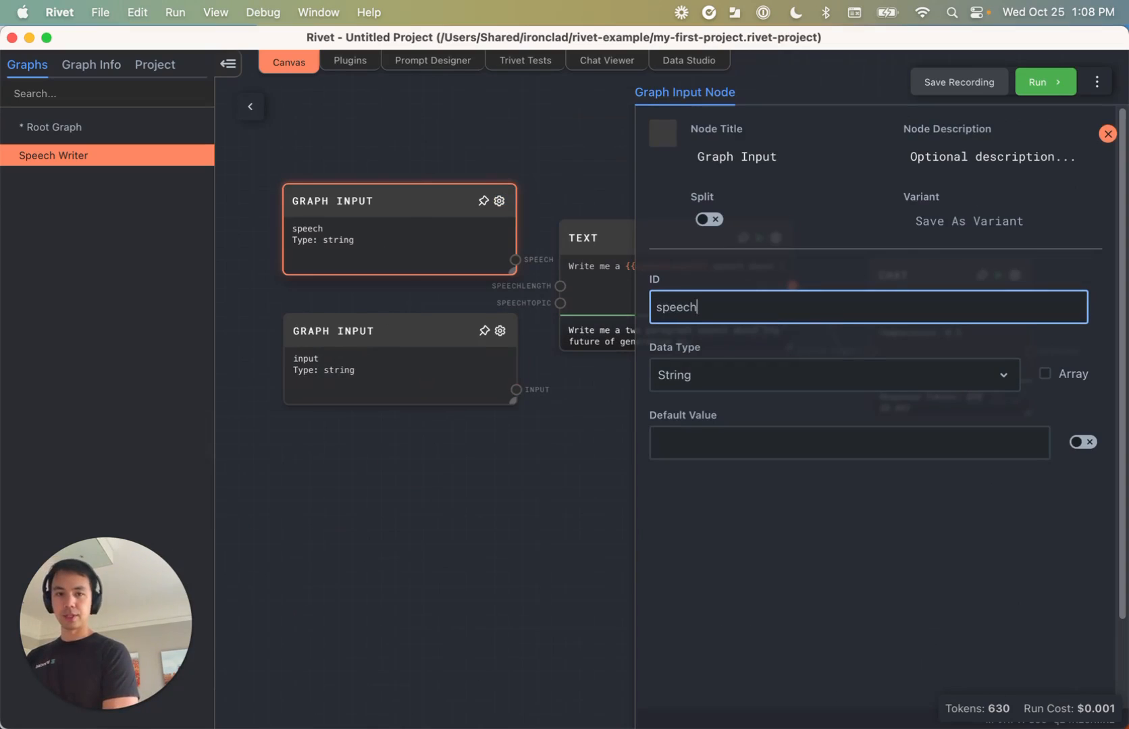
text(Length)
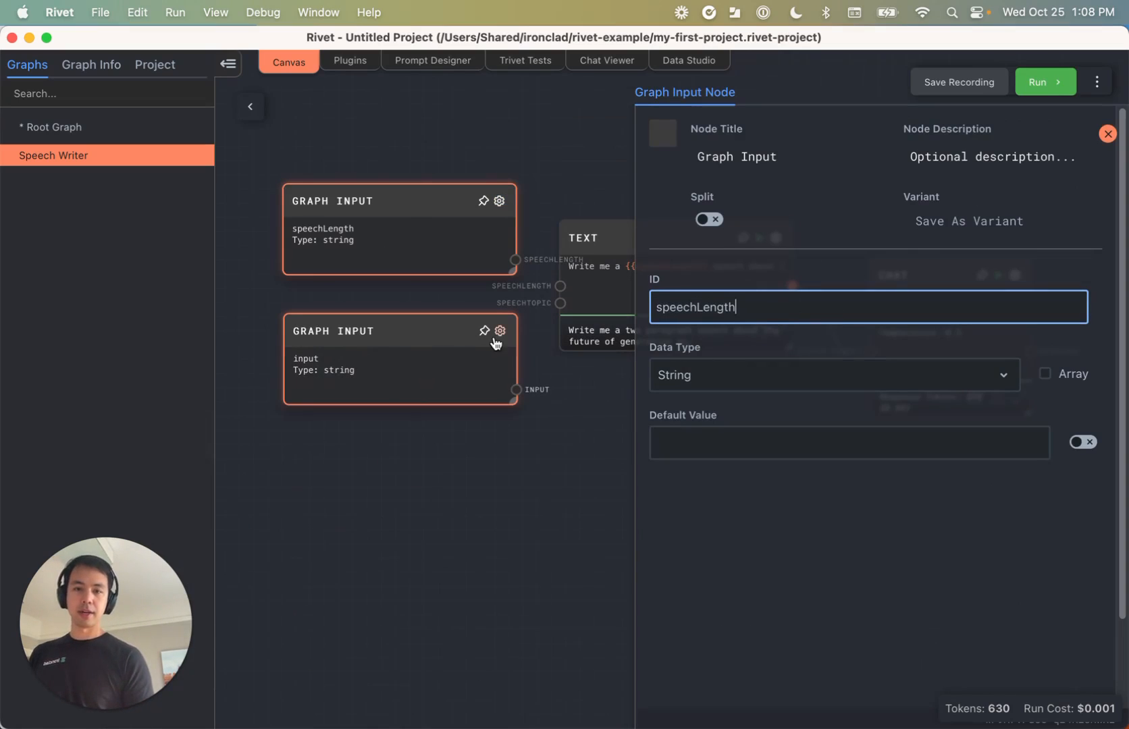
text(sp)
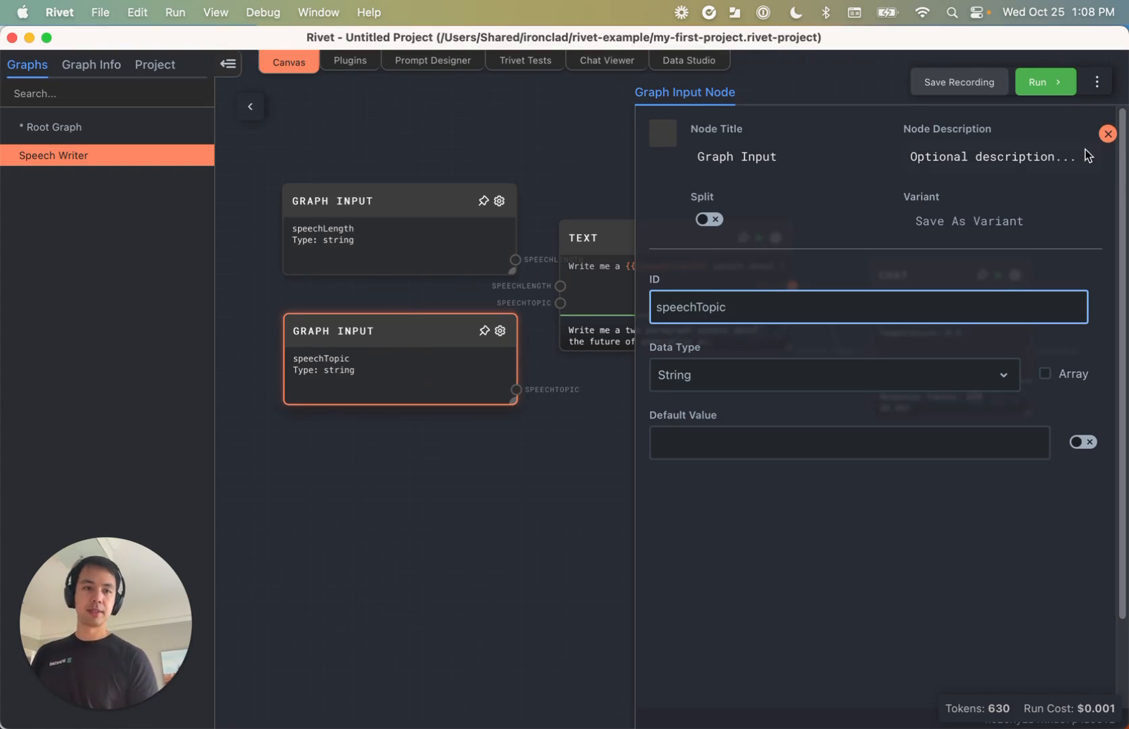
click(1107, 134)
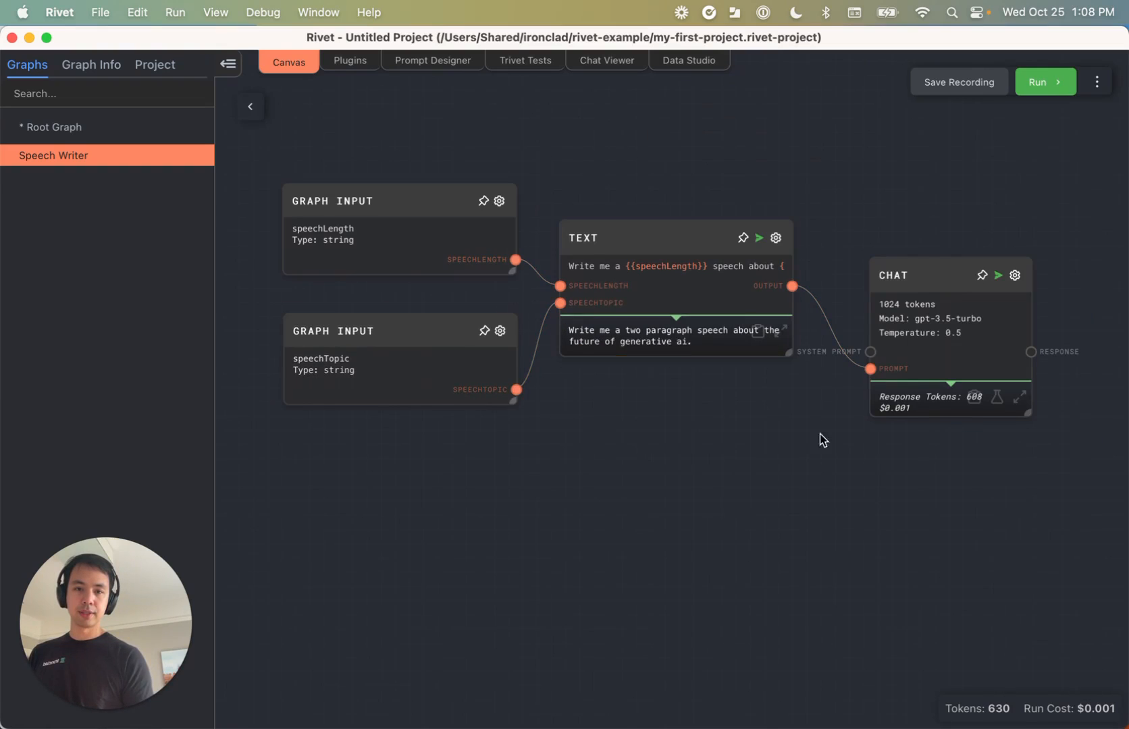
Add a Graph Output node taking the Chat response, then switch to the empty Root Graph
right_click(961, 271)
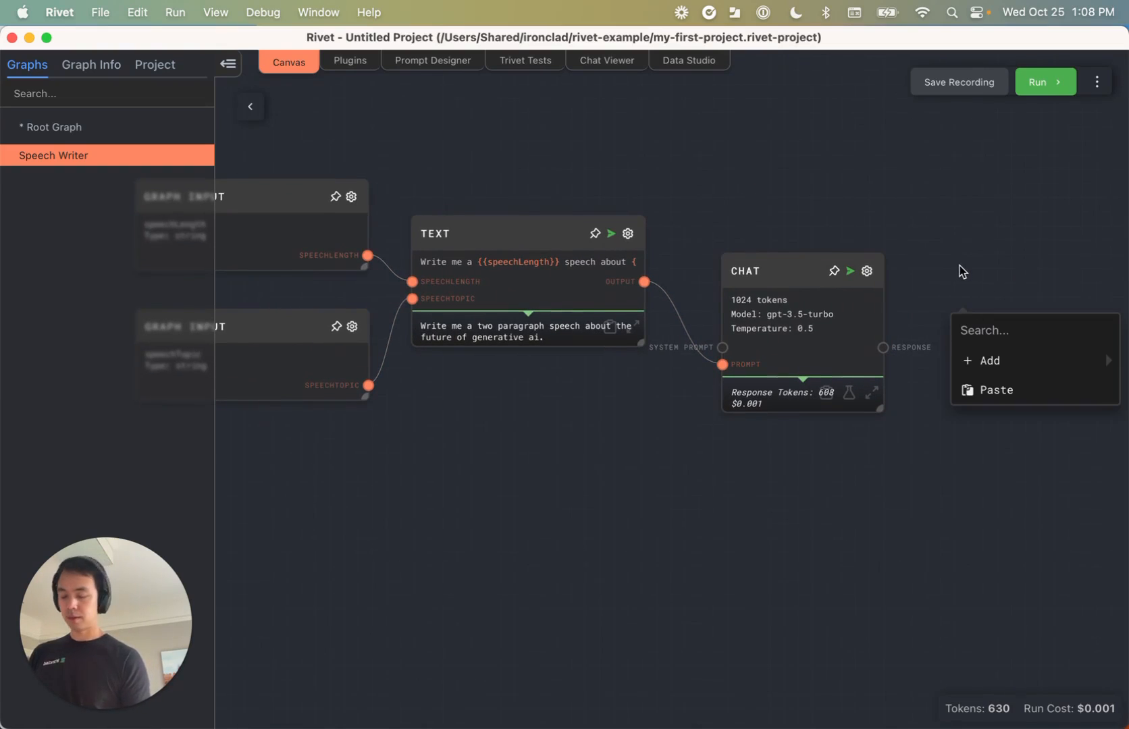
mouse_move(978, 309)
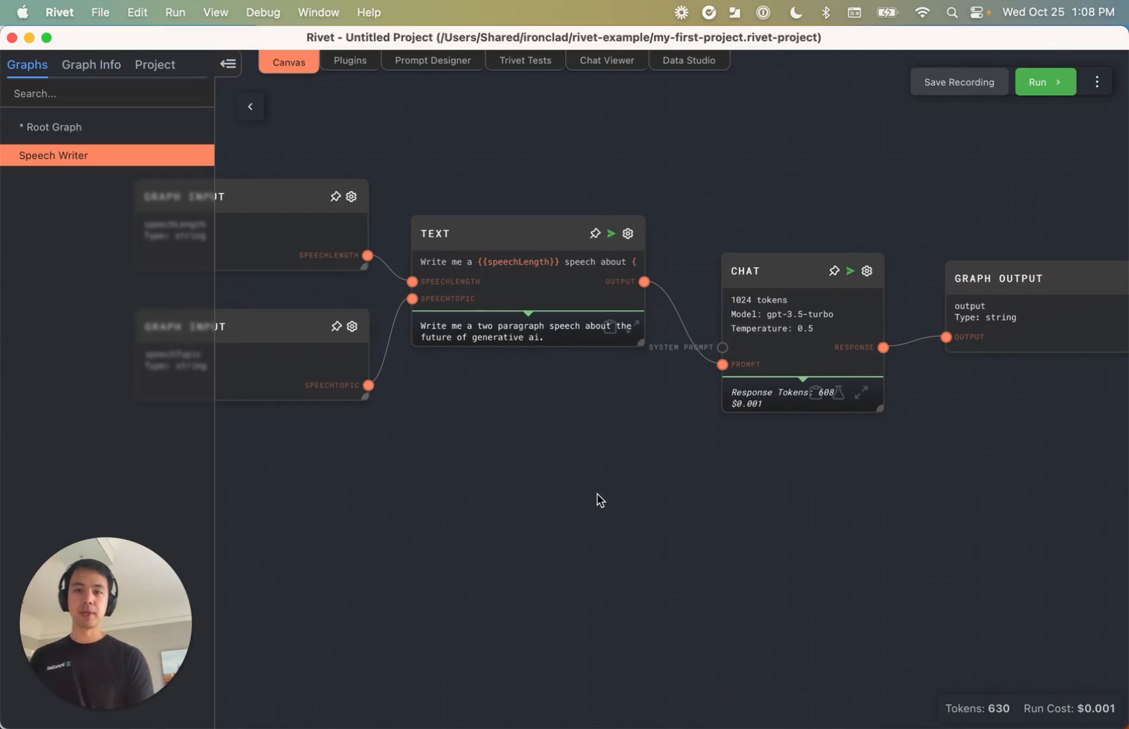
click(54, 127)
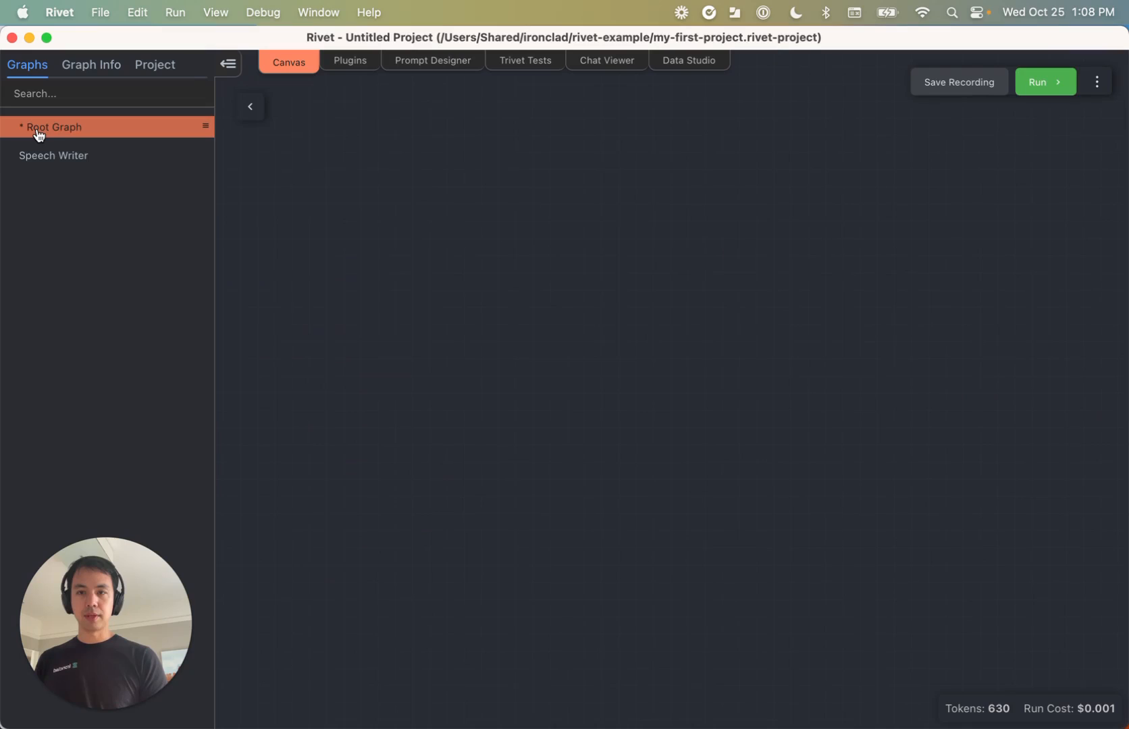
right_click(530, 299)
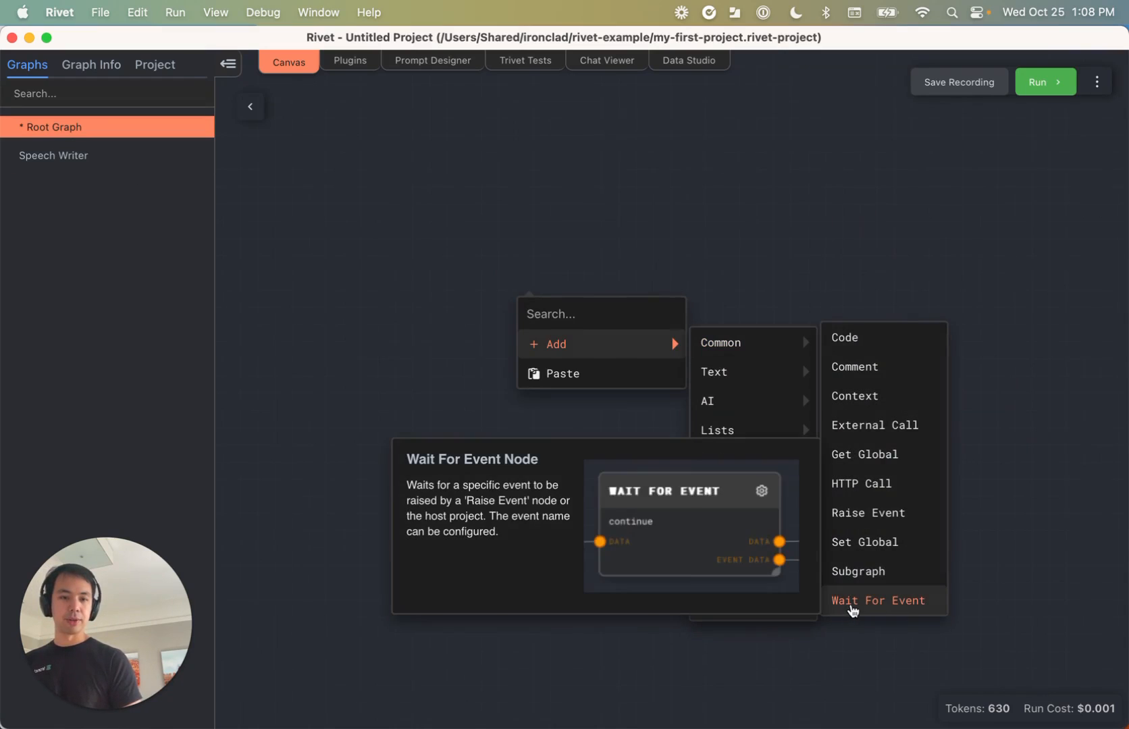
Add a Subgraph node to Root Graph set to run the Speech Writer graph
click(858, 571)
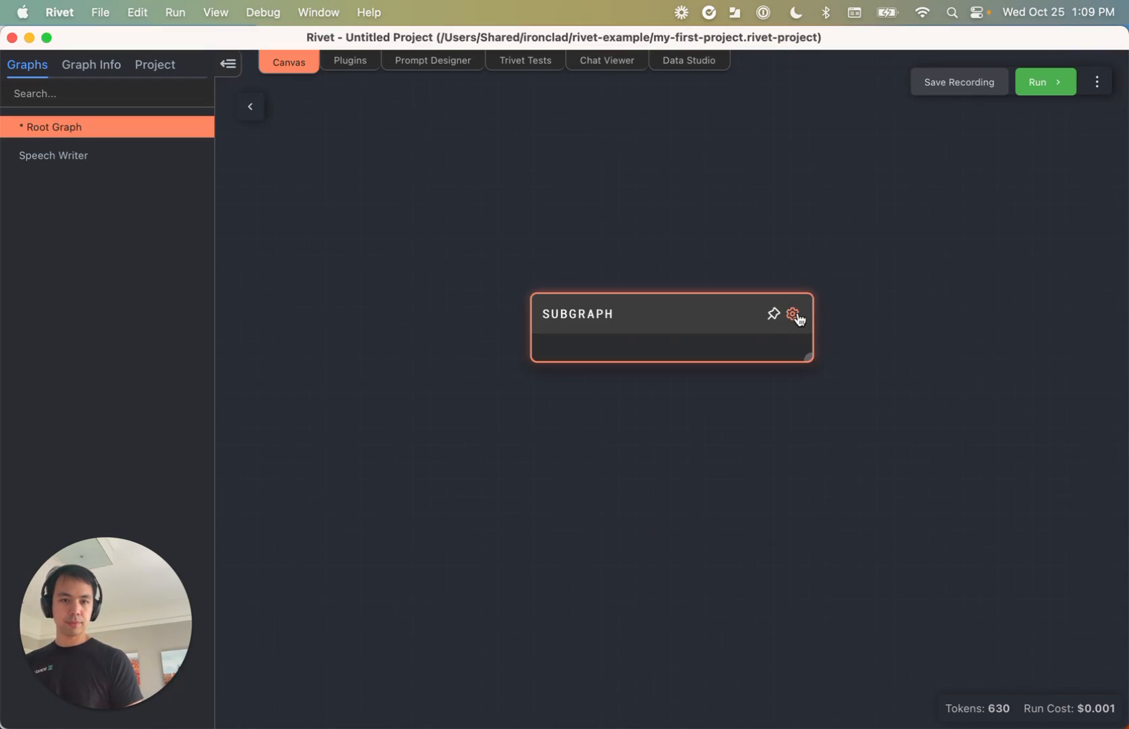
click(794, 313)
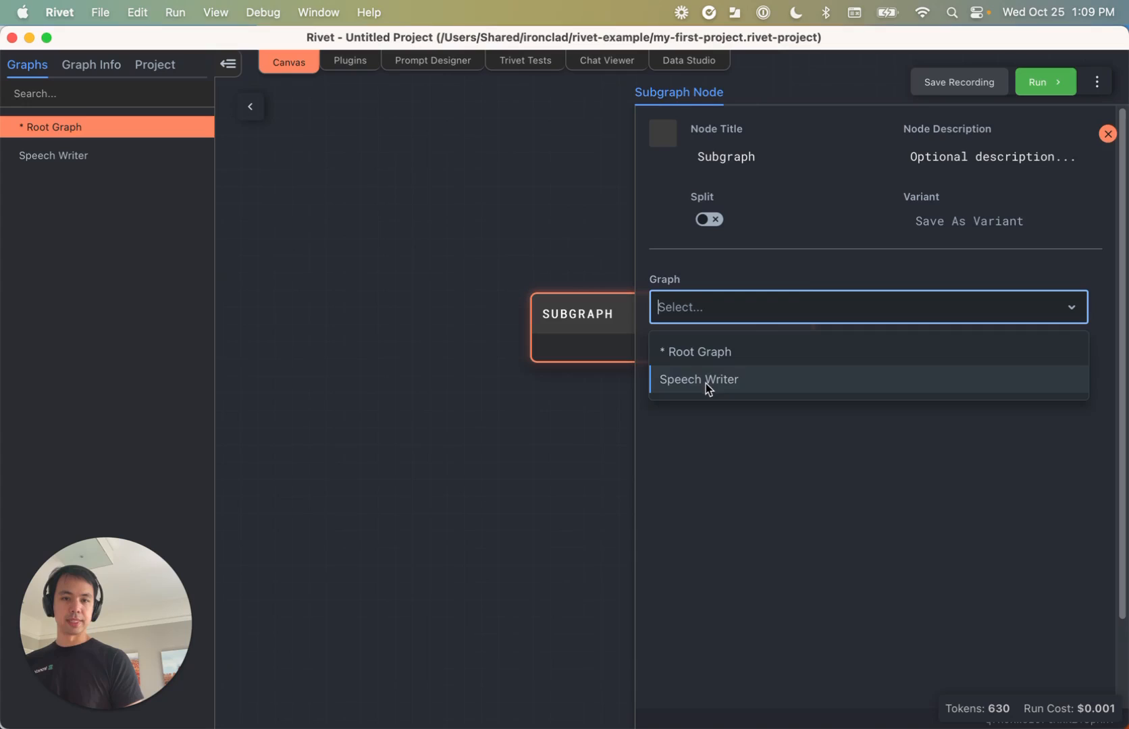
click(698, 379)
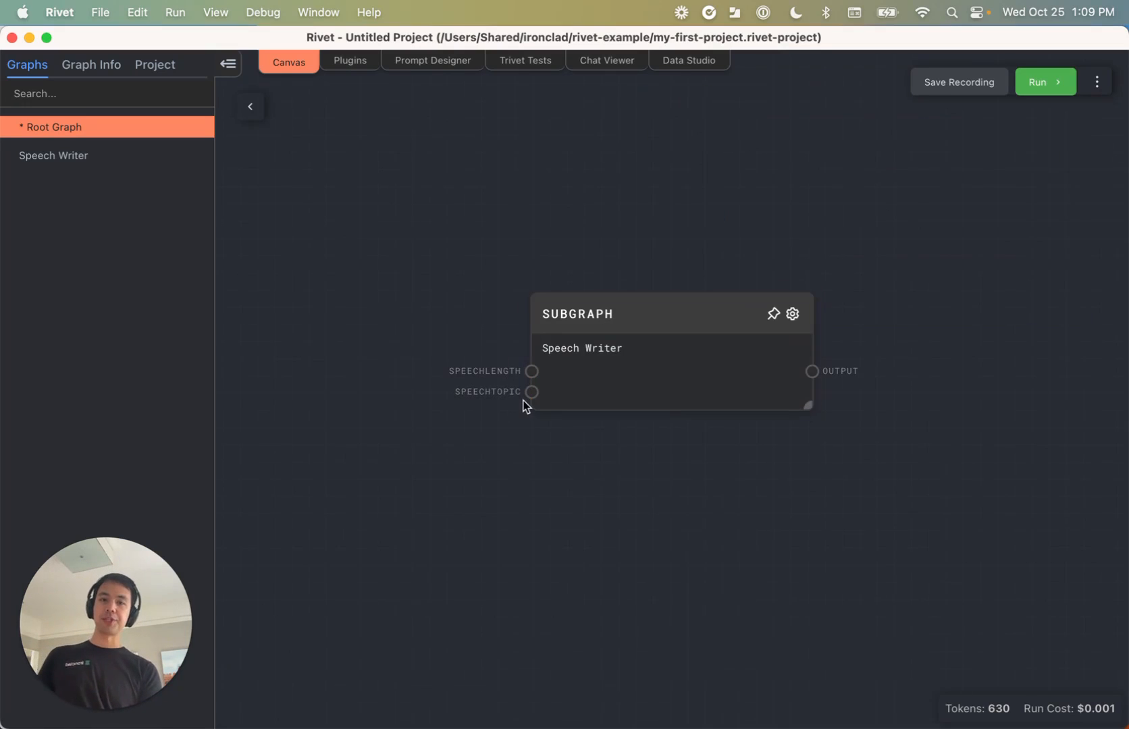
click(648, 347)
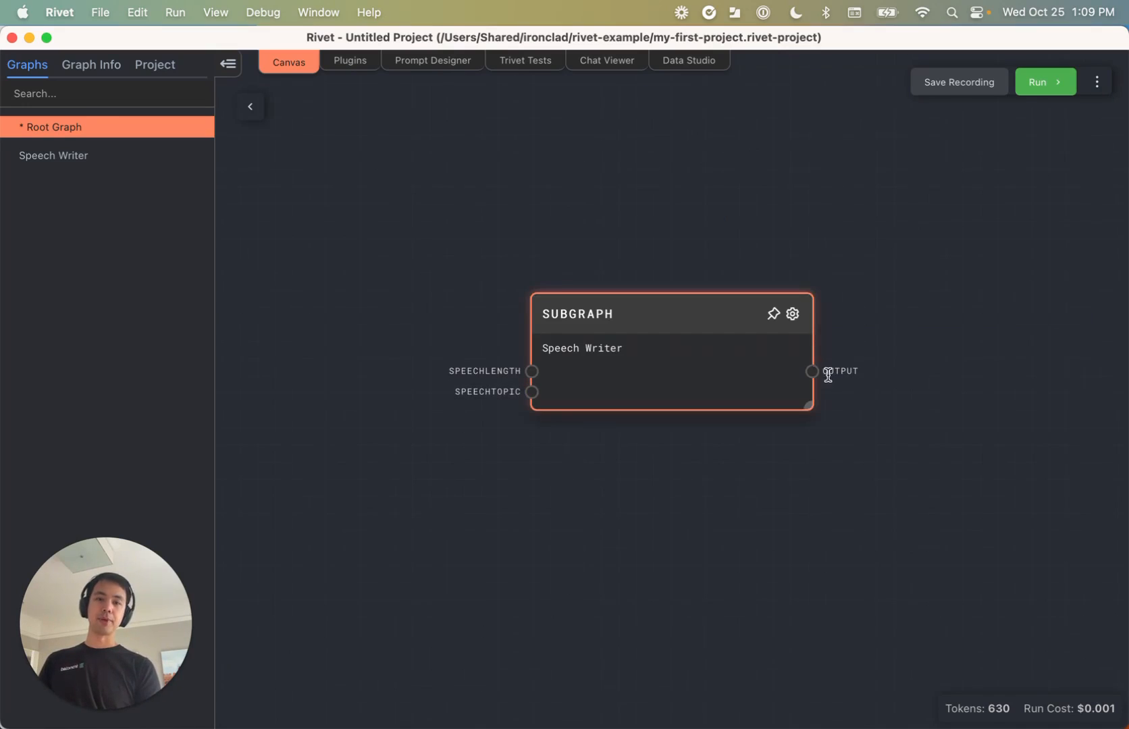
click(281, 249)
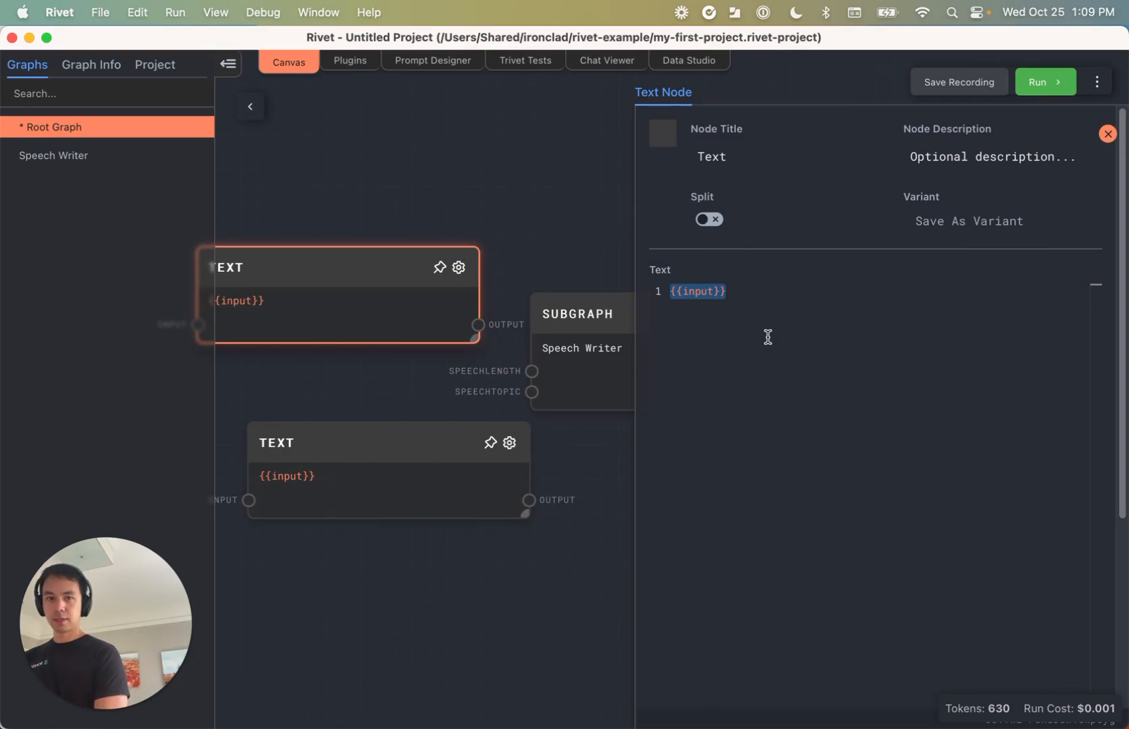
Set the two Text nodes to 'two paragraph' and 'the future of Generative AI', then save with Cmd+S
text(two paragraph)
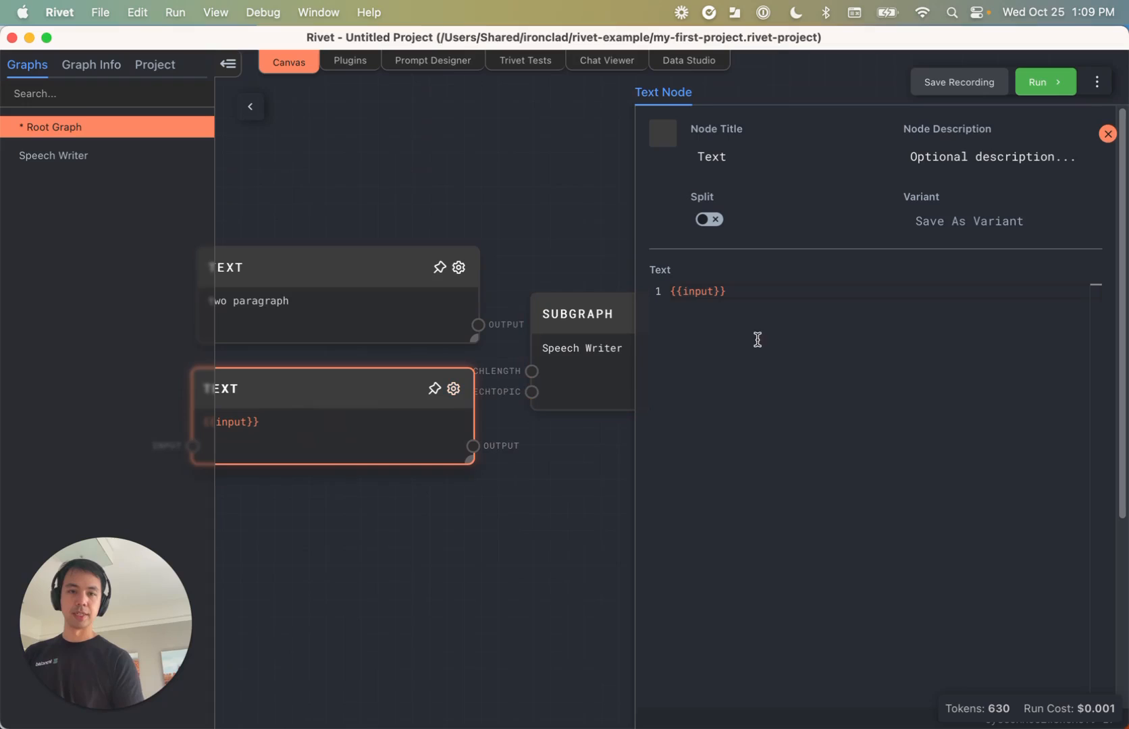
text(the future of G)
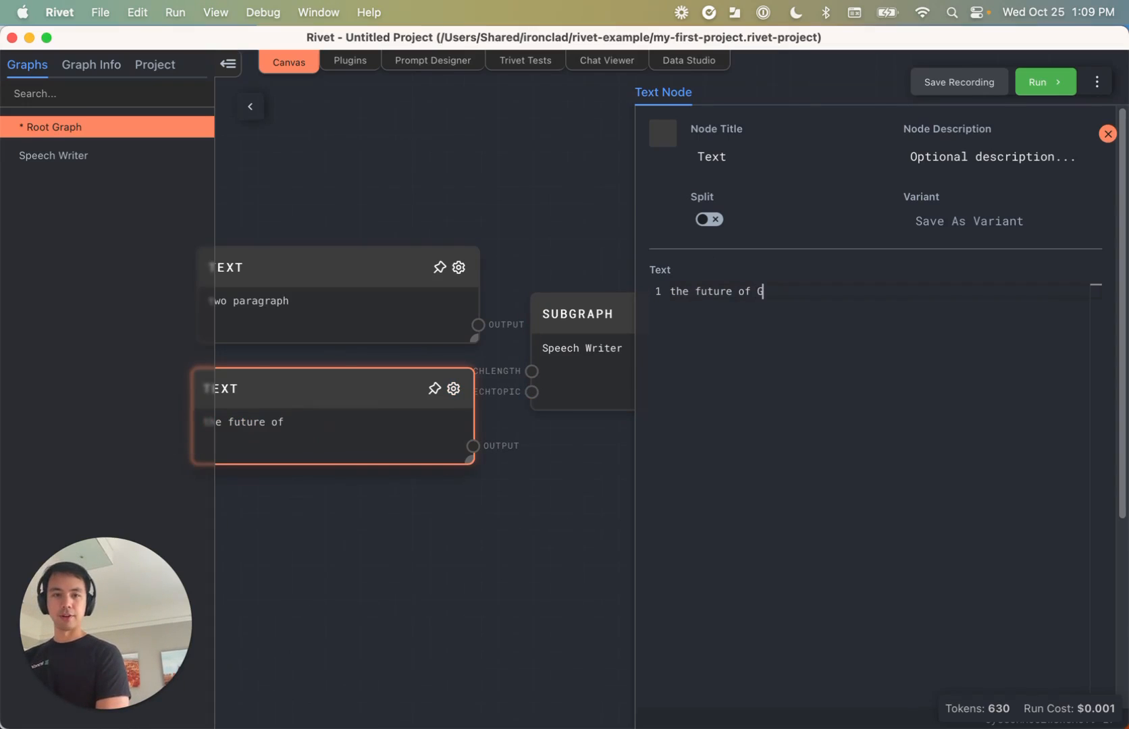
text(enerative AI)
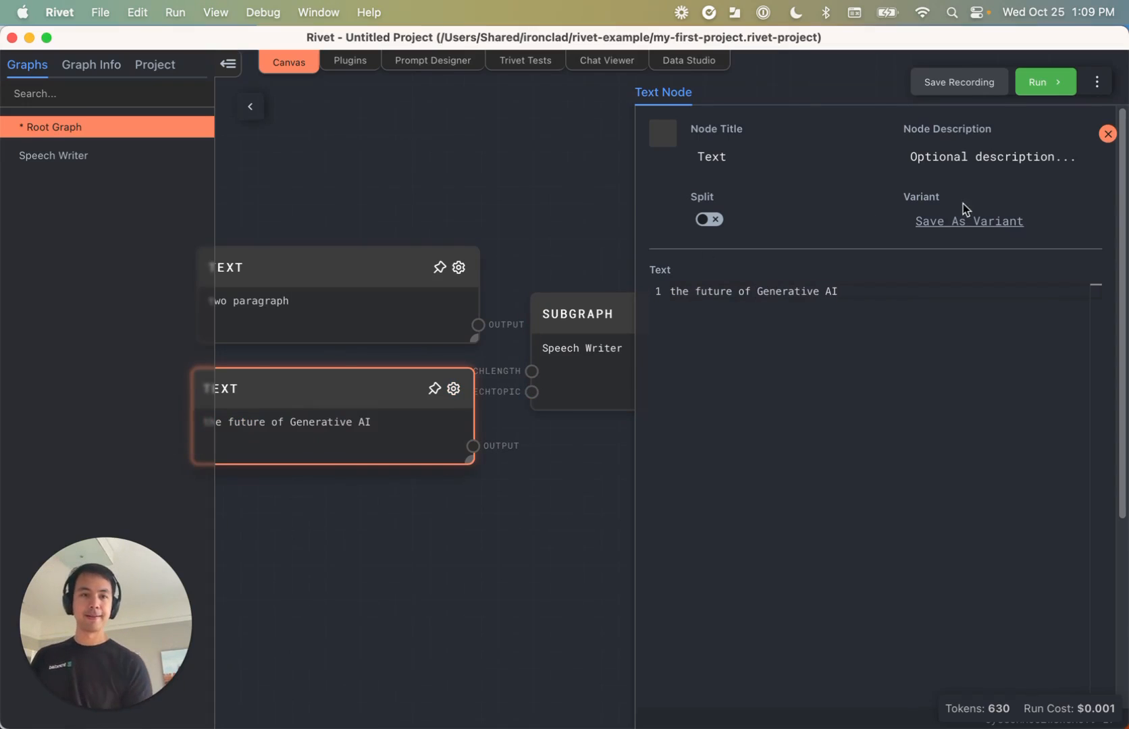
click(1107, 133)
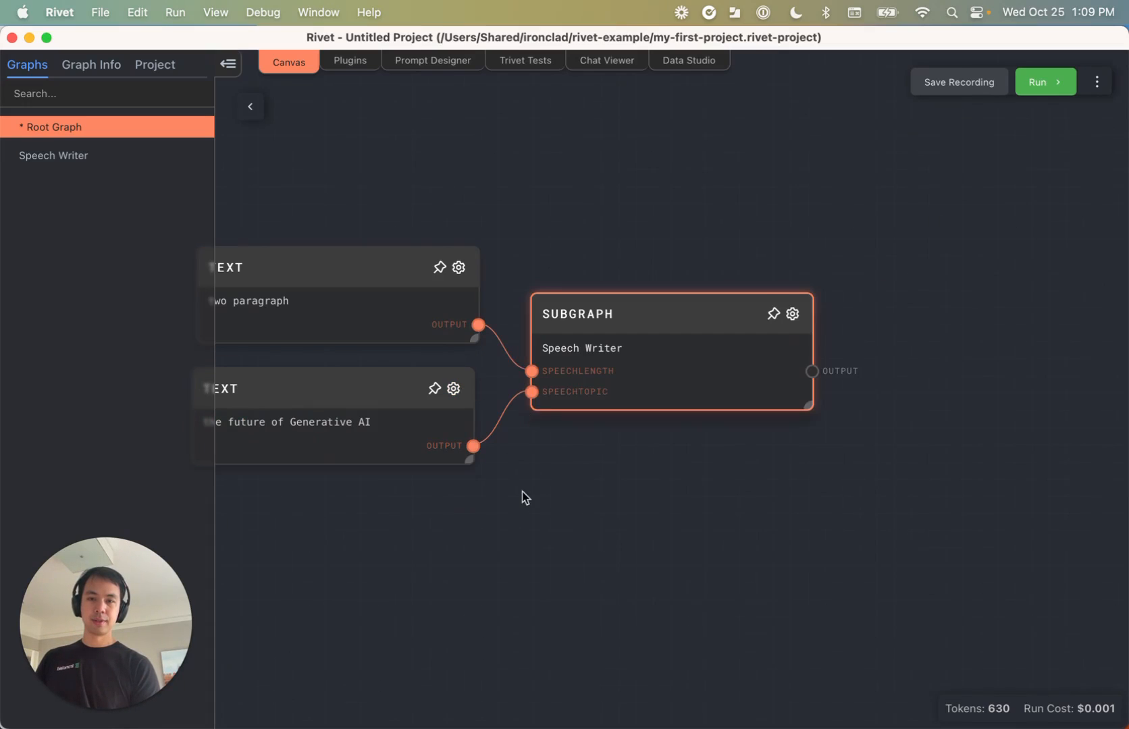
key(cmd+s)
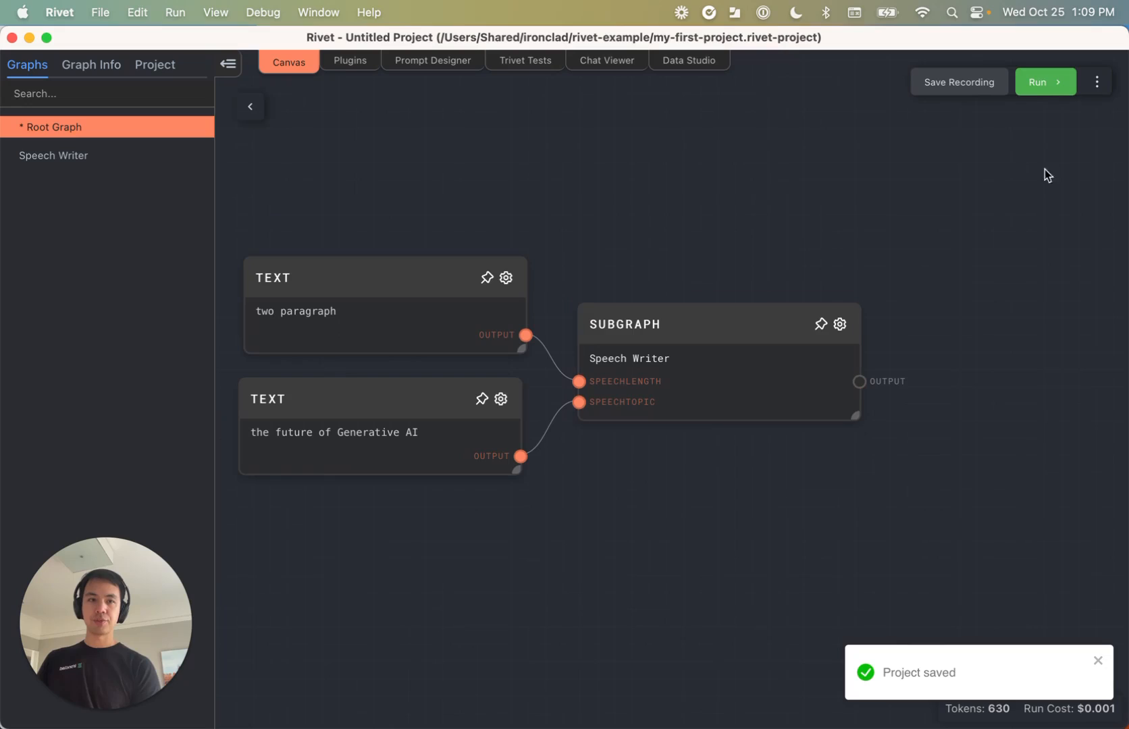
Run the Root Graph and open Speech Writer to review its prompt, chat and output
click(1044, 81)
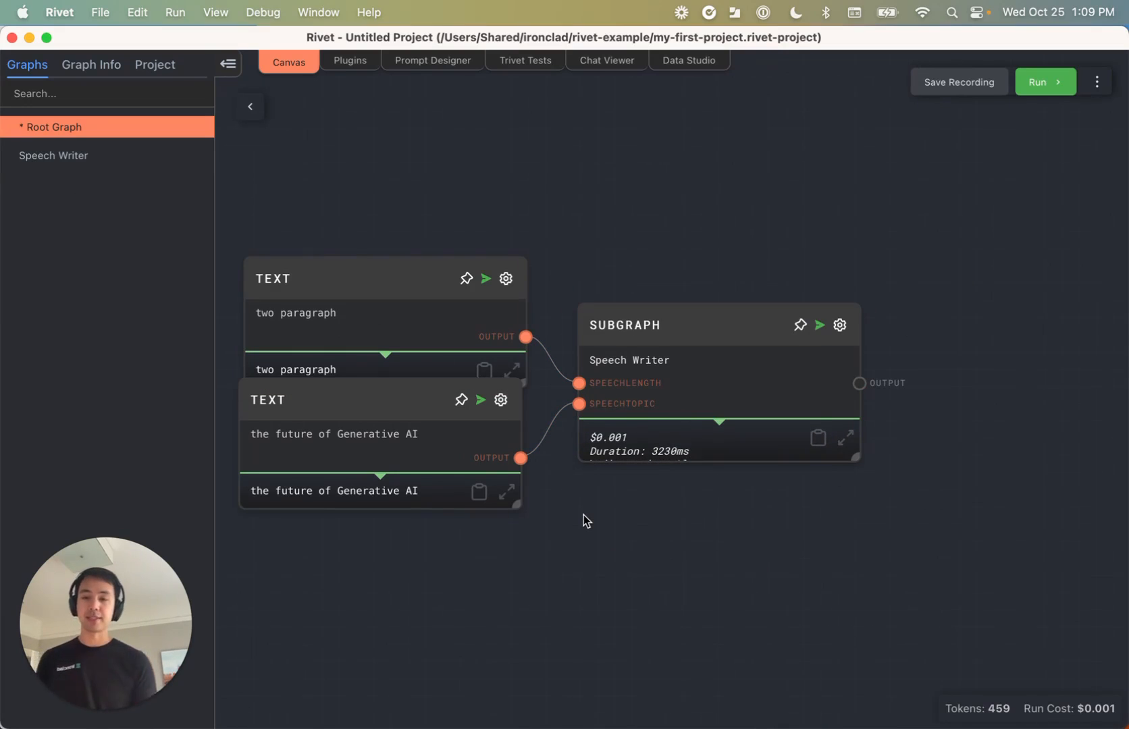
click(53, 155)
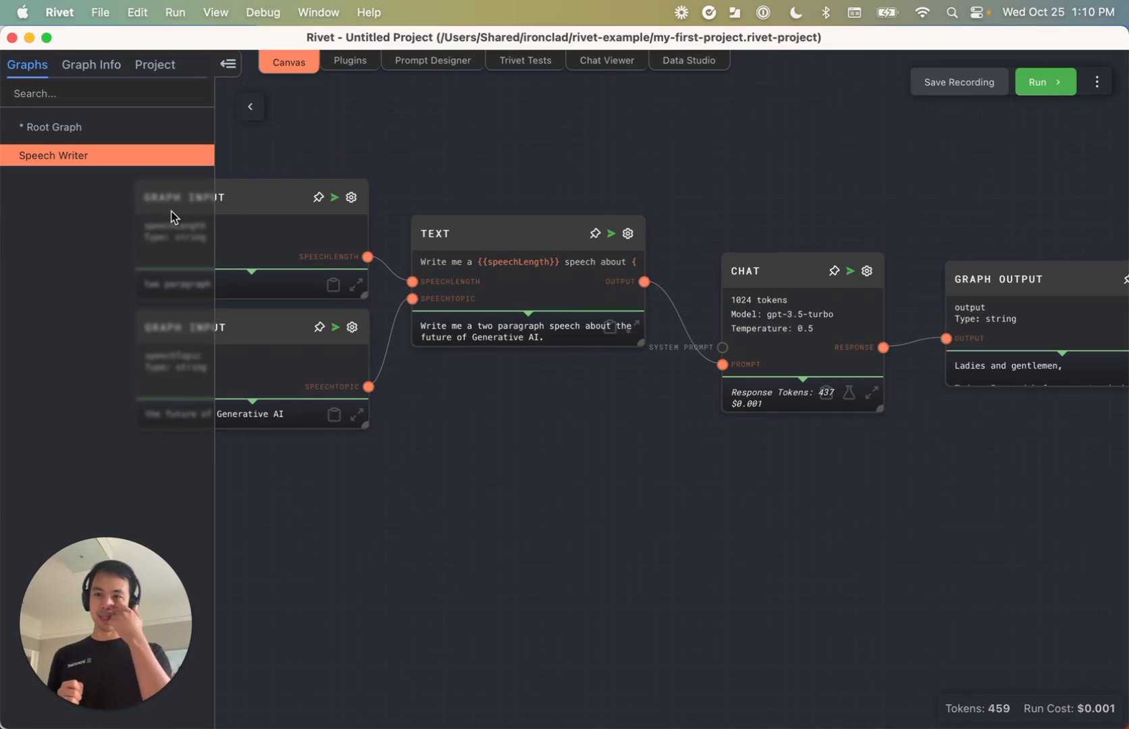
Run the full Root Graph and review the Speech Writer, Critiquer and Rewriter outputs
click(54, 126)
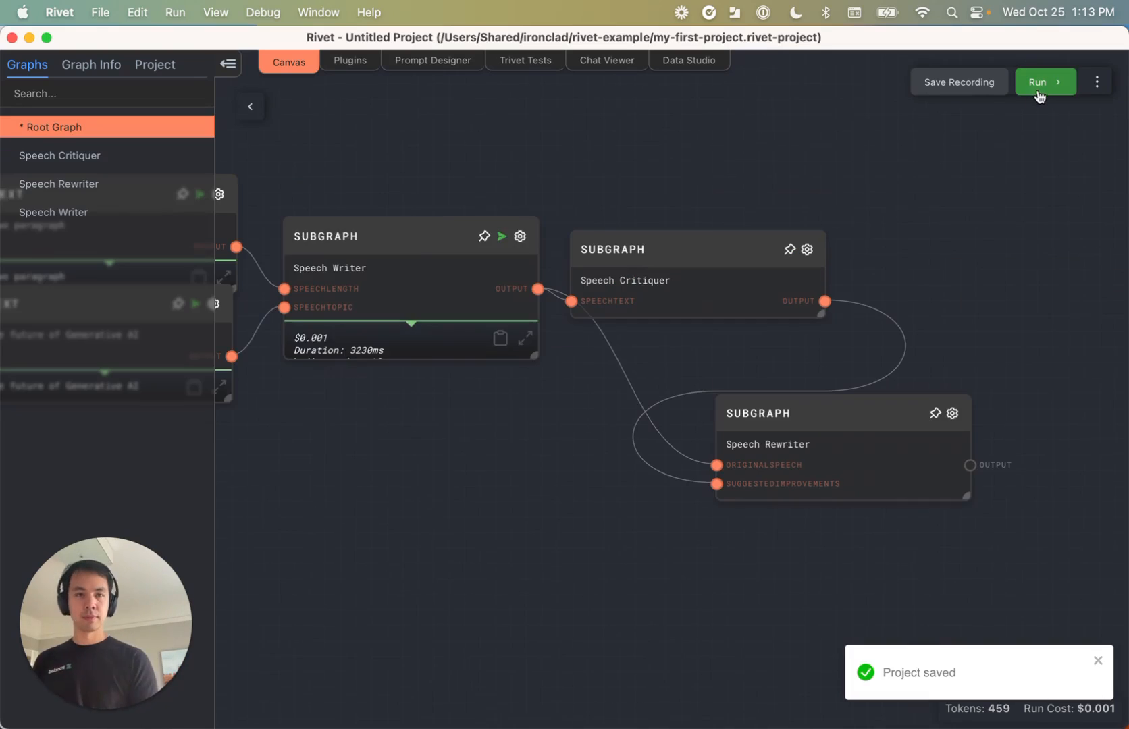
click(1044, 81)
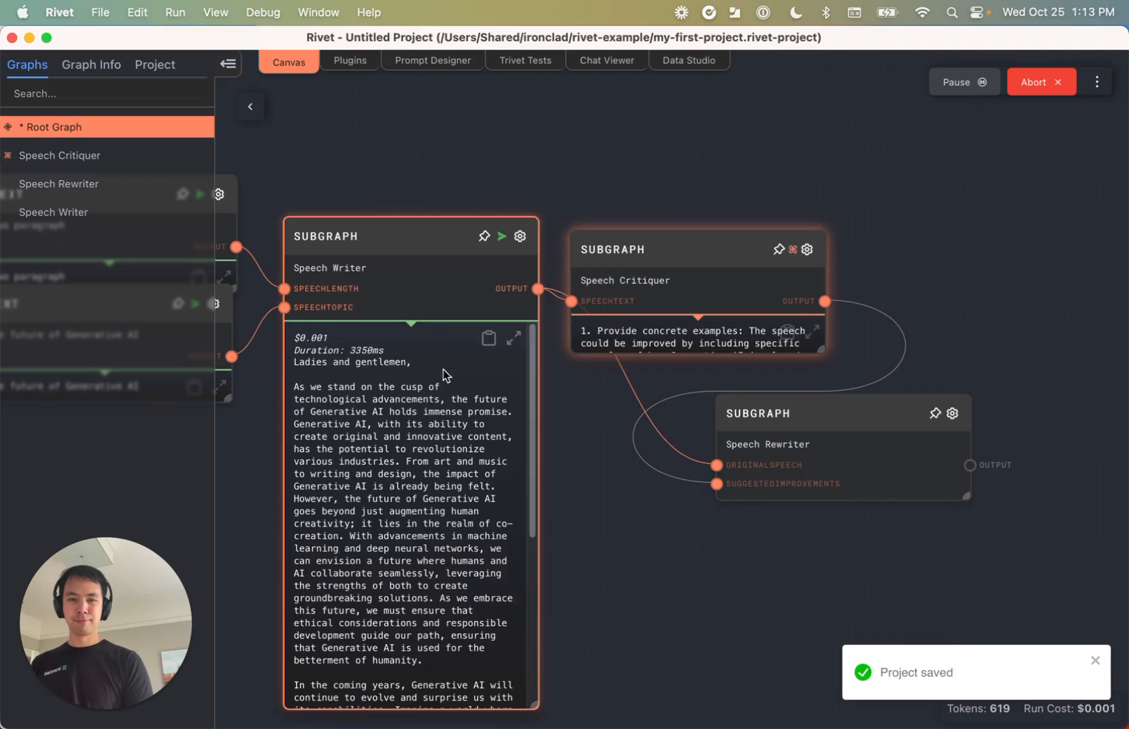
click(810, 332)
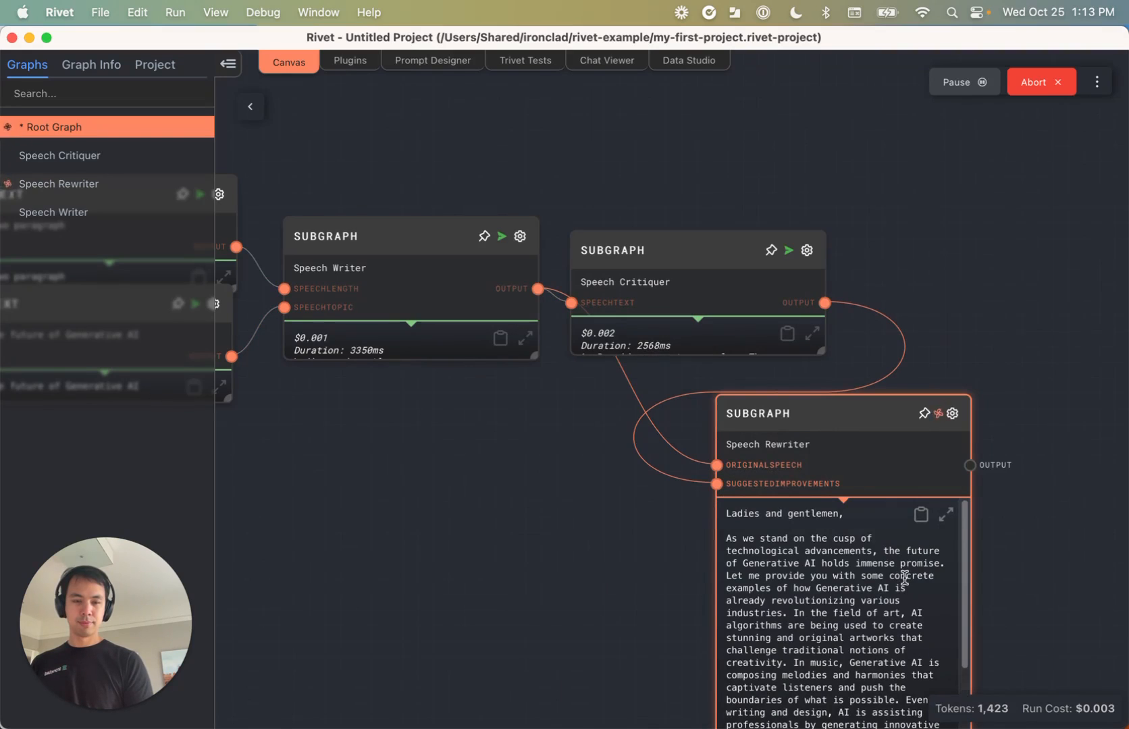
scroll(down, 3)
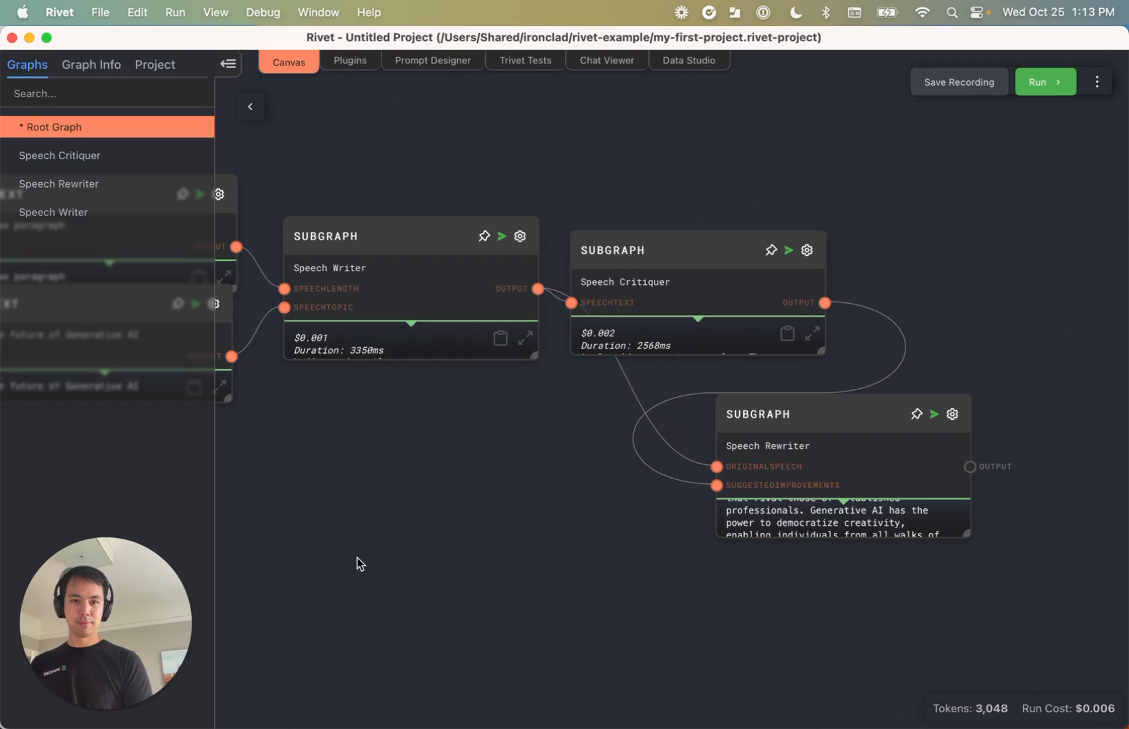
mouse_move(480, 590)
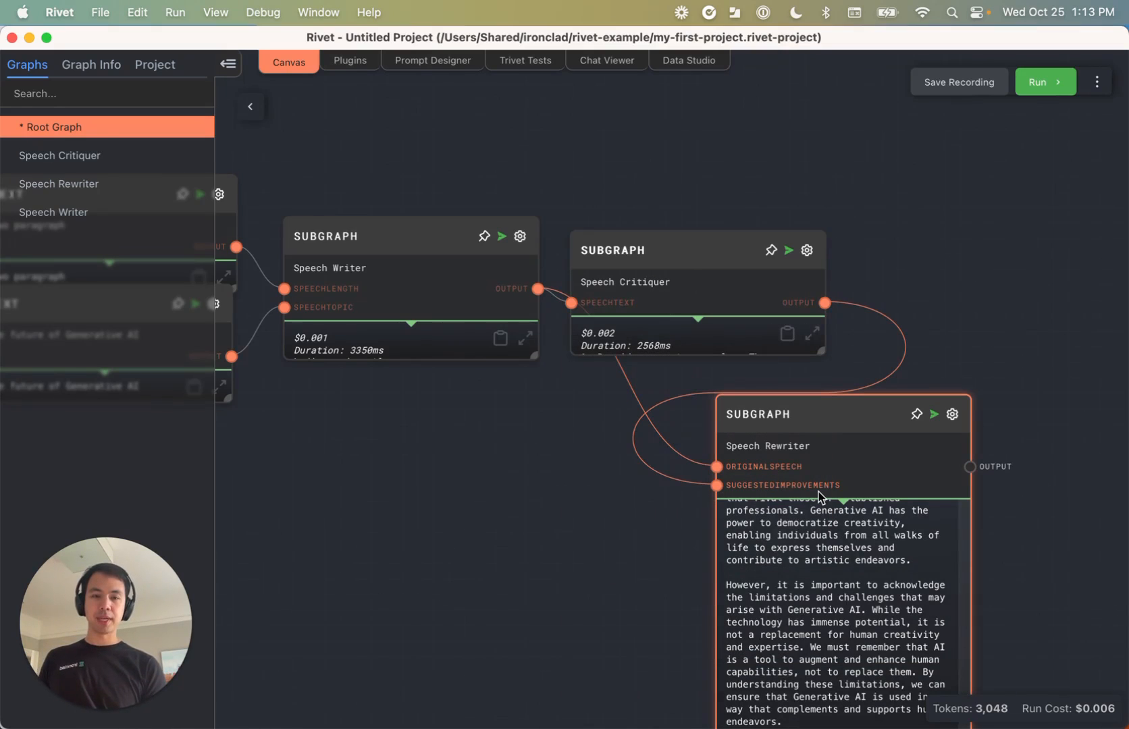
click(452, 530)
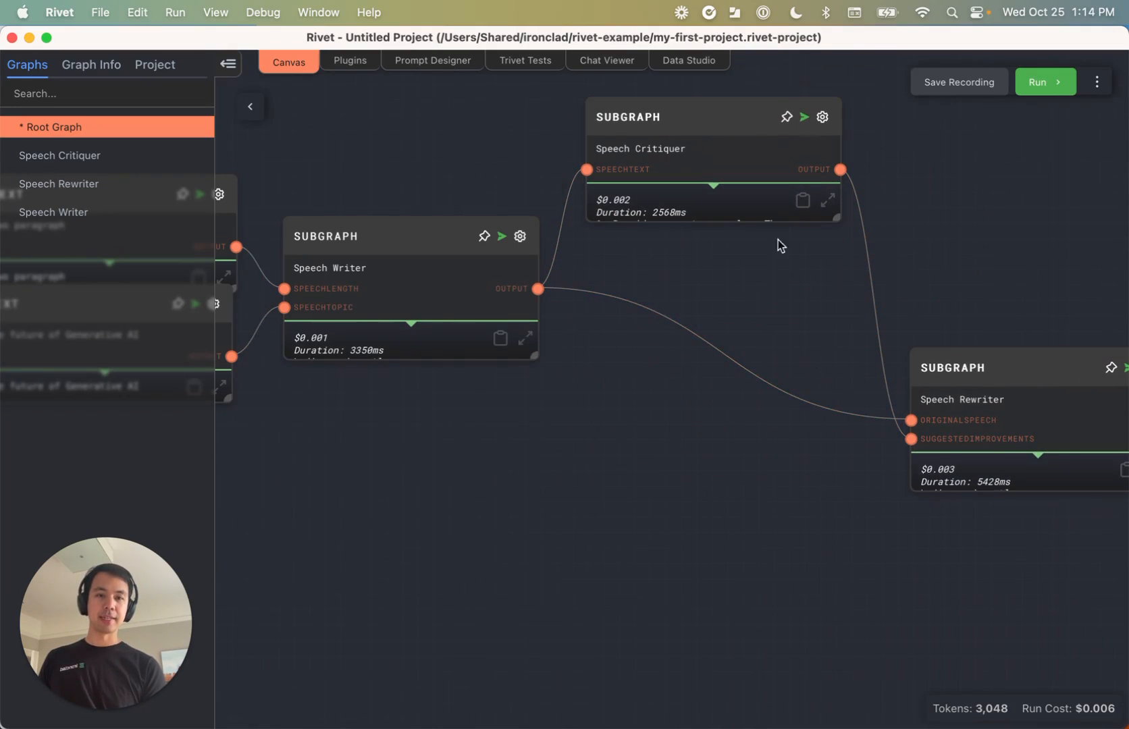
mouse_move(883, 450)
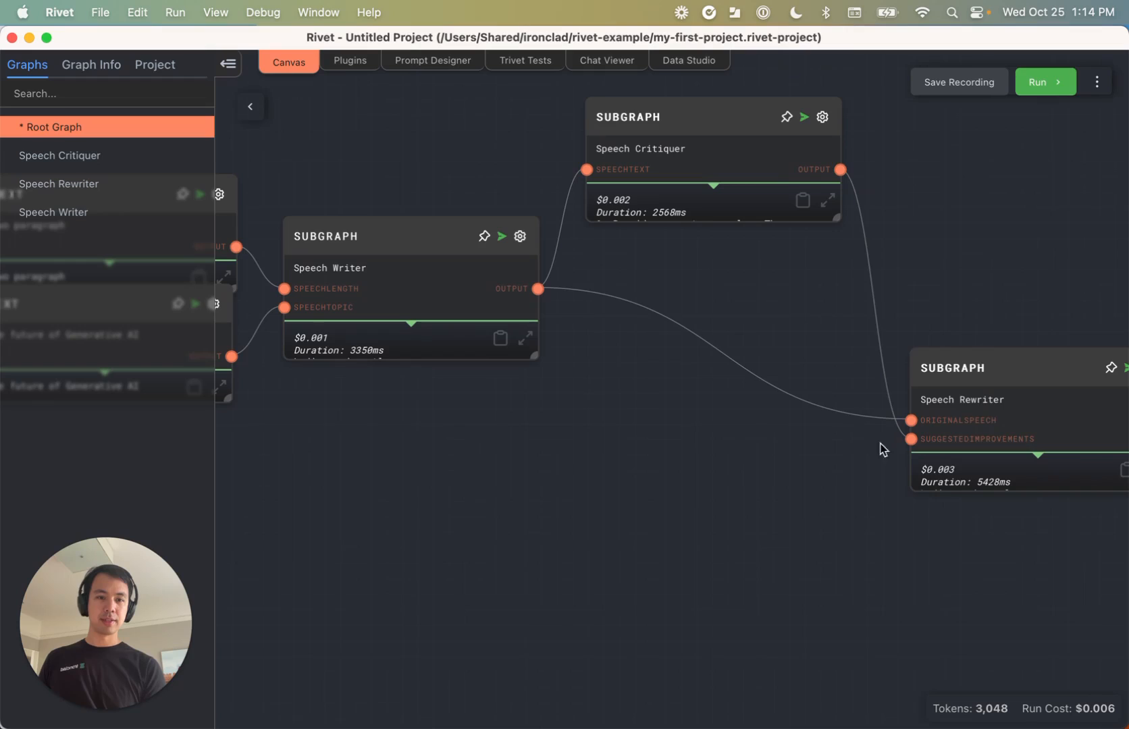
mouse_move(845, 354)
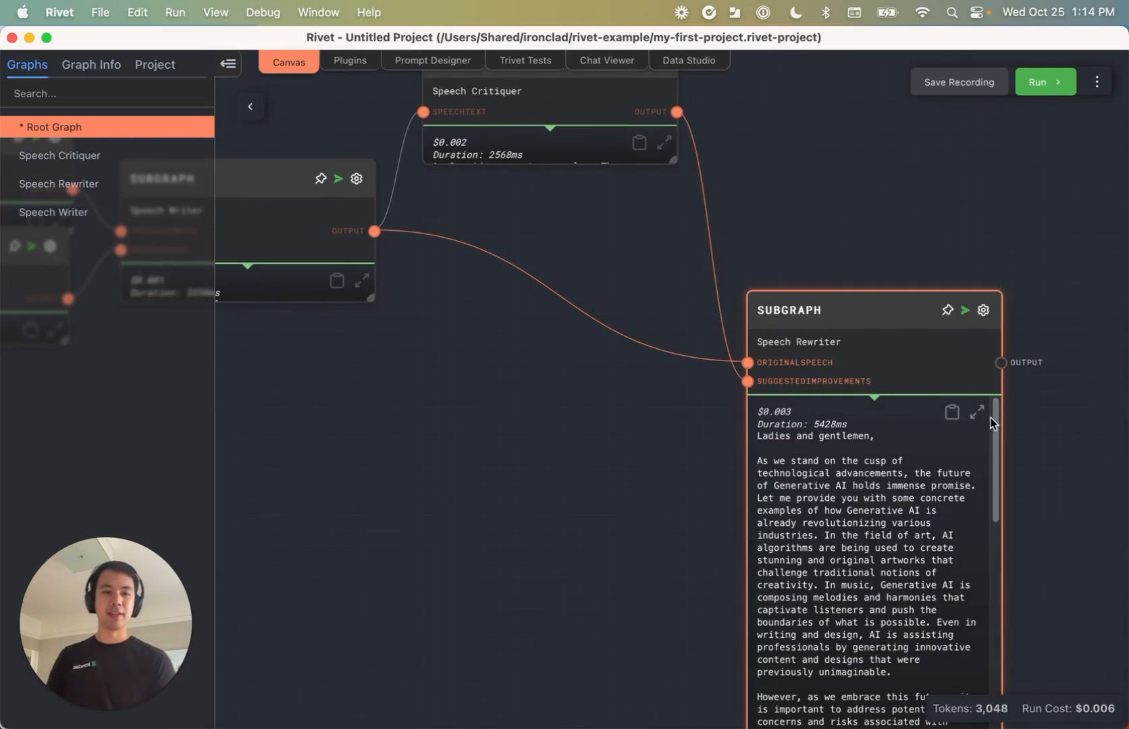
click(977, 412)
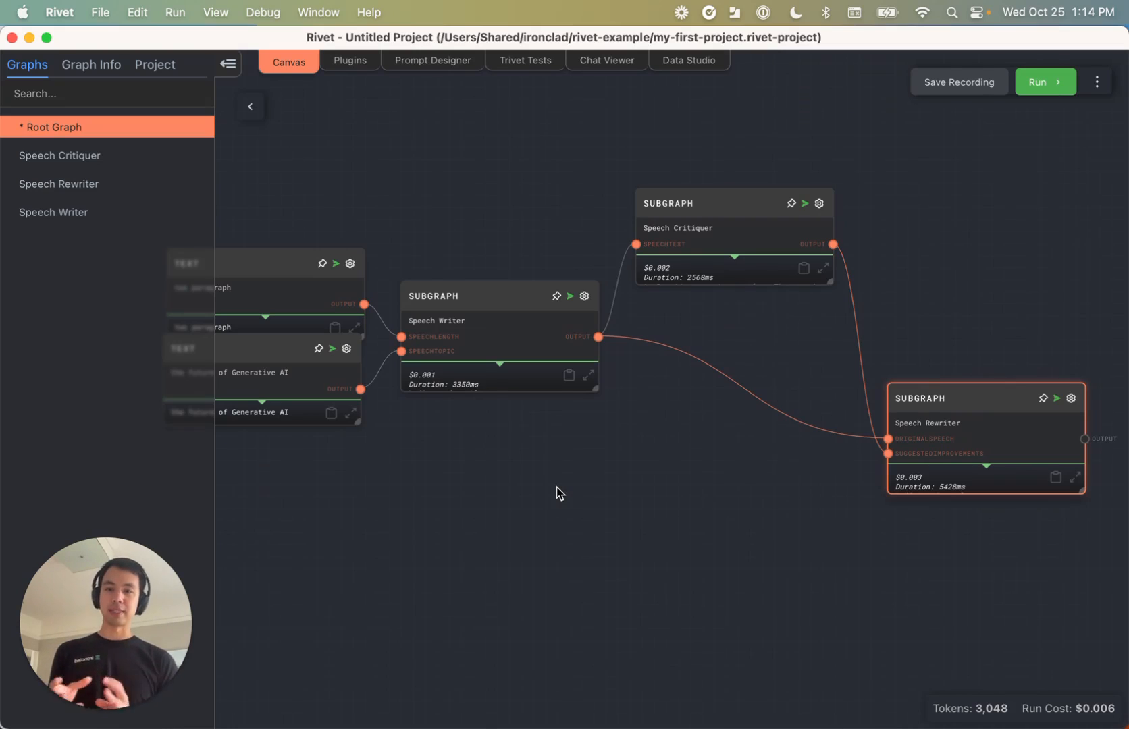
mouse_move(432, 460)
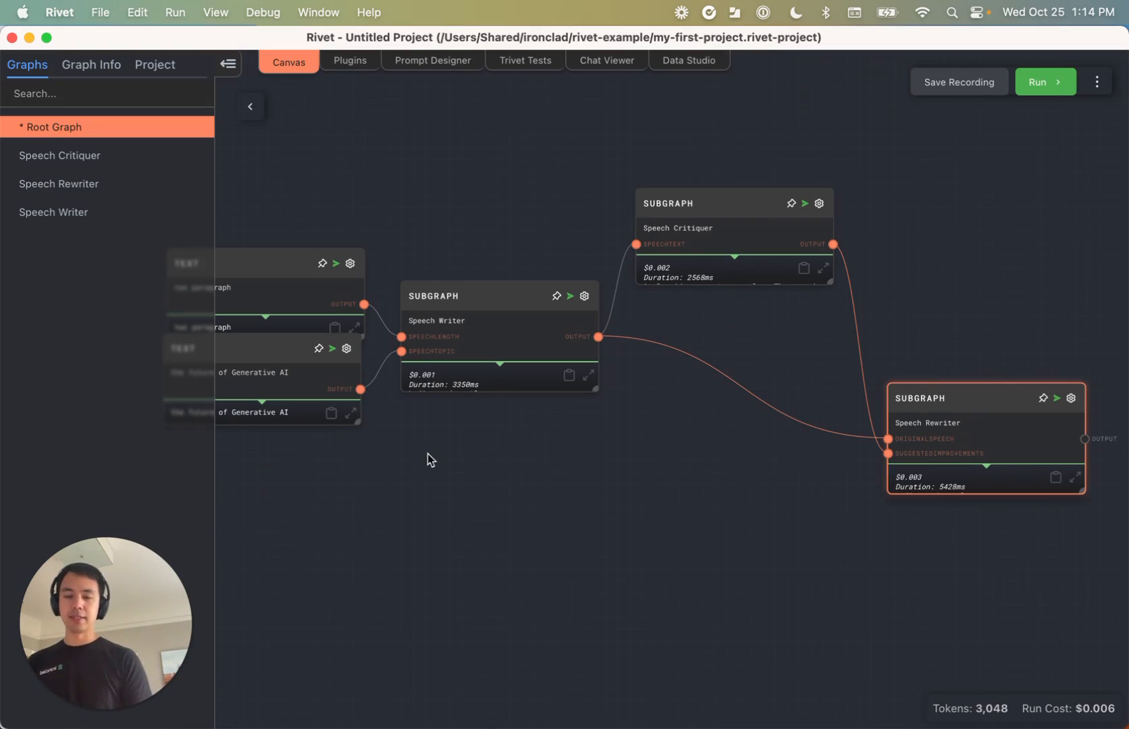
Add a Comment node framing the three speech subgraphs and open its settings
right_click(394, 196)
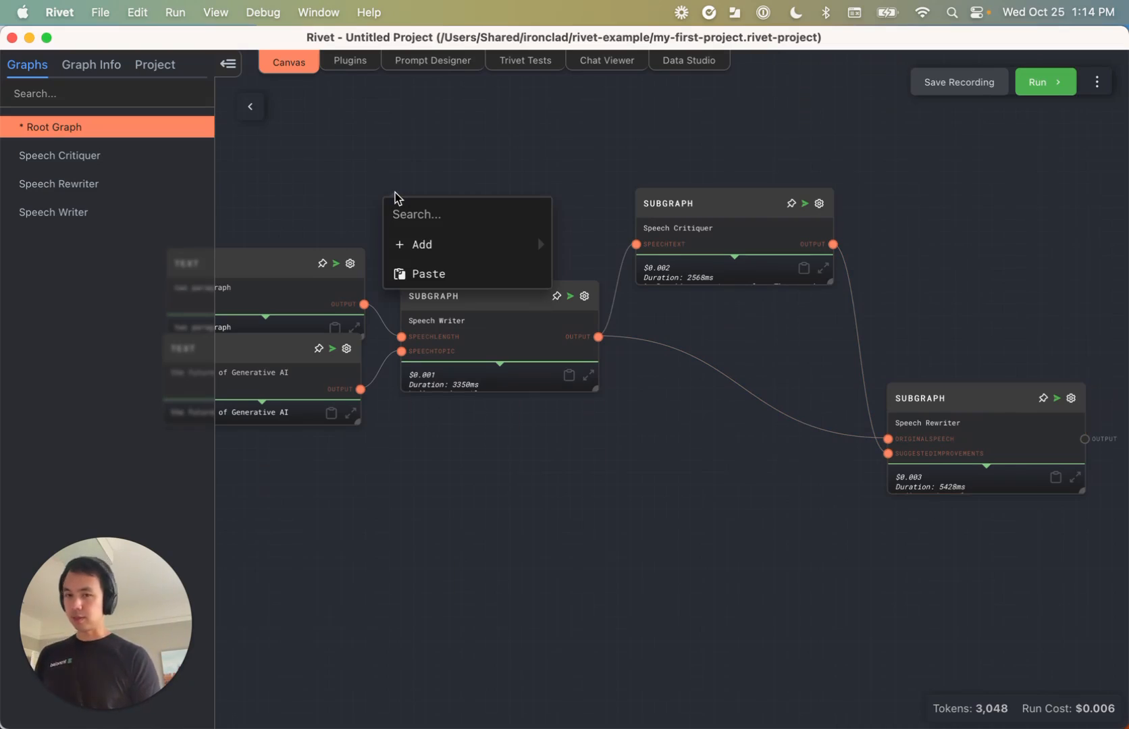
click(420, 244)
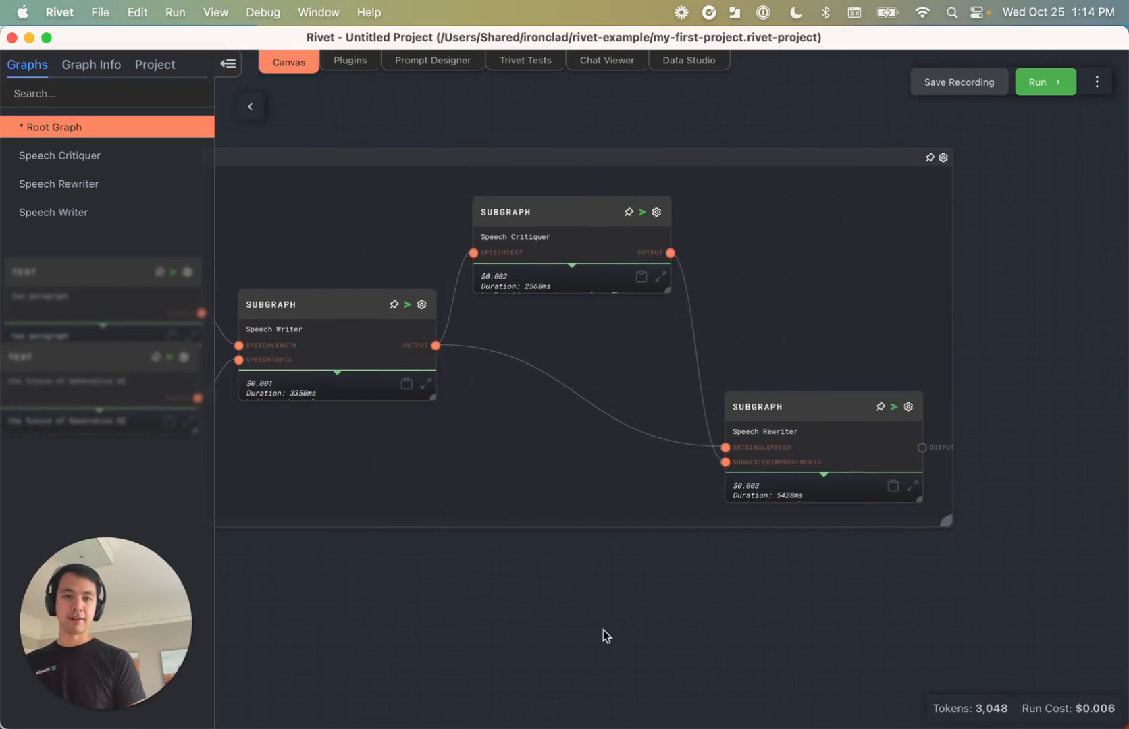
click(820, 428)
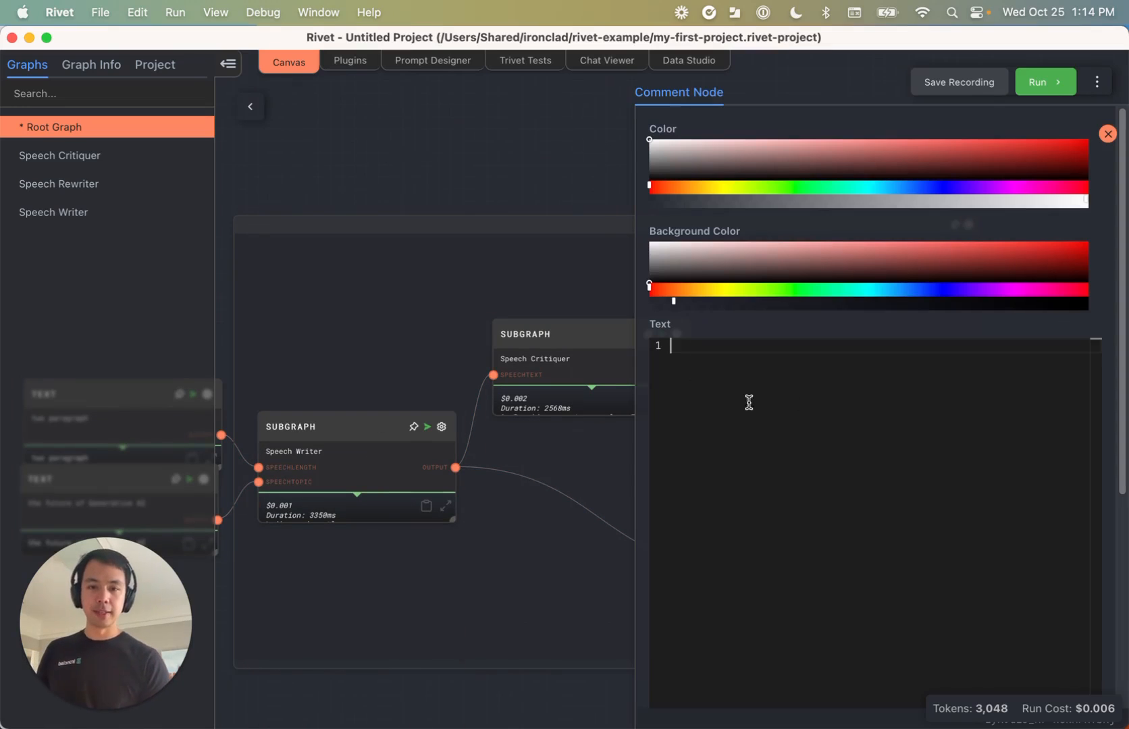
Set the comment text to '### Speech Writing' with the note about the speech being written, critiqued and re-written
text(# Speech Writin)
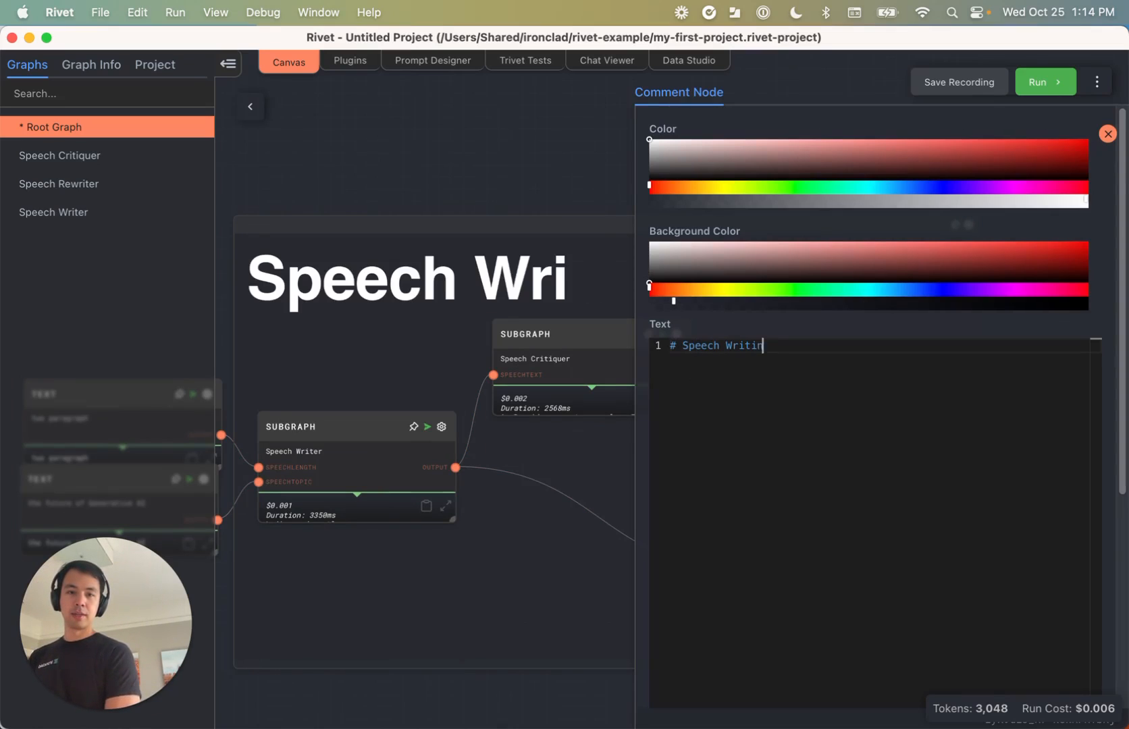
text(## Speech Writing)
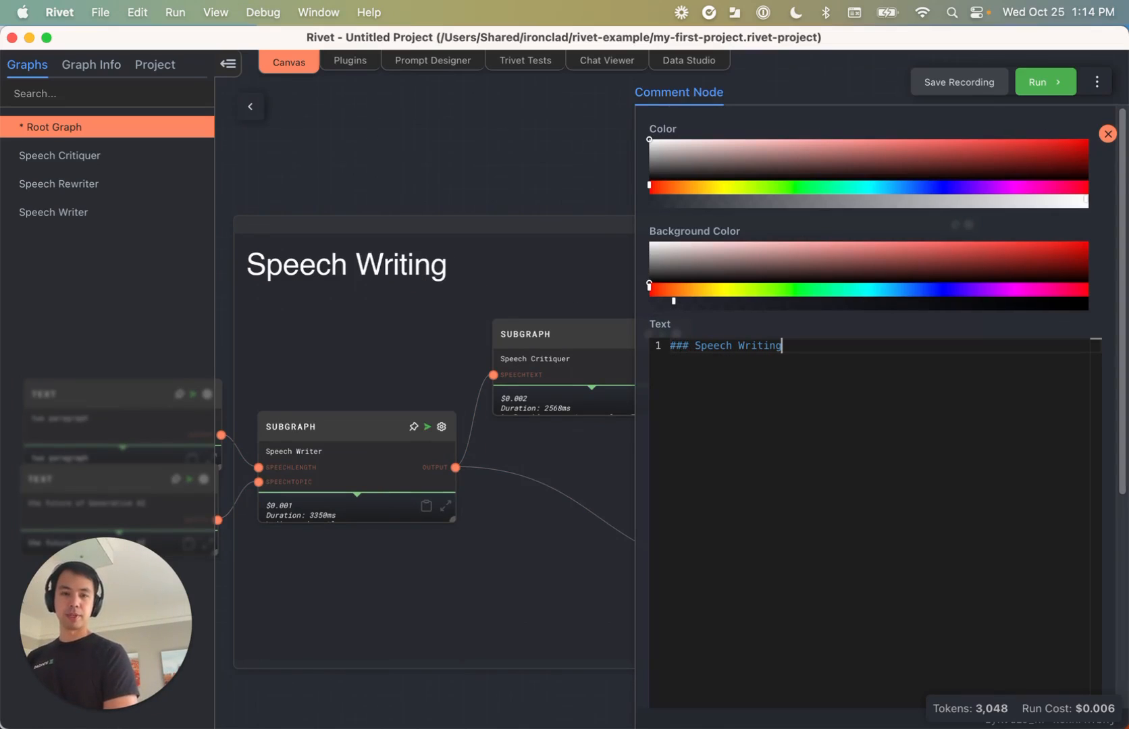
double_click(761, 346)
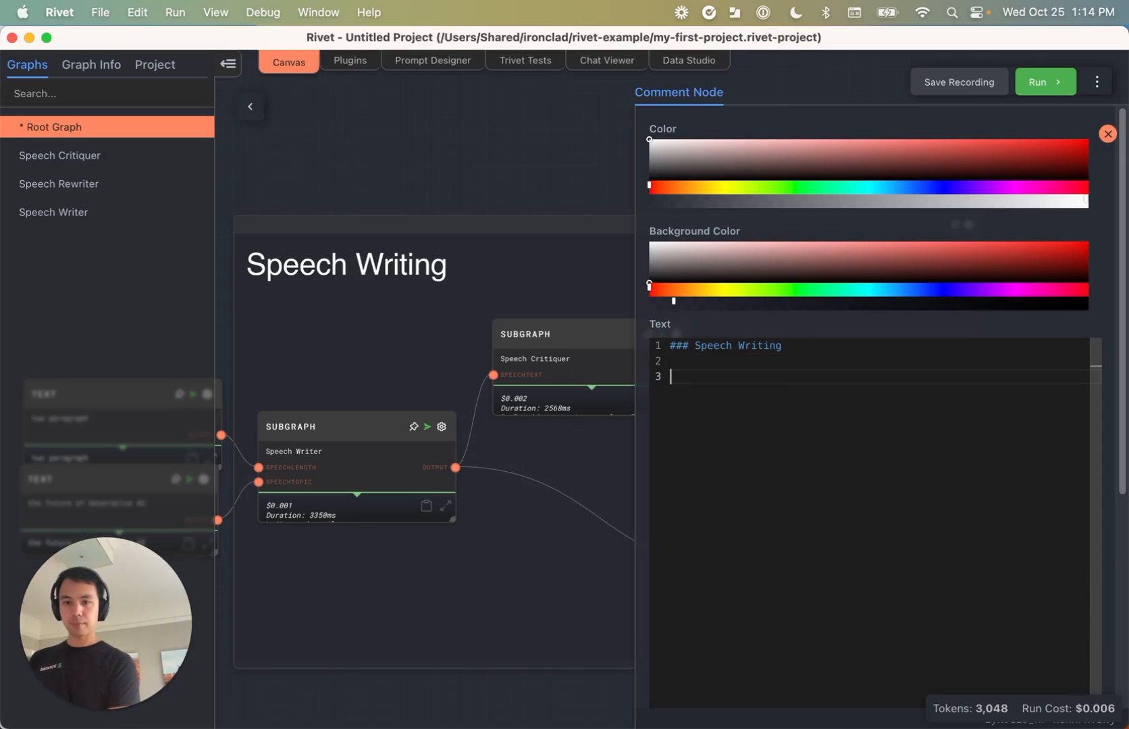
text(He)
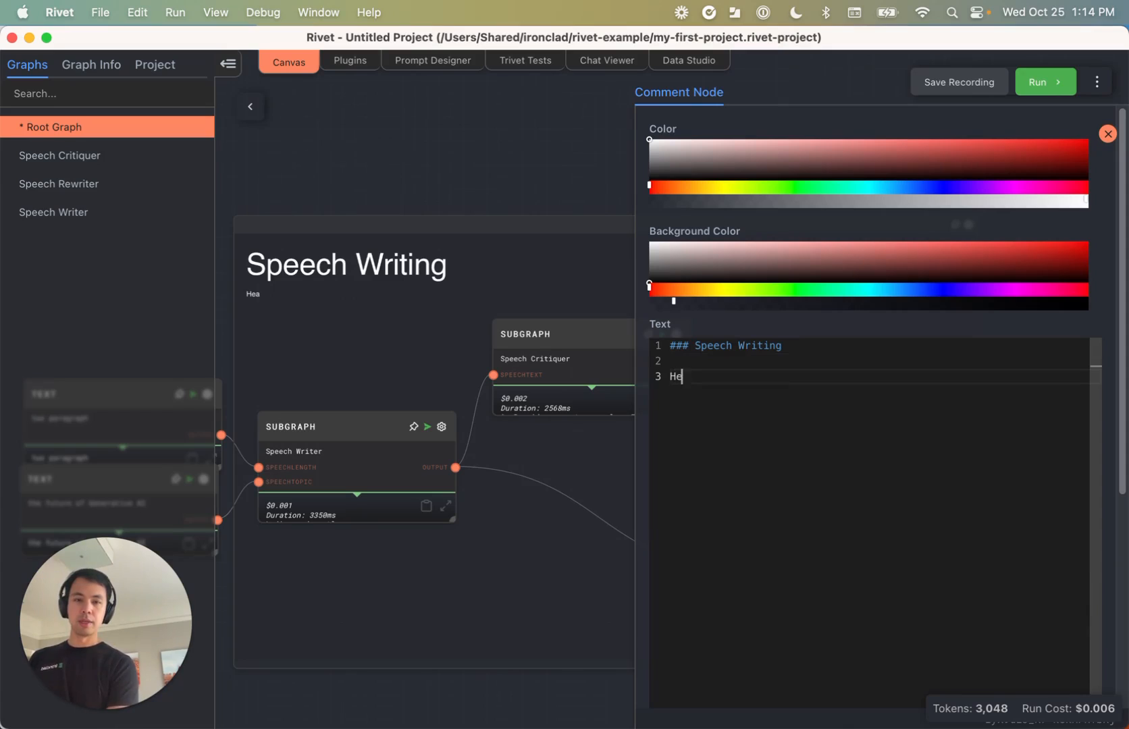
text(re is)
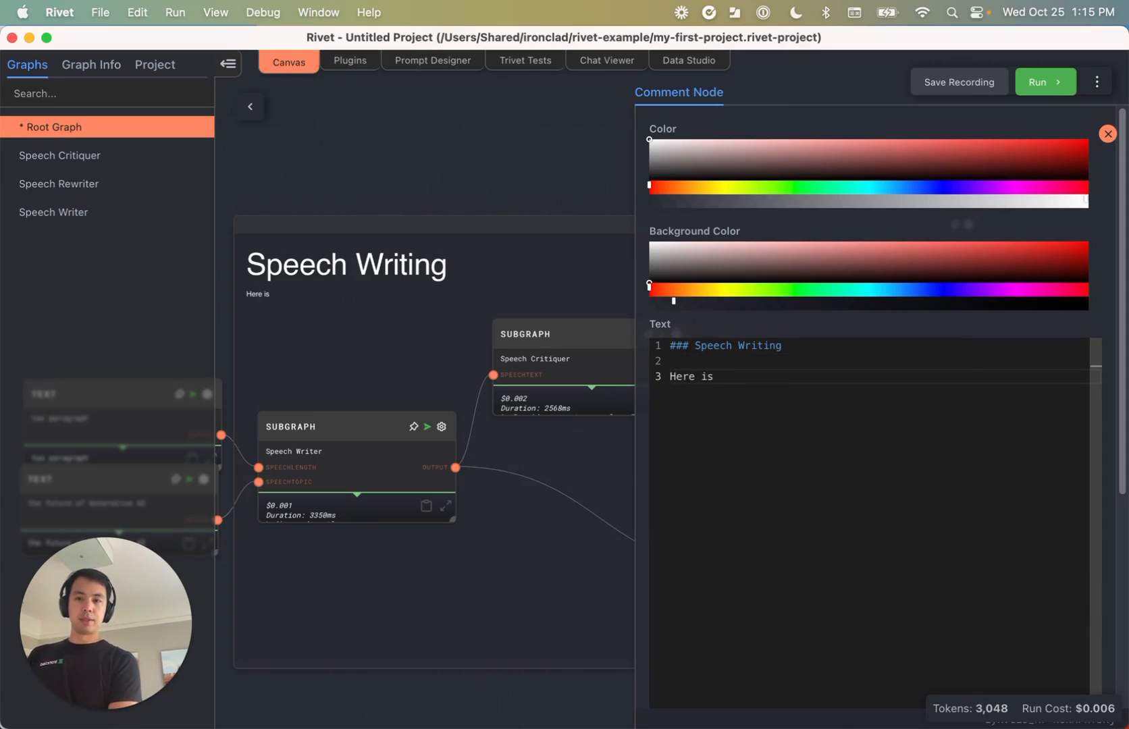
text(where the s)
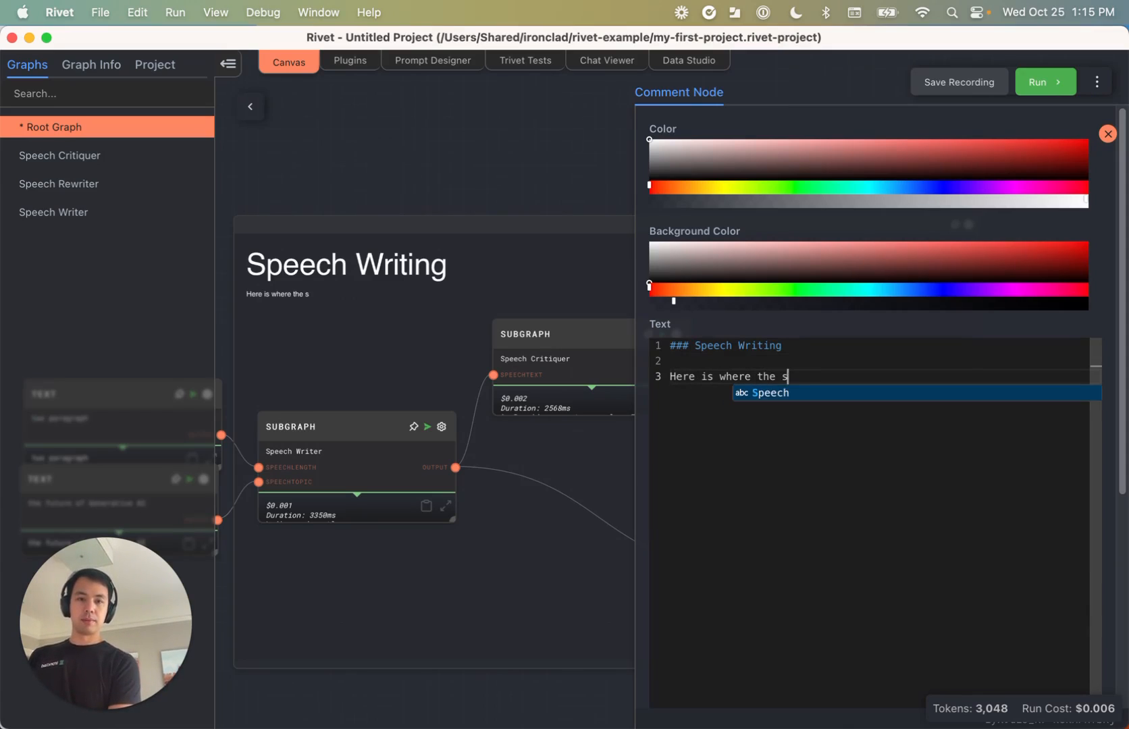
text(peech gets writ)
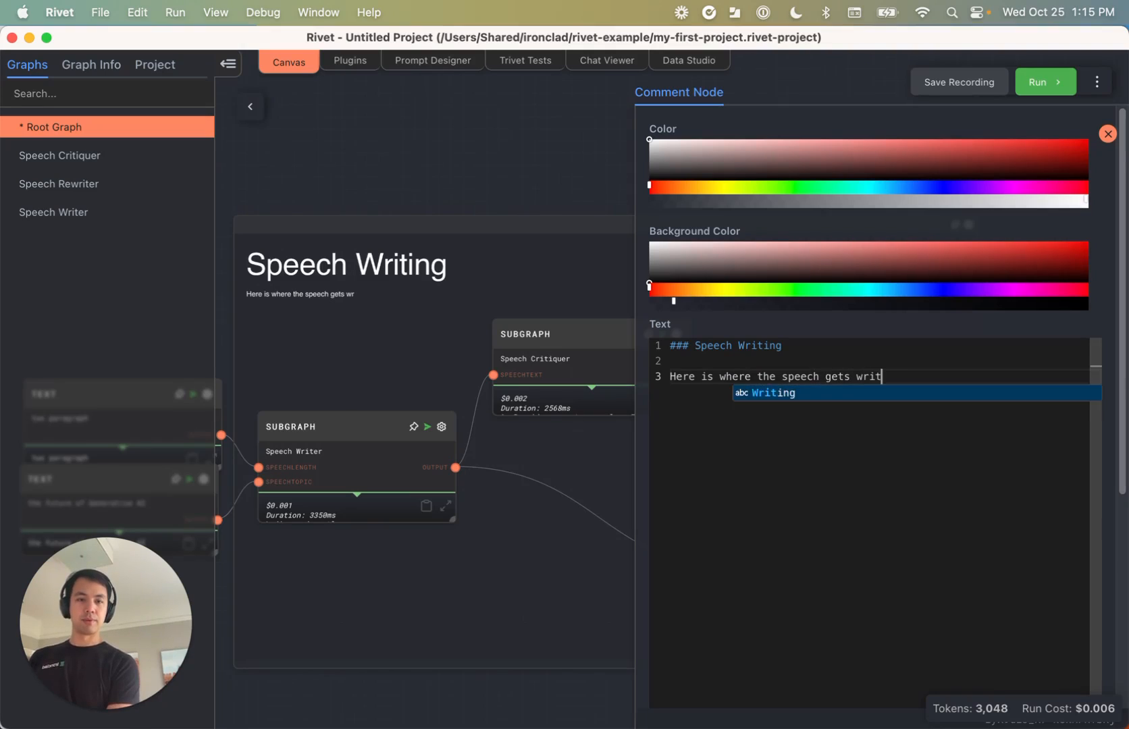
text(ten, critique)
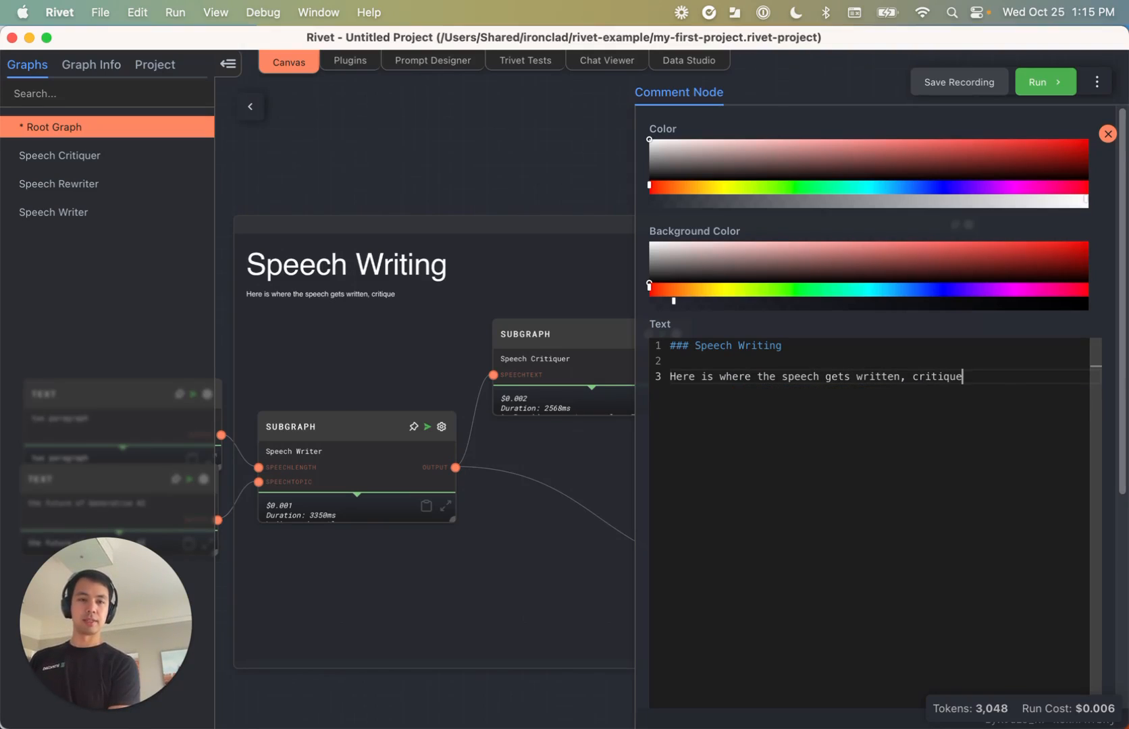
text(d, and then re)
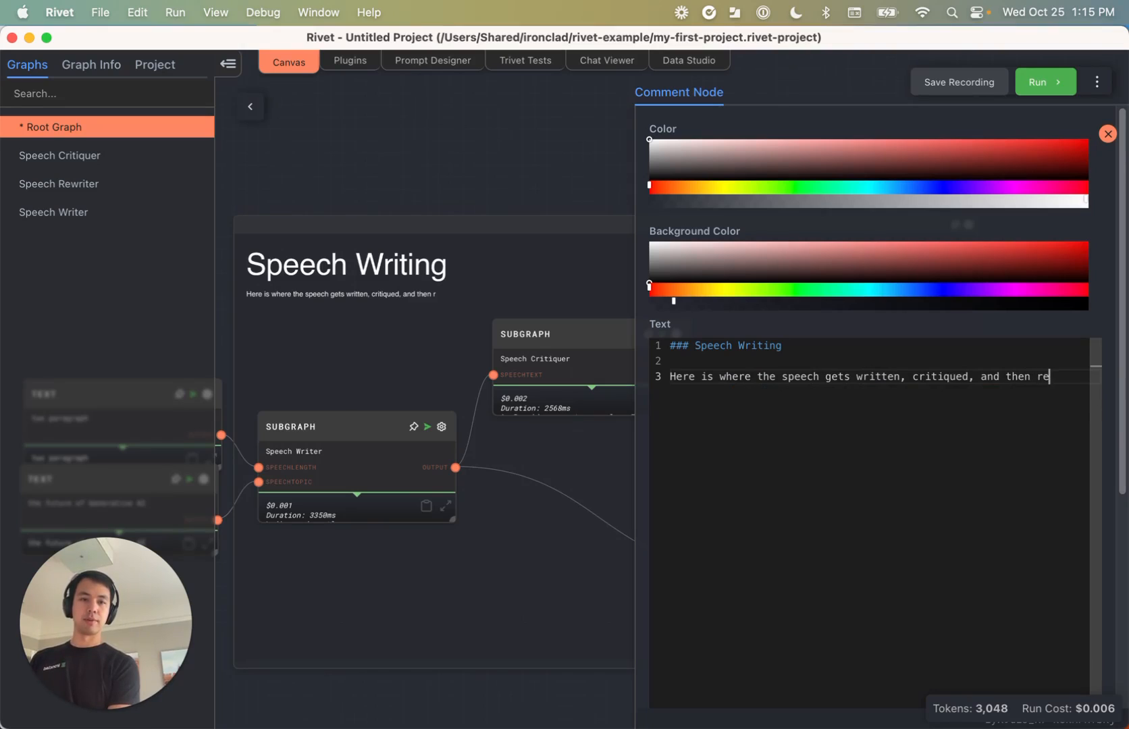
text(-written.)
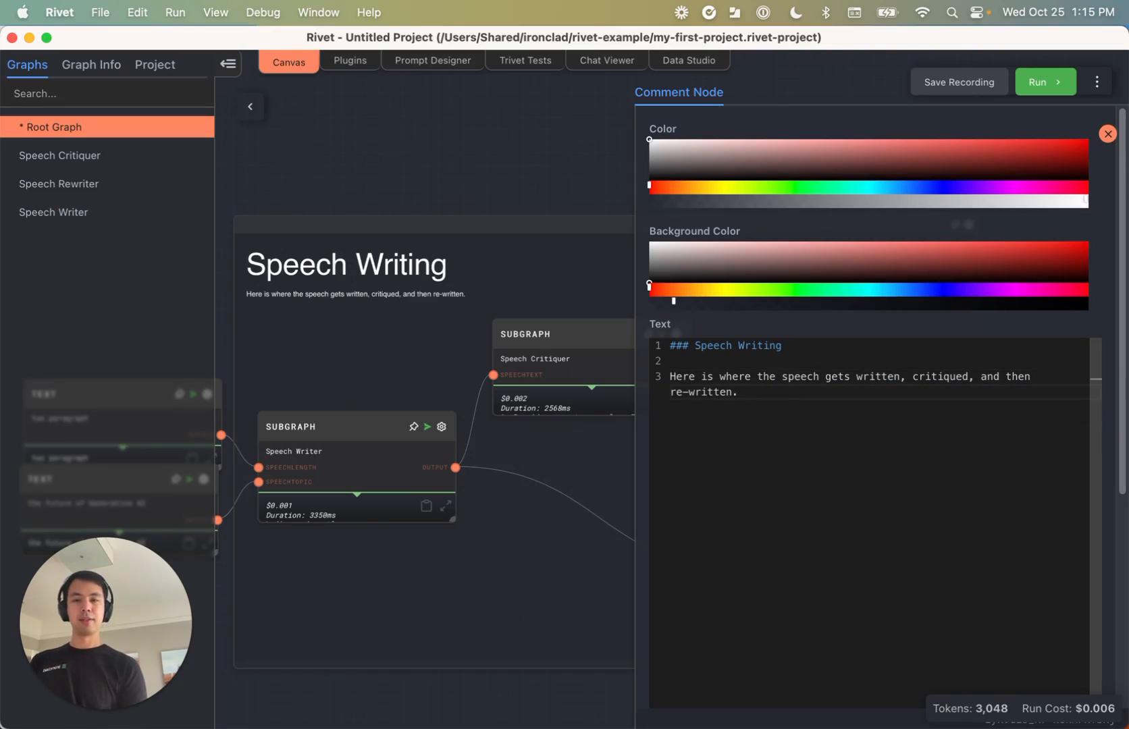
click(1107, 134)
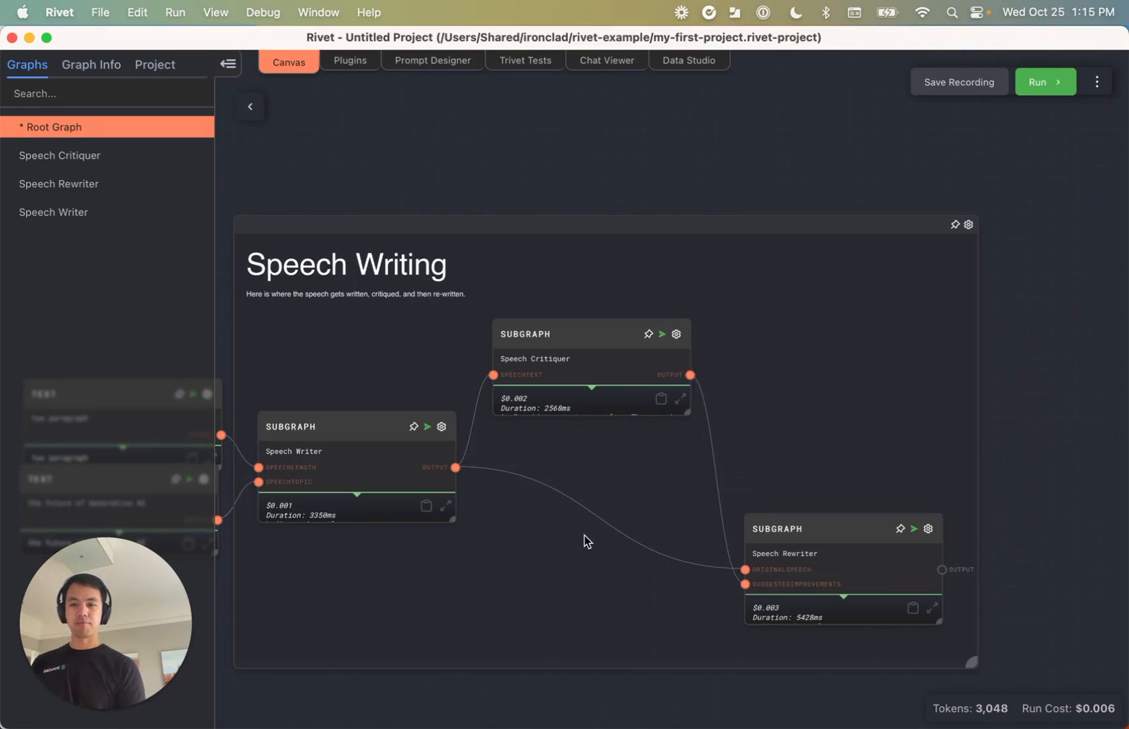
mouse_move(568, 516)
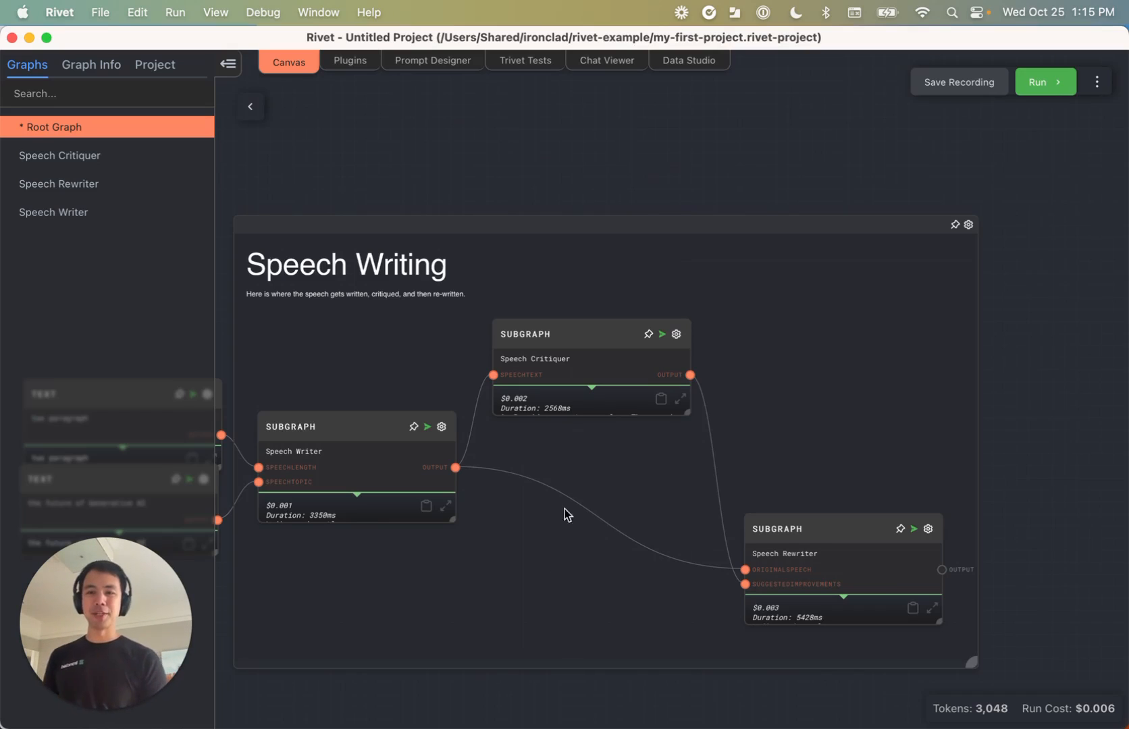
mouse_move(573, 548)
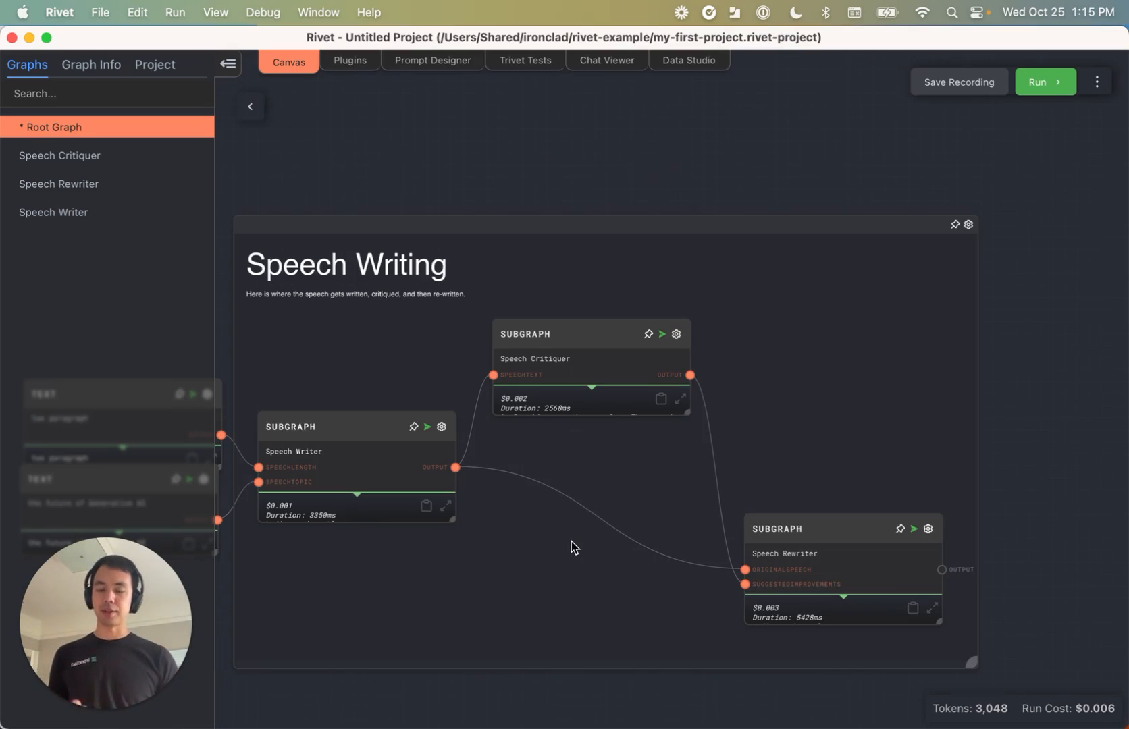